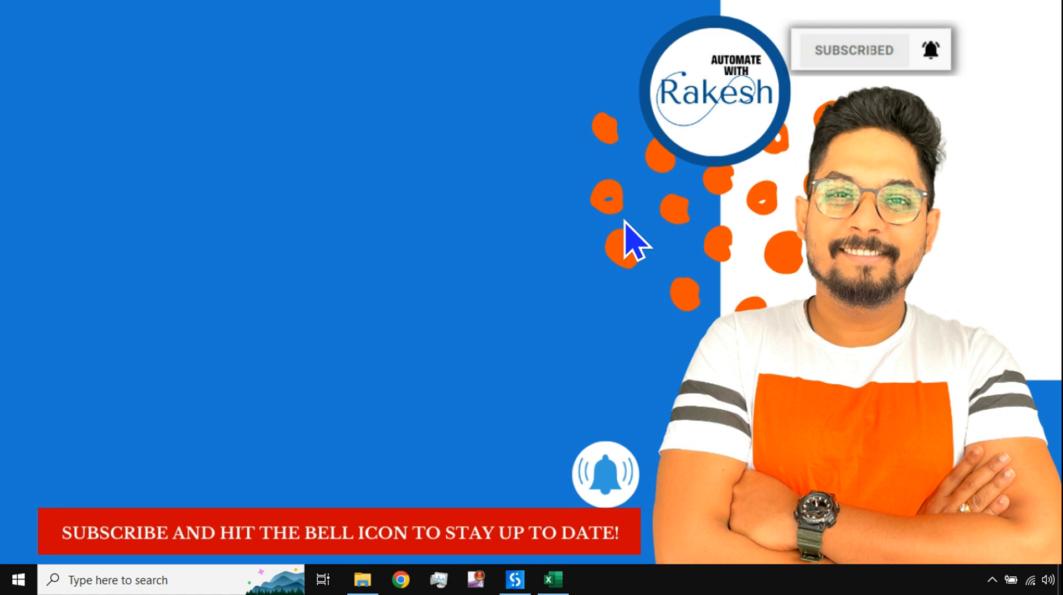
pyautogui.moveTo(875, 30)
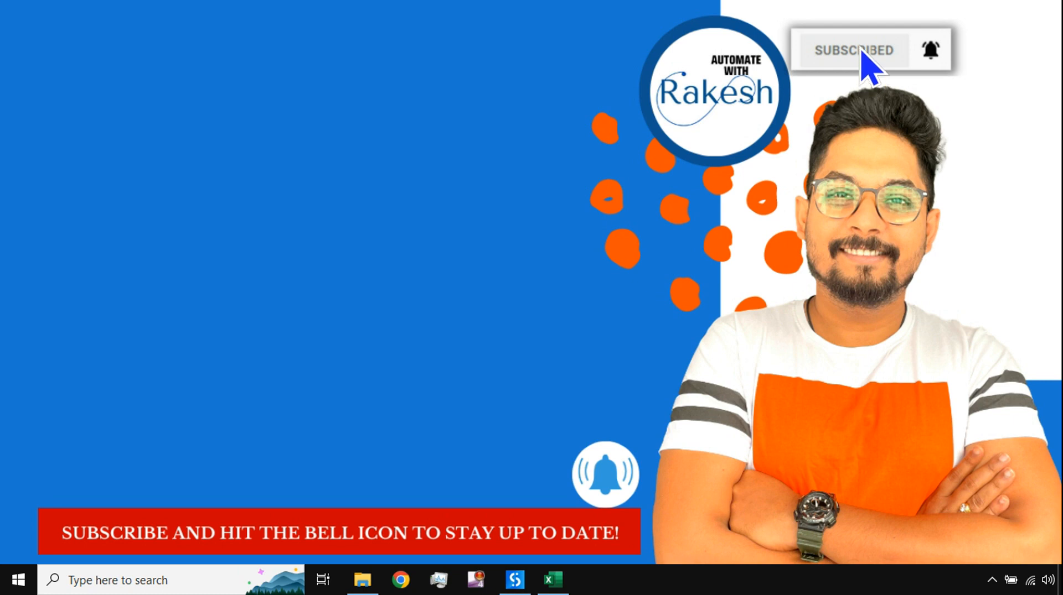
pyautogui.moveTo(944, 75)
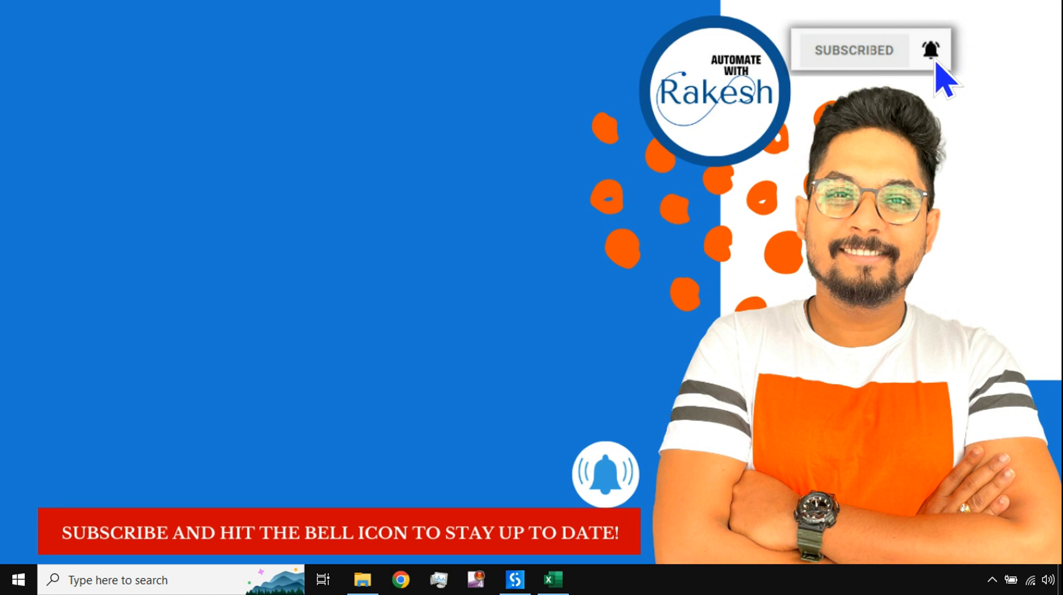
pyautogui.moveTo(692, 504)
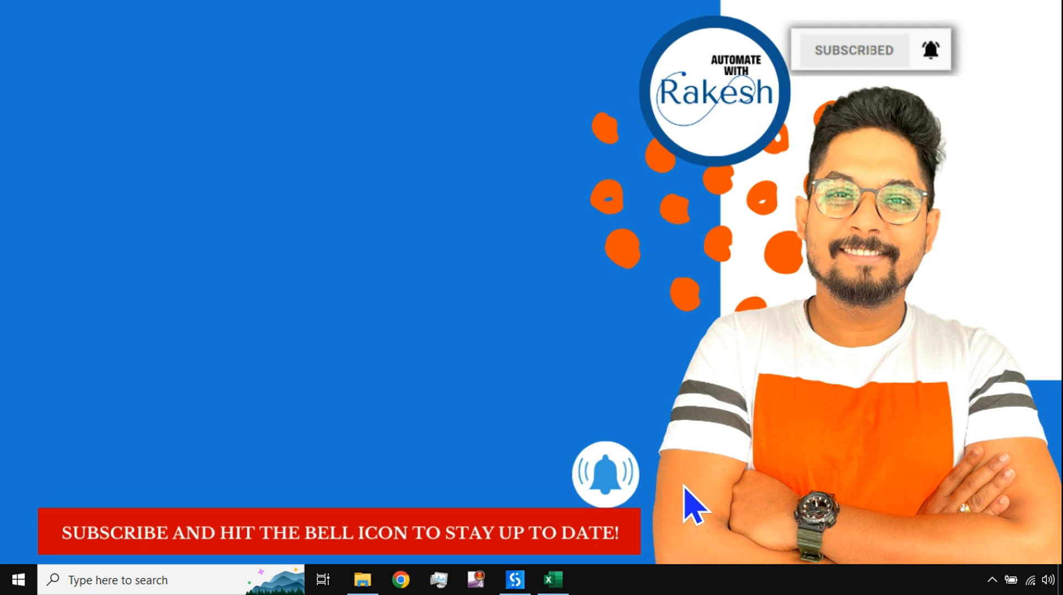
pyautogui.moveTo(315, 285)
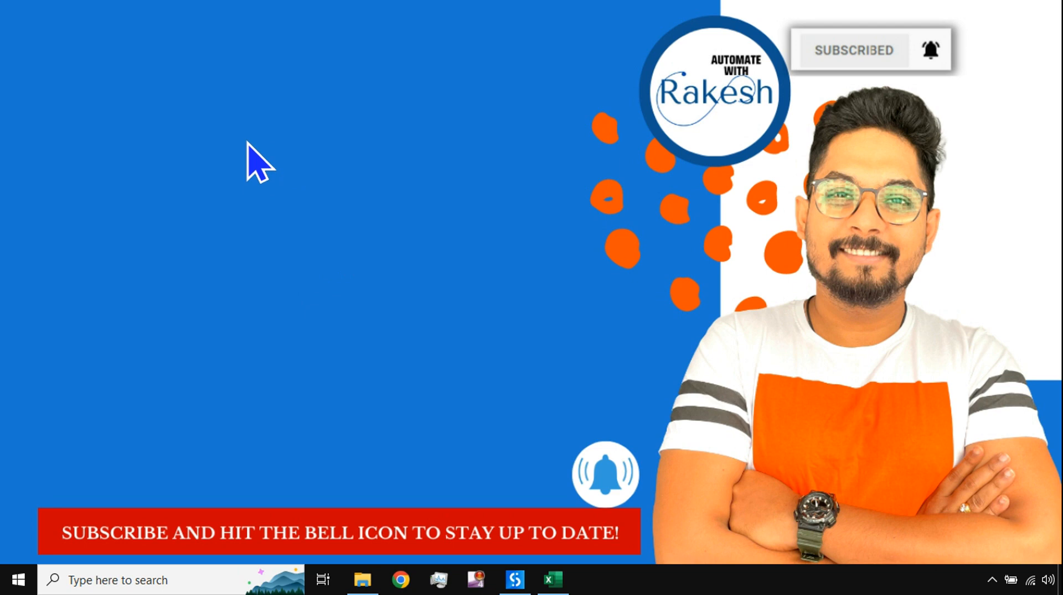
pyautogui.moveTo(552, 581)
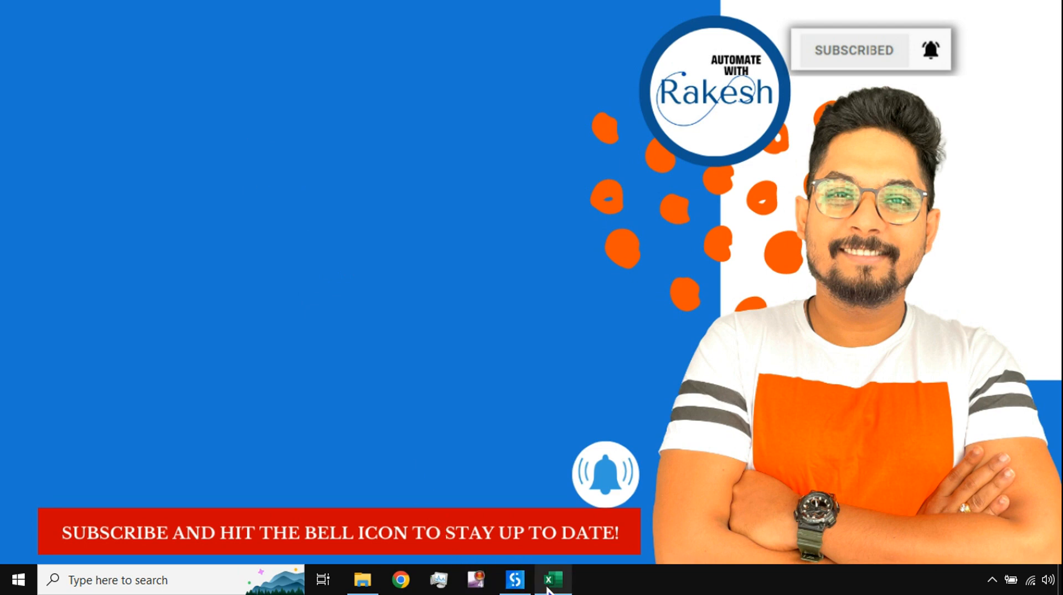
# Step: Check the climate workbook's timestamps in C1 and B1, then open Studio's Activities panel
pyautogui.click(552, 580)
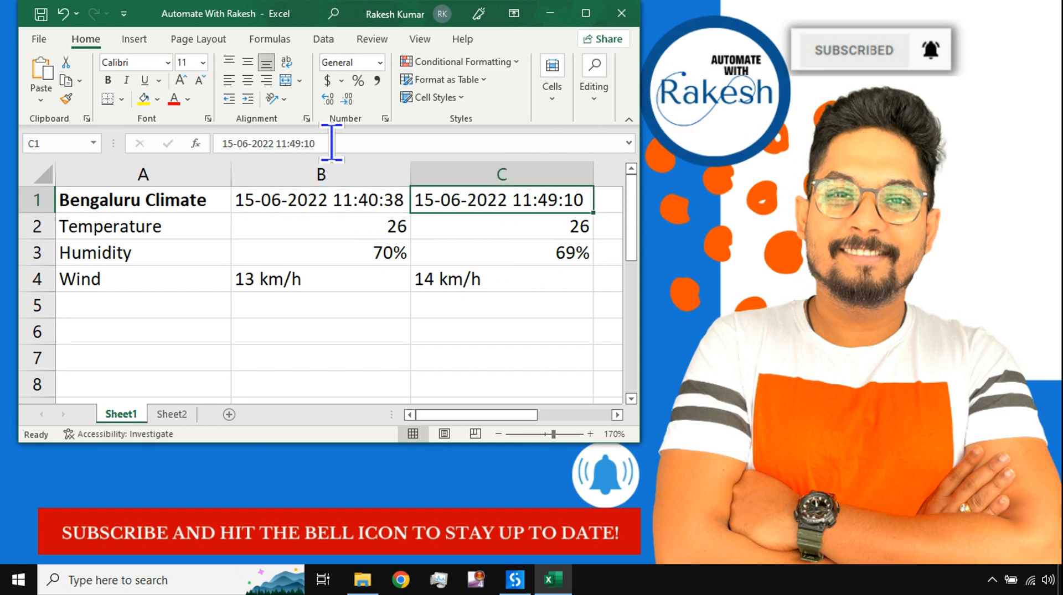
pyautogui.click(271, 143)
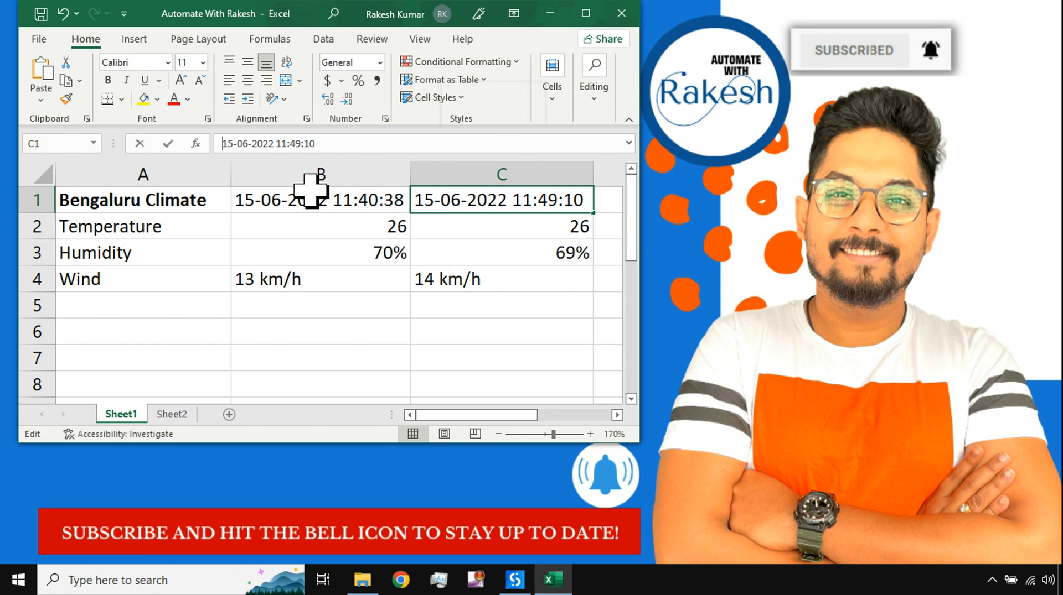
pyautogui.click(320, 199)
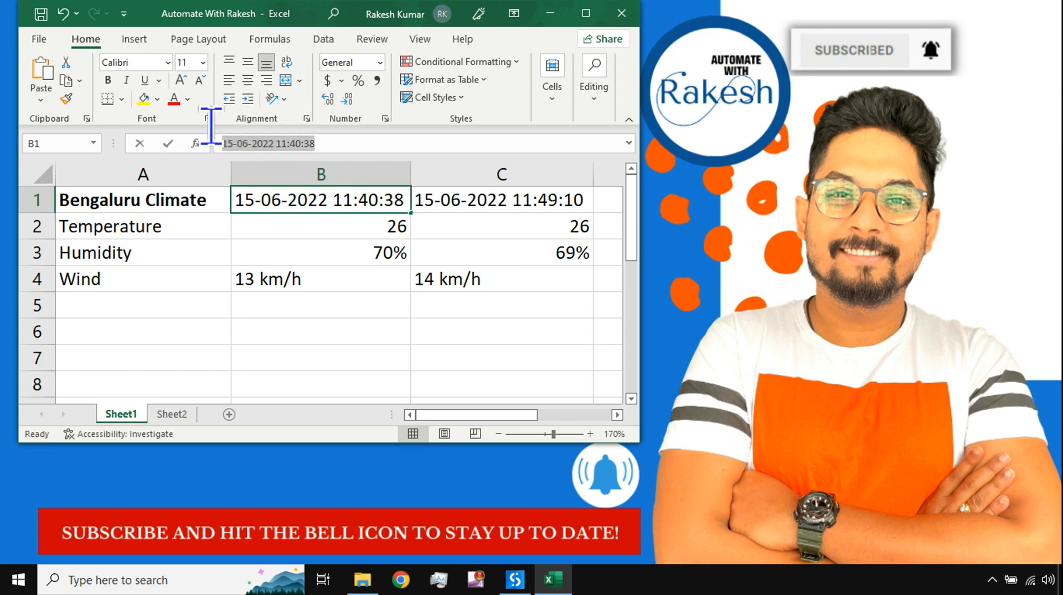
pyautogui.click(501, 200)
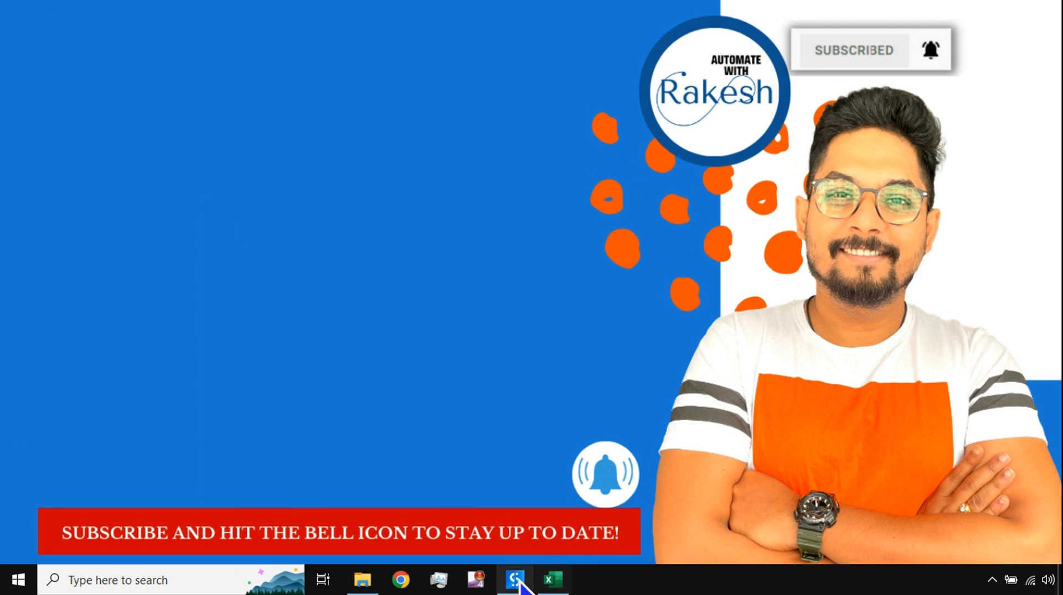
pyautogui.click(514, 580)
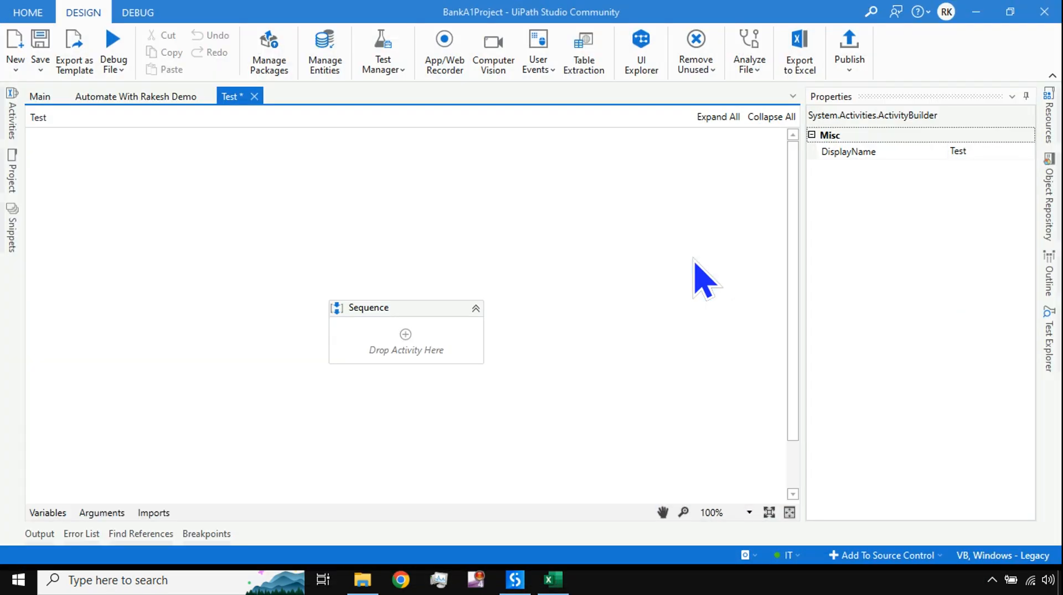
pyautogui.moveTo(691, 278)
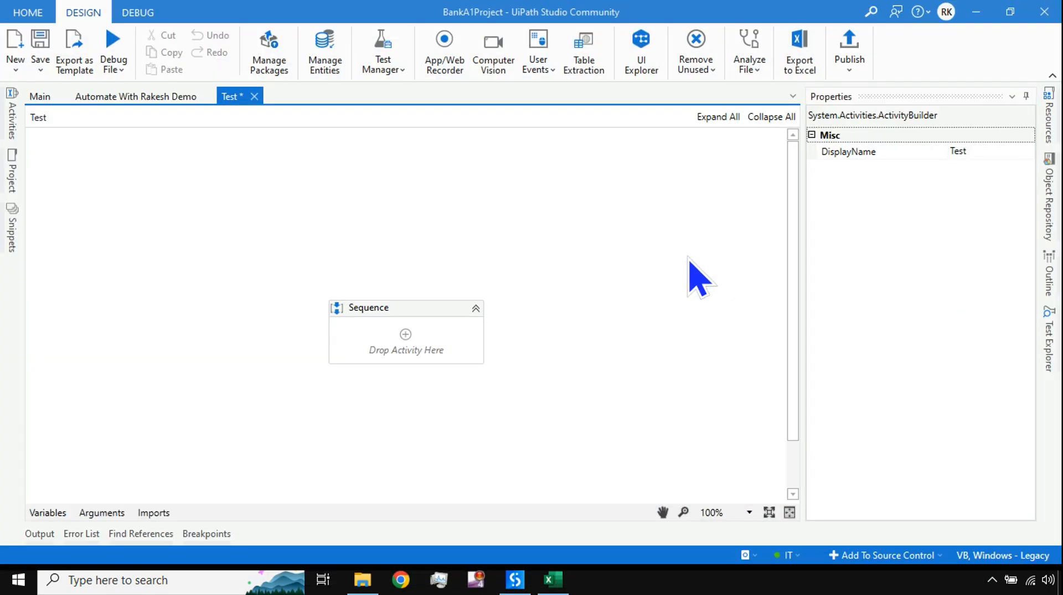
pyautogui.moveTo(602, 372)
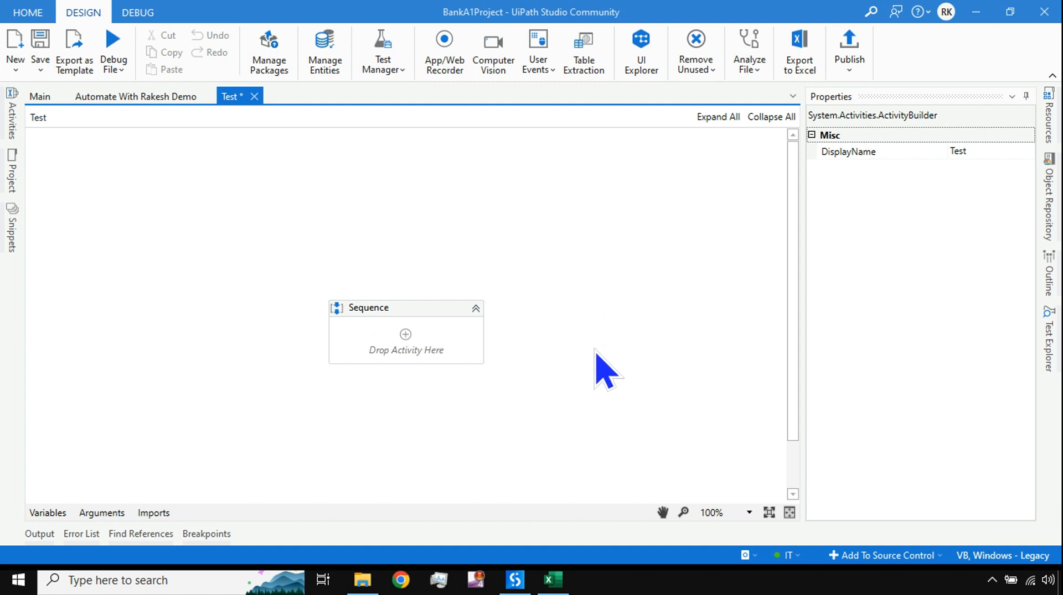
pyautogui.click(11, 111)
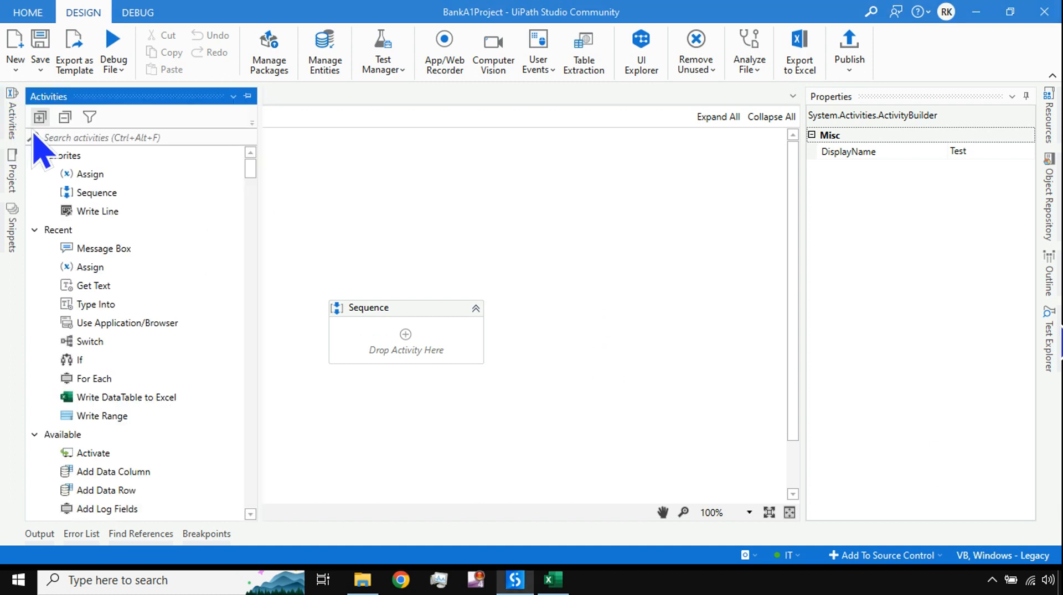
pyautogui.moveTo(322, 356)
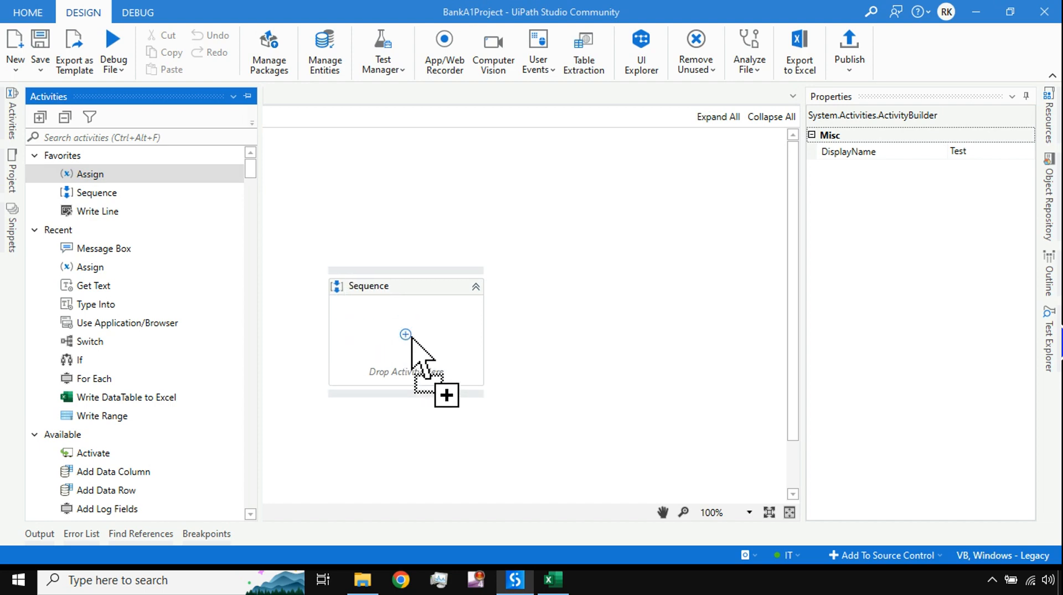
pyautogui.moveTo(610, 346)
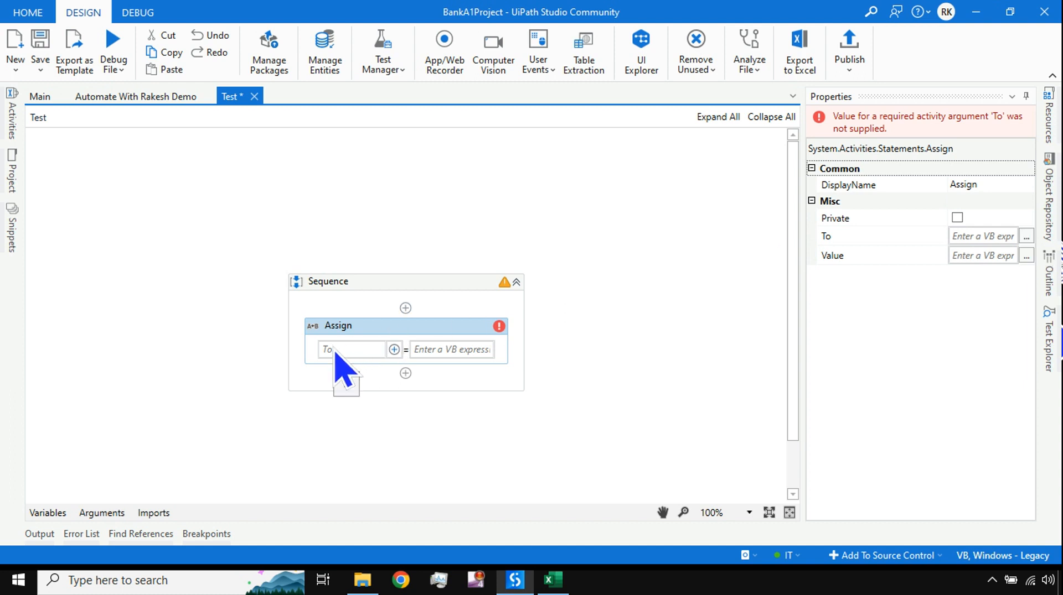
pyautogui.moveTo(349, 369)
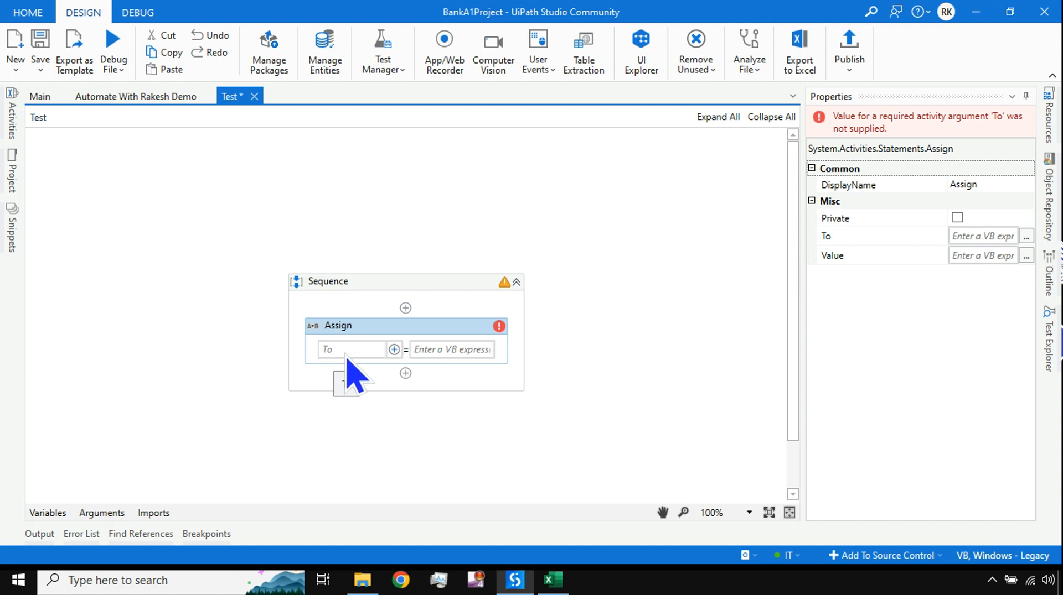
# Step: Create the TimeStamp variable as the Assign activity's target
pyautogui.write('Set Var:')
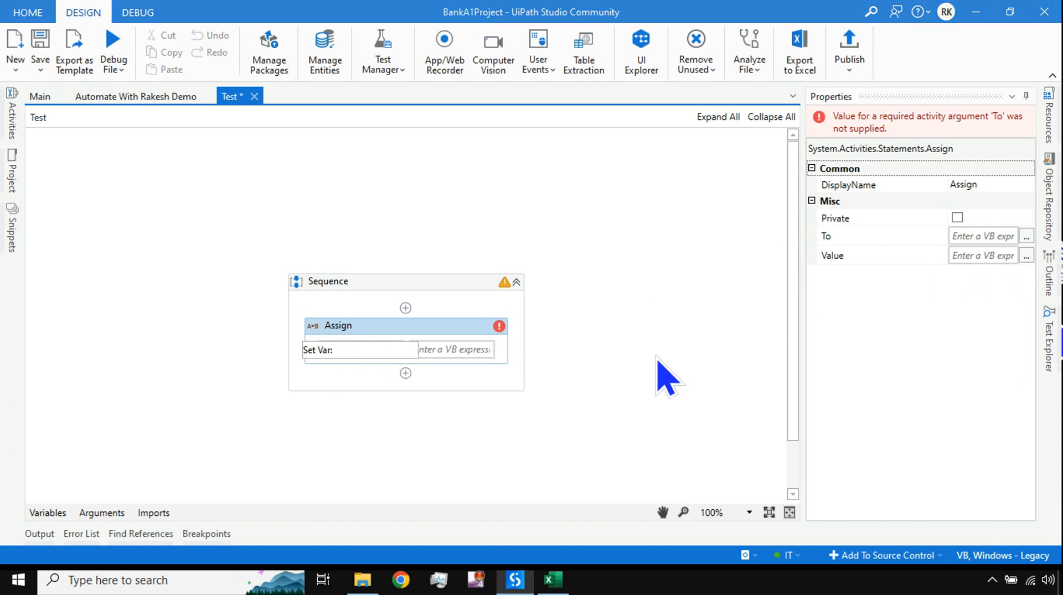
pyautogui.write('C')
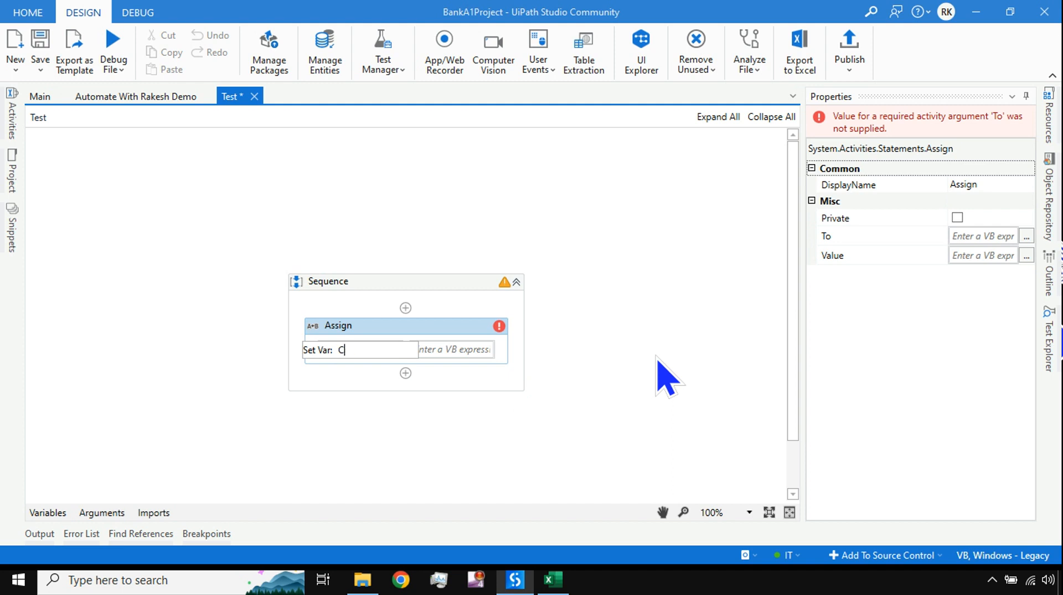
pyautogui.write('imeSt')
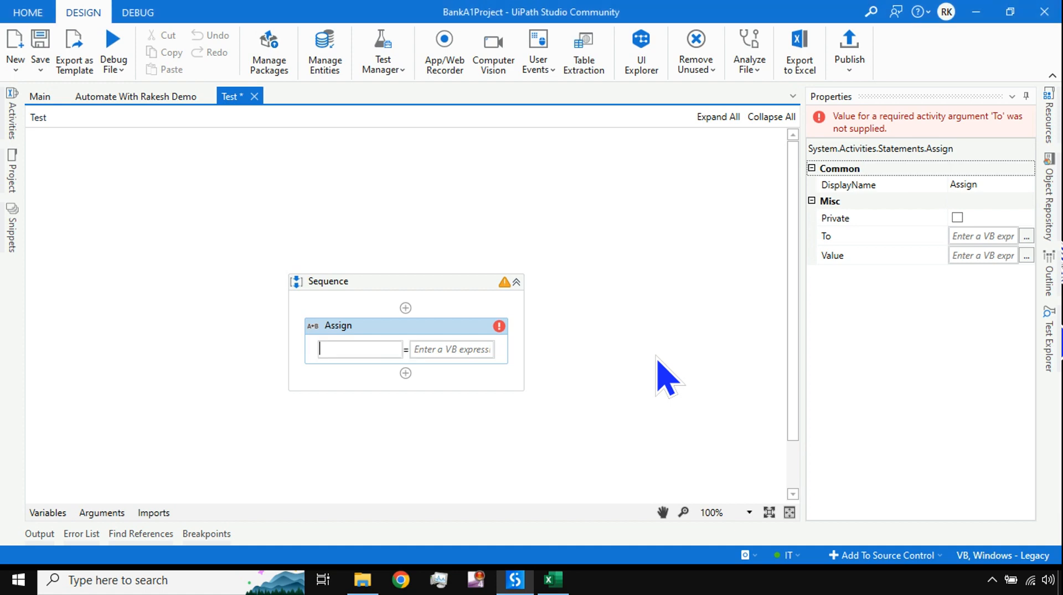
pyautogui.write('TimeStamp')
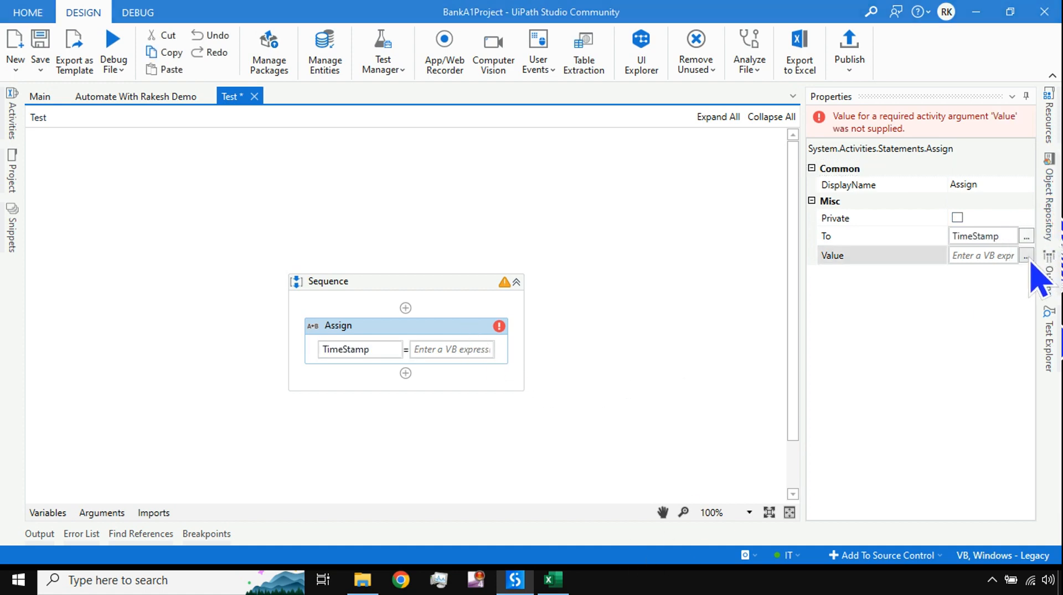
# Step: Enter DateTime.Now as the Assign value in the expression editor
pyautogui.click(1026, 255)
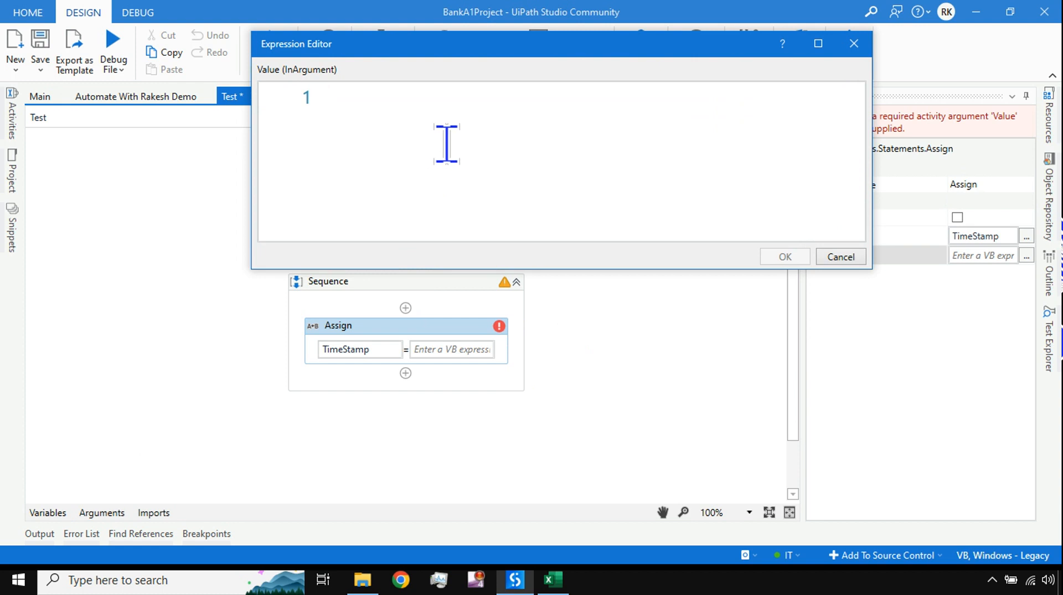
pyautogui.write('datetime')
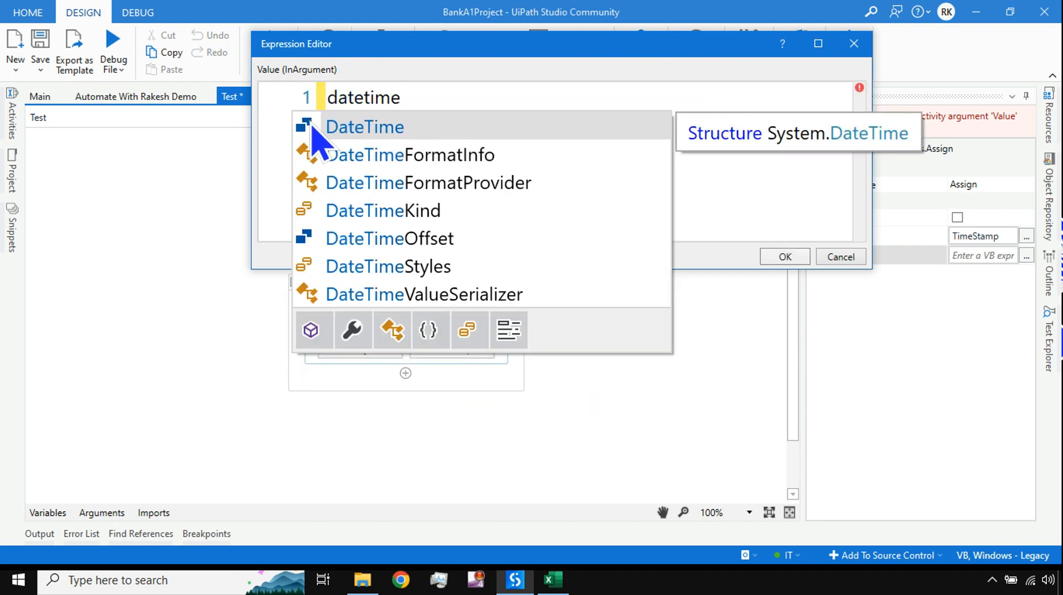
pyautogui.moveTo(352, 153)
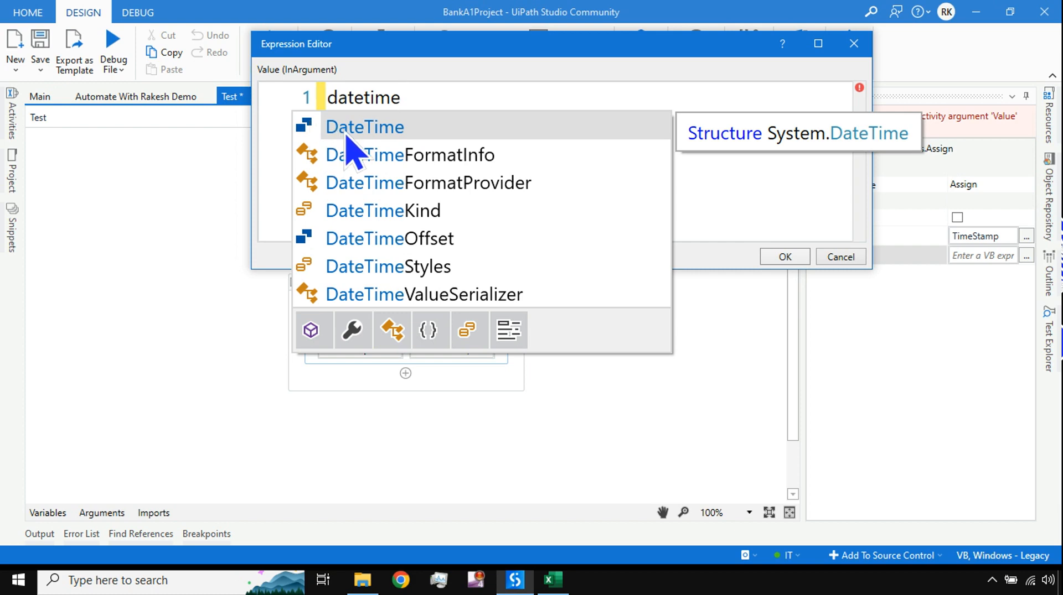
pyautogui.moveTo(392, 148)
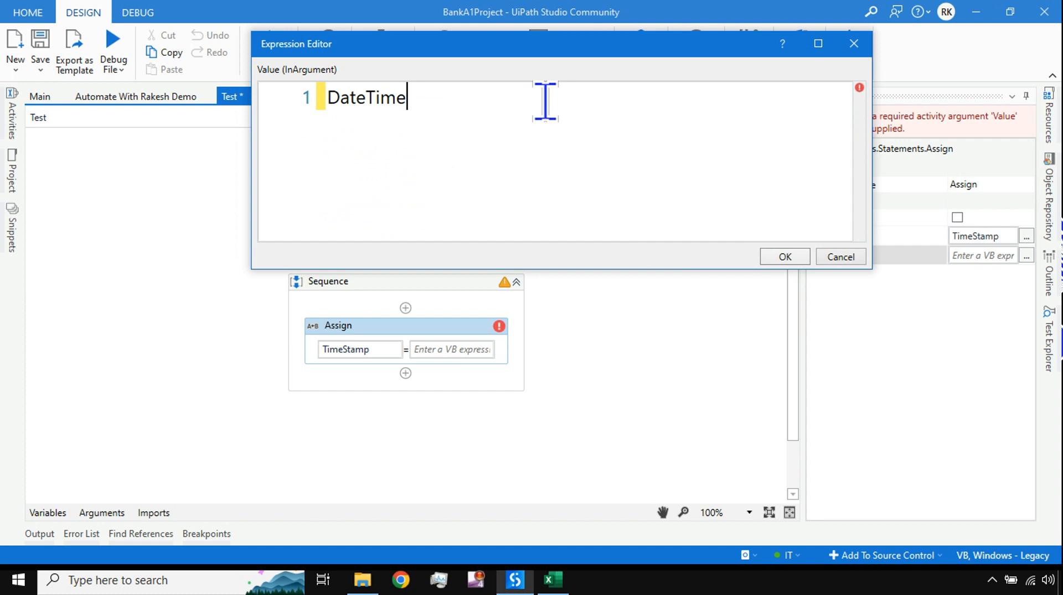
pyautogui.write('.')
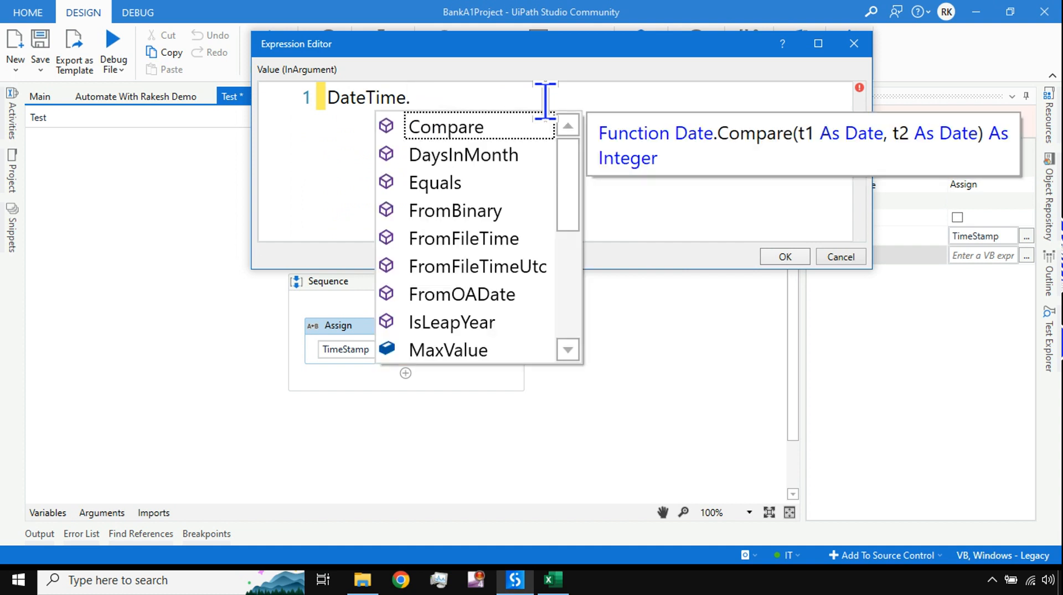
pyautogui.write('no')
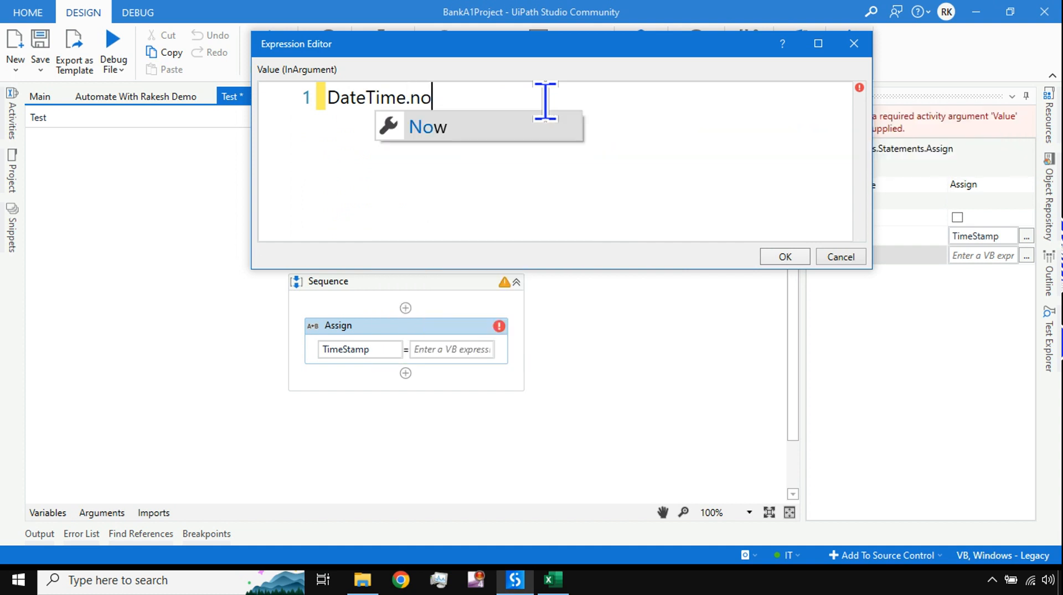
pyautogui.click(426, 127)
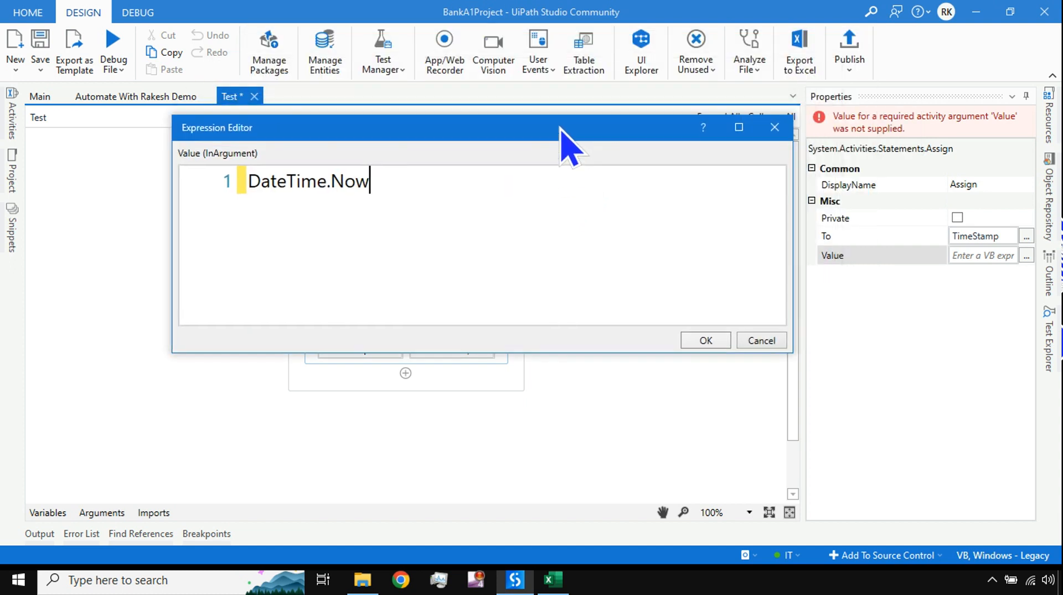
pyautogui.moveTo(686, 435)
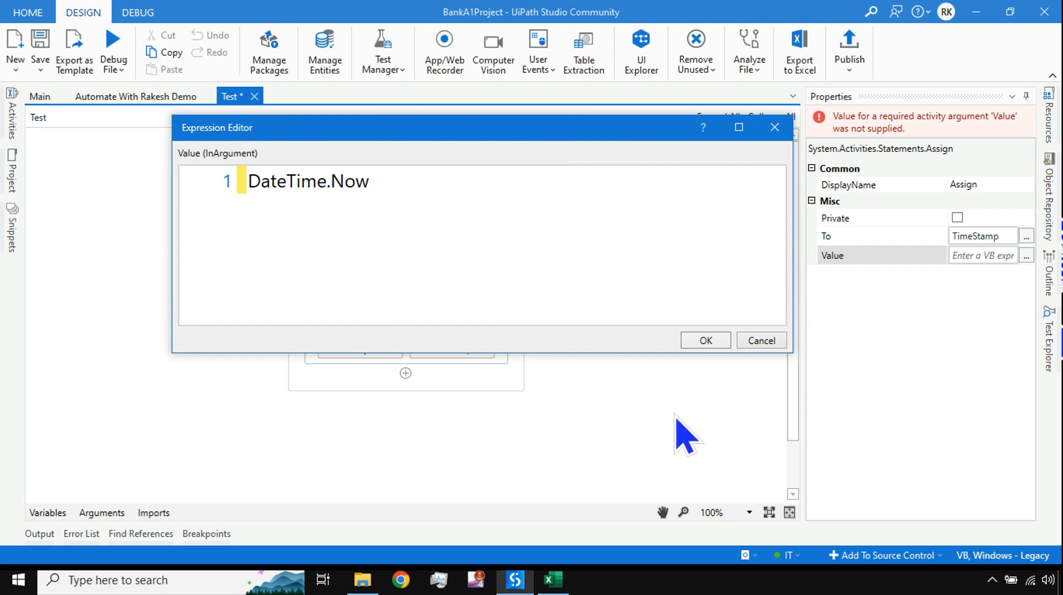
# Step: Append .ToString to make DateTime.Now.ToString and bring up the climate workbook
pyautogui.write('.')
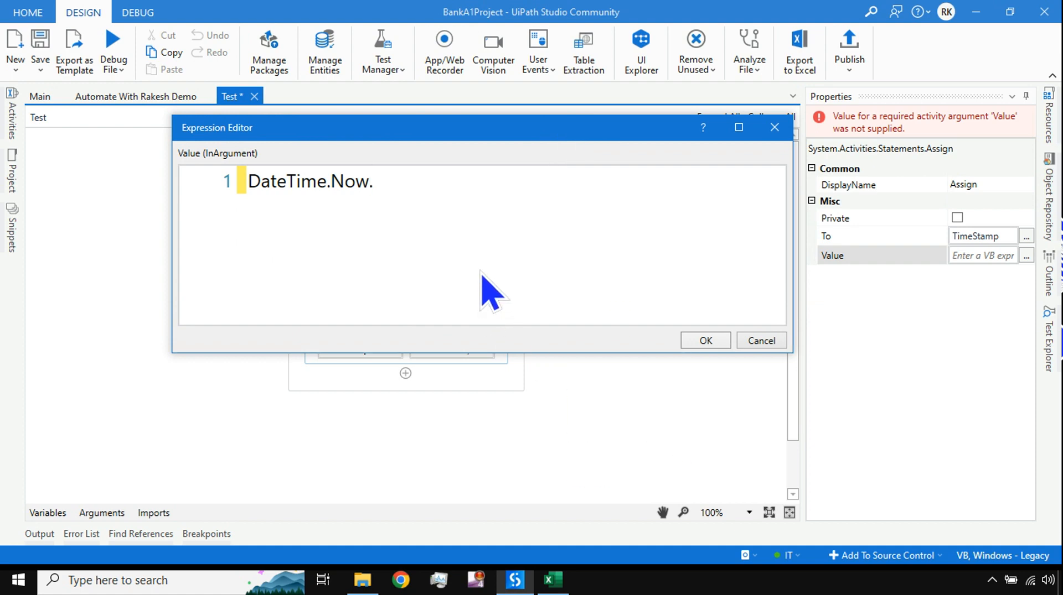
pyautogui.write('ToString')
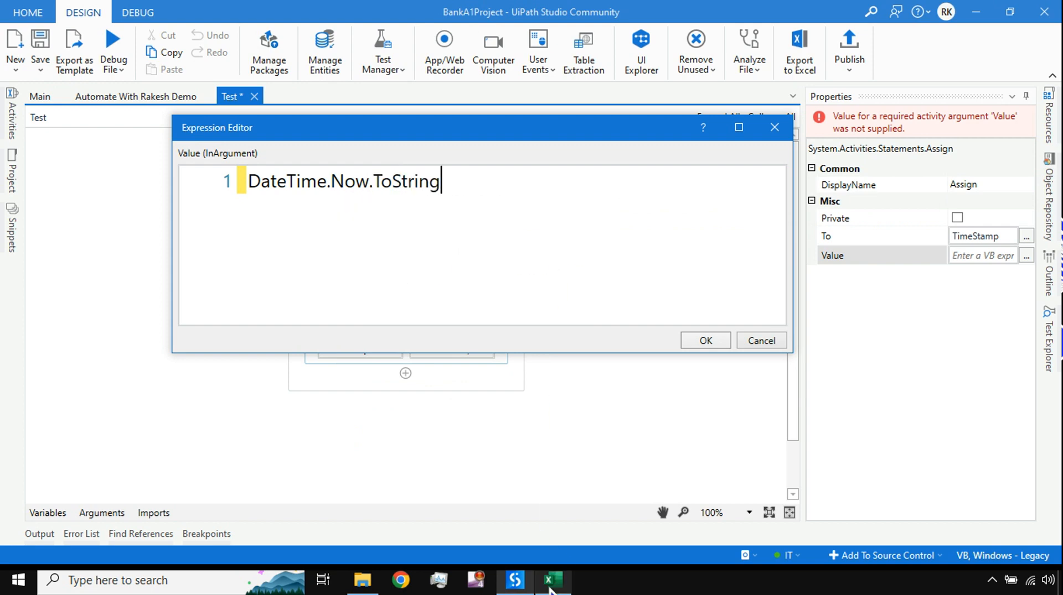
pyautogui.click(552, 581)
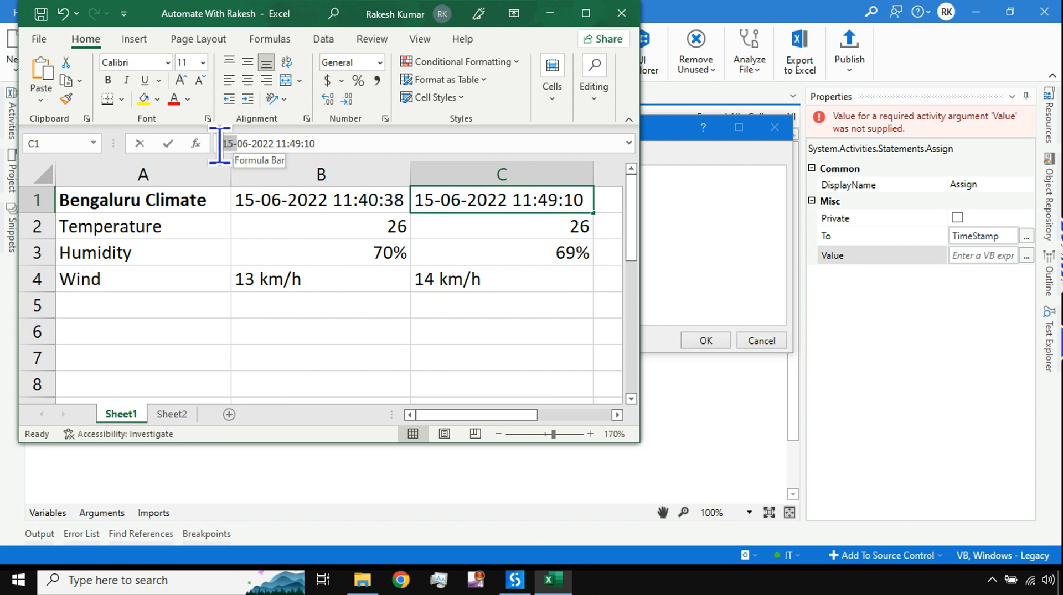
pyautogui.click(258, 143)
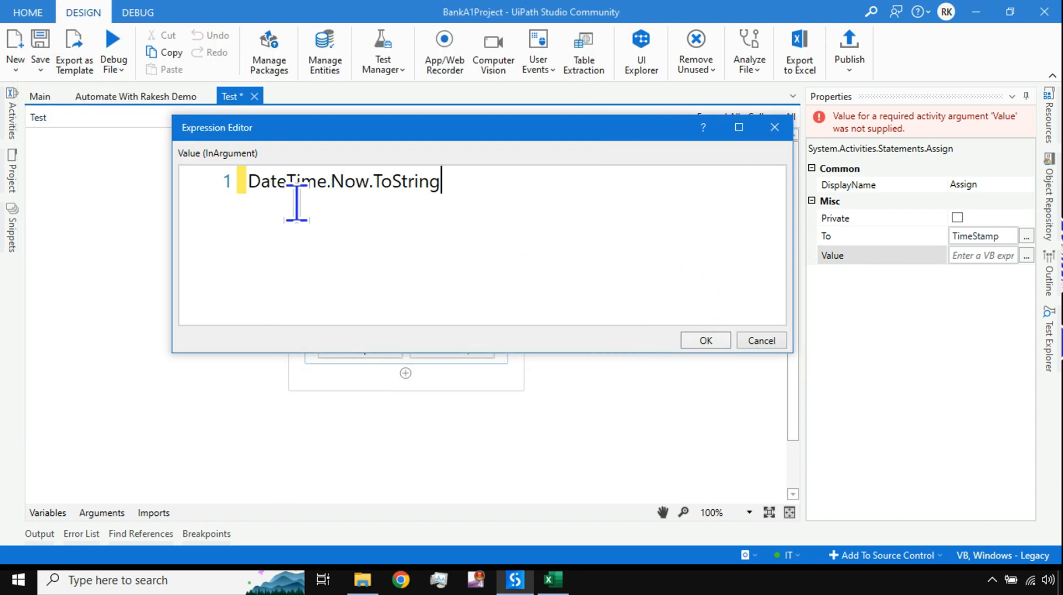
# Step: Confirm the ToString expression and search the activities for 'message'
pyautogui.click(704, 340)
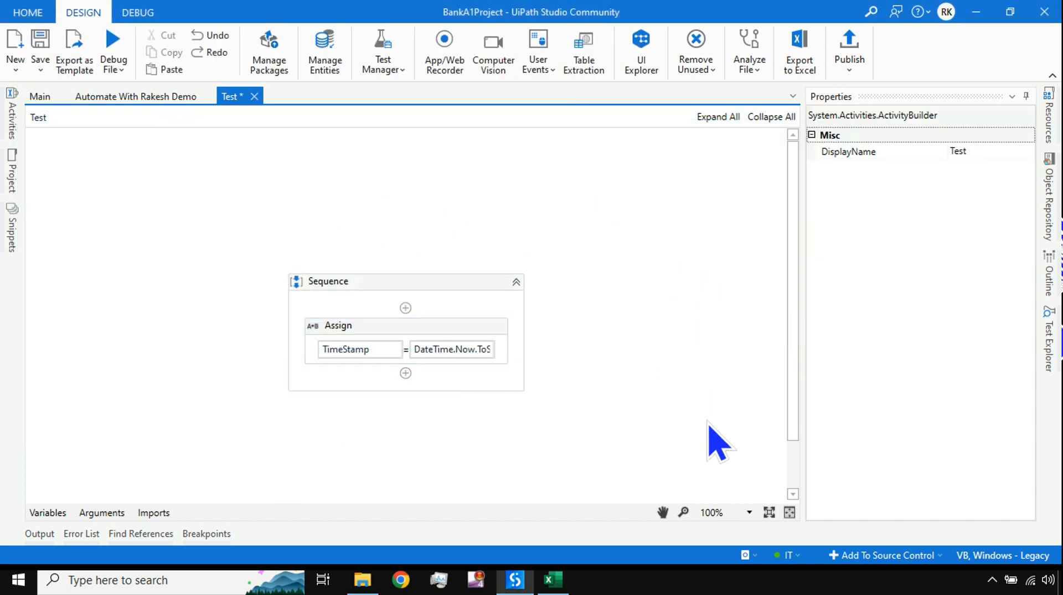
pyautogui.click(11, 118)
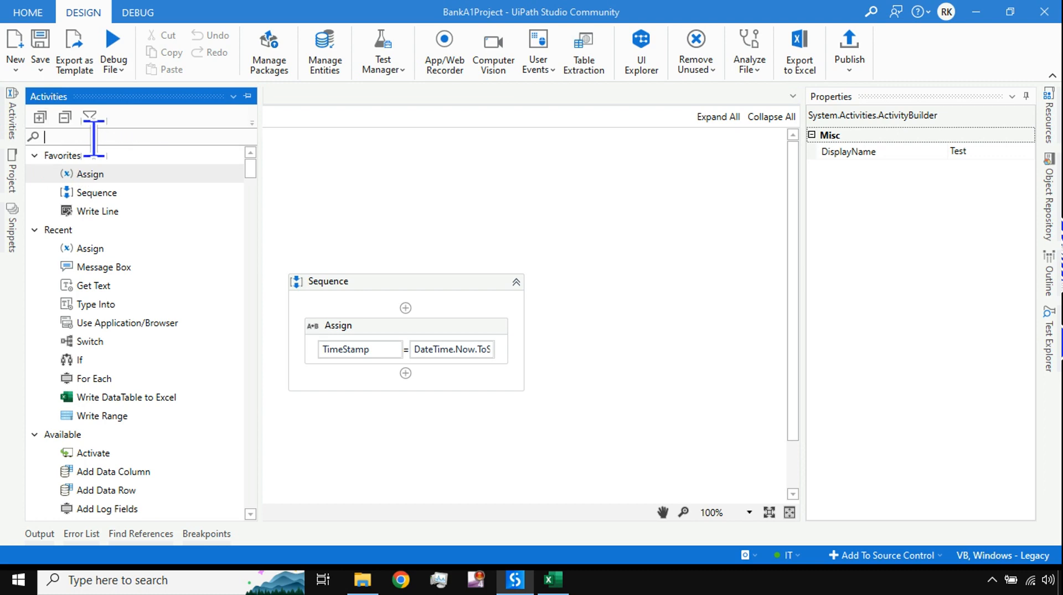
pyautogui.write('m')
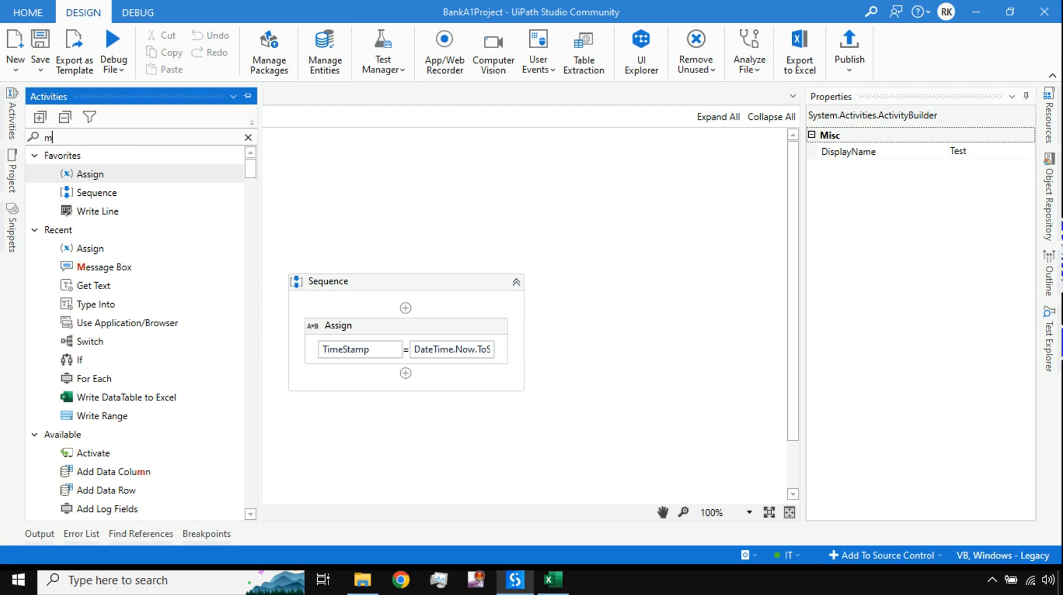
pyautogui.write('essage')
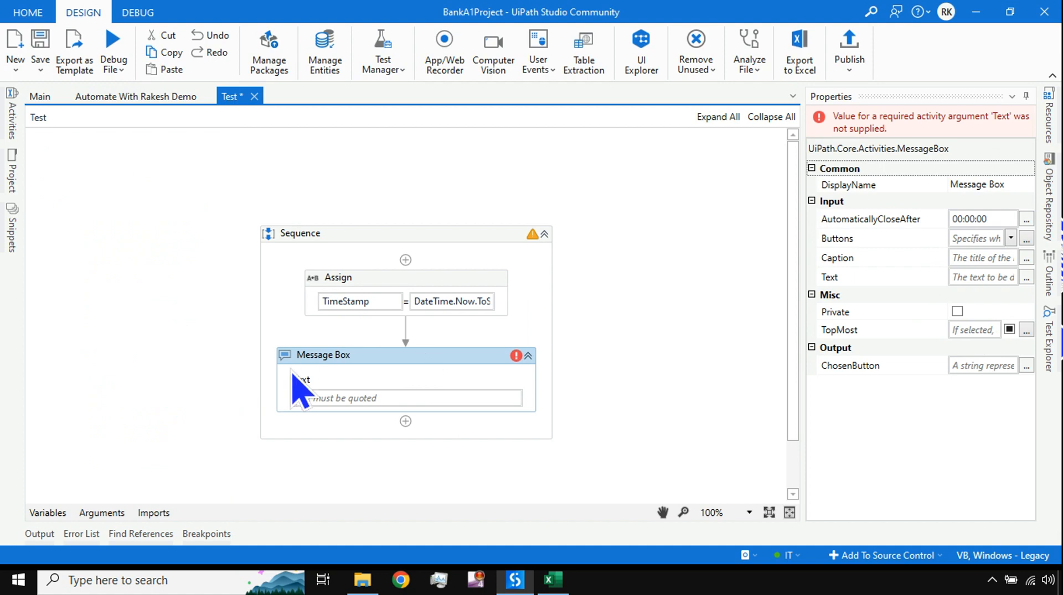
# Step: Set the Message Box text to TimeStamp and save the workflow
pyautogui.click(380, 398)
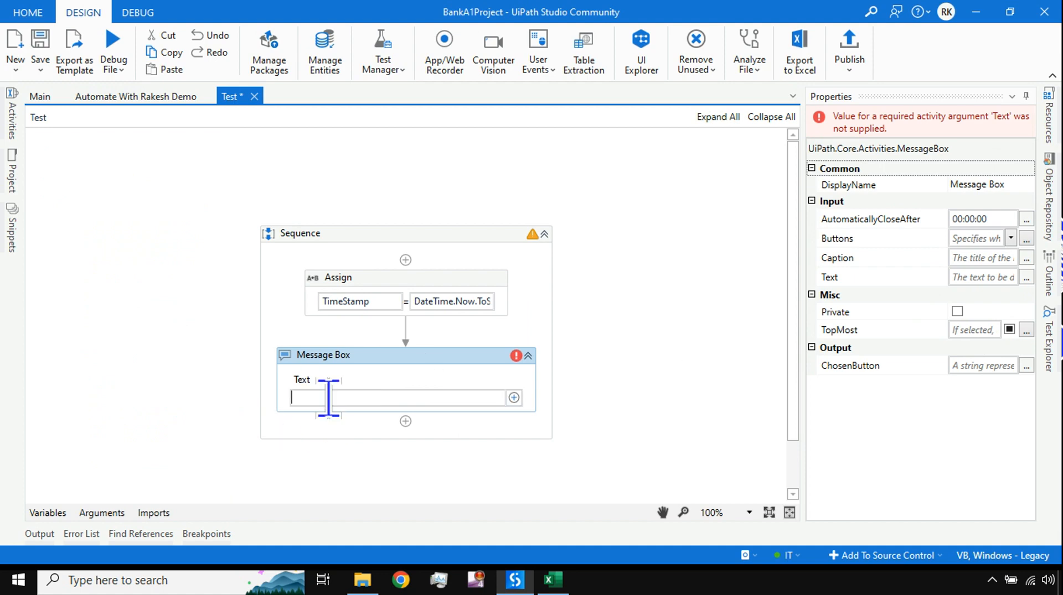
pyautogui.write('TimeStamp')
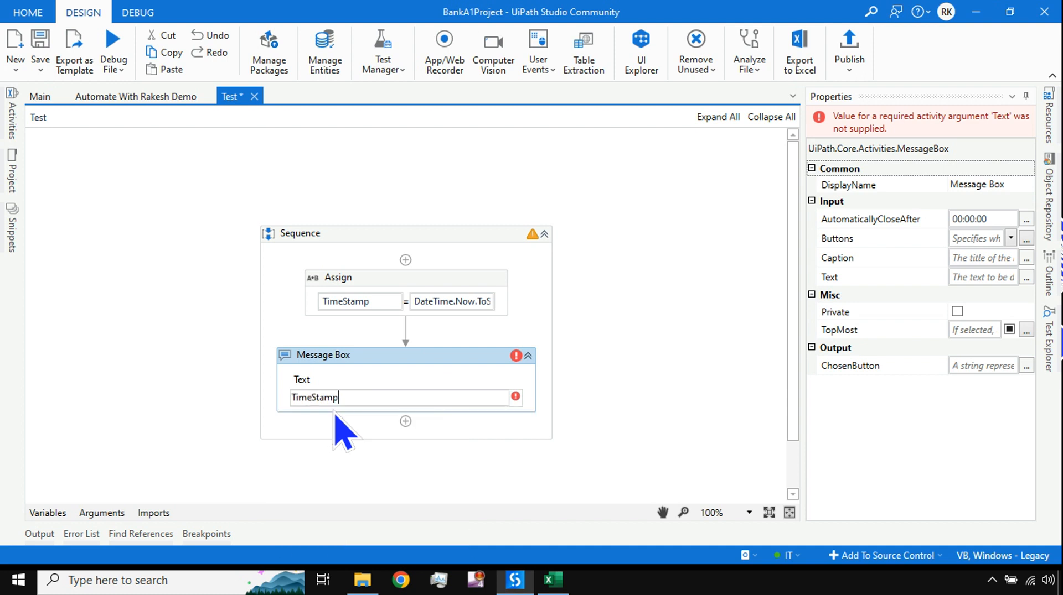
pyautogui.click(37, 136)
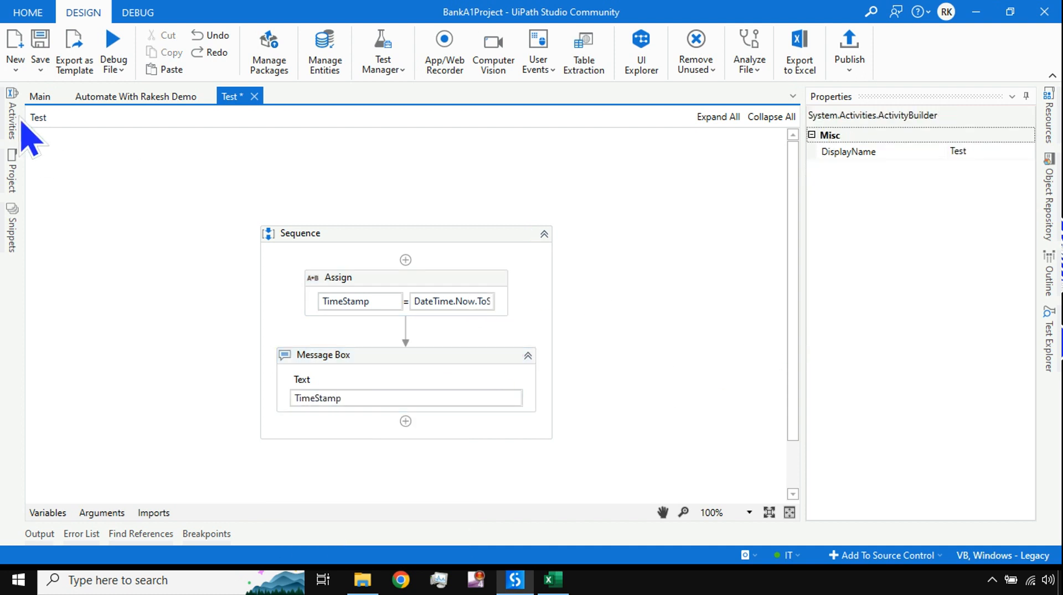
pyautogui.click(113, 51)
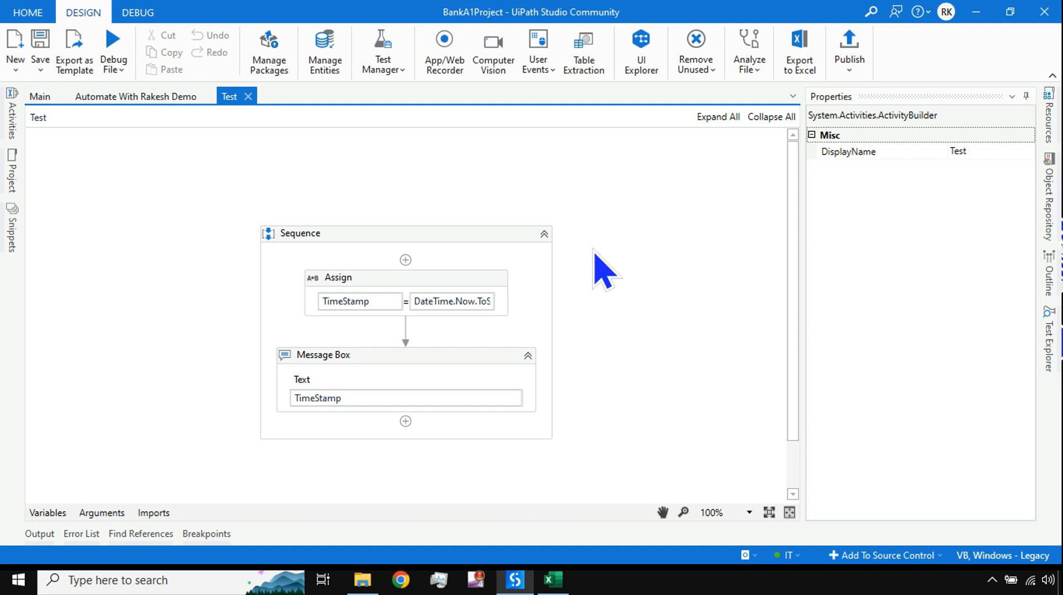
pyautogui.moveTo(595, 352)
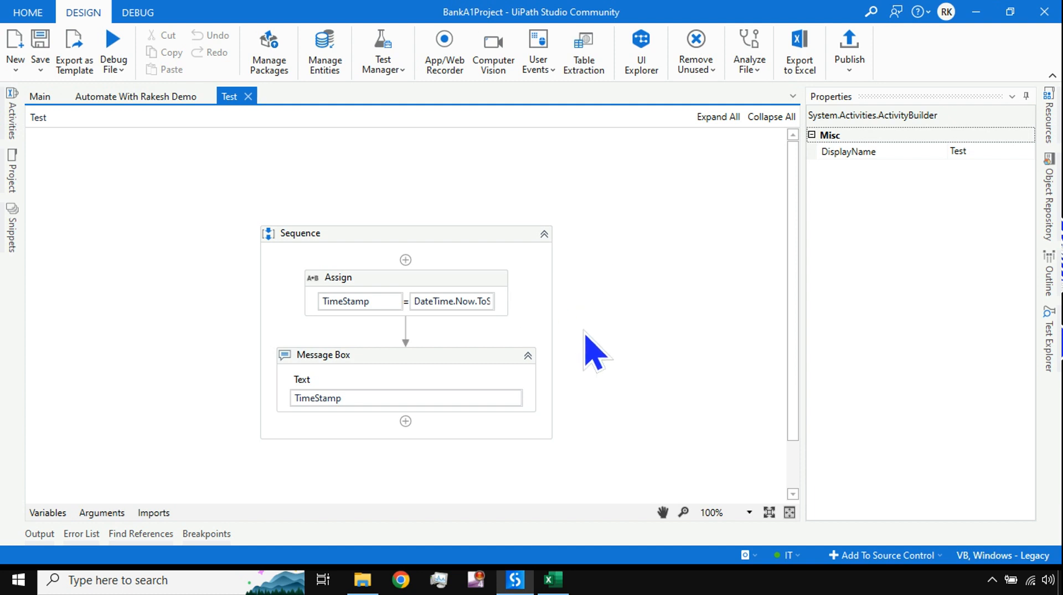
pyautogui.moveTo(437, 338)
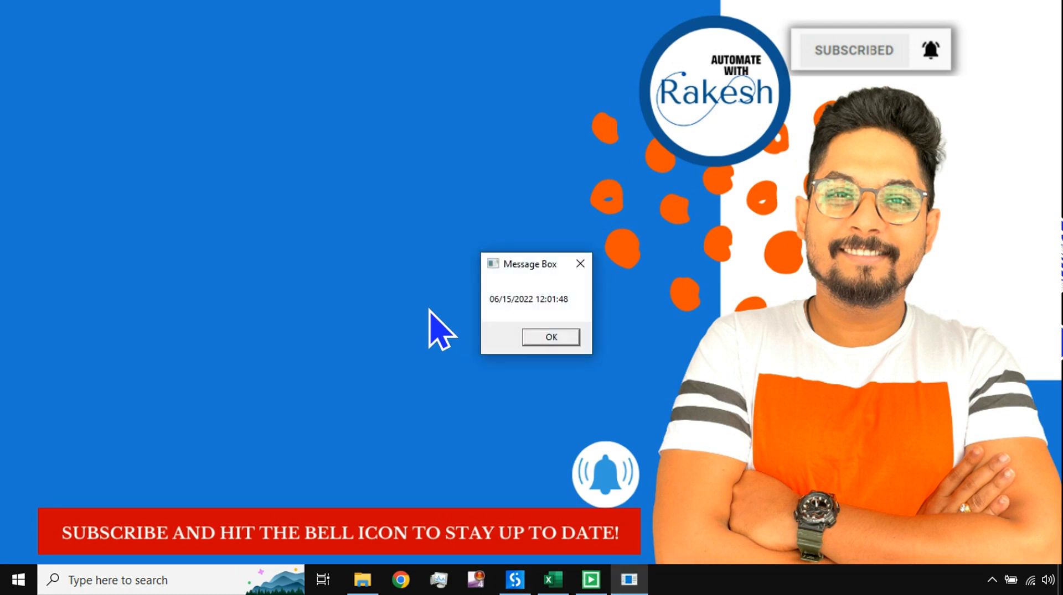
pyautogui.moveTo(505, 326)
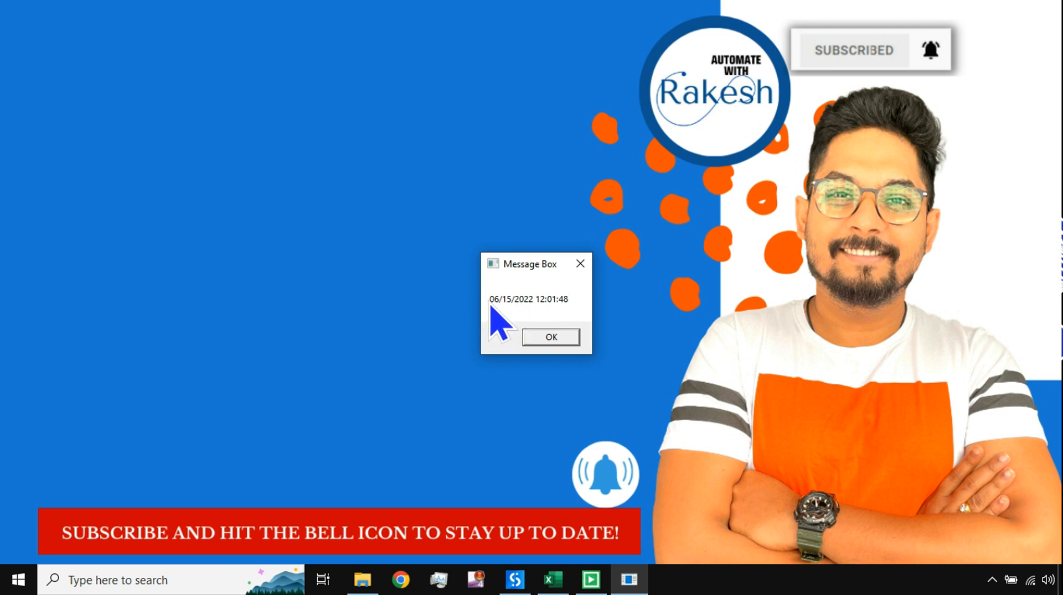
pyautogui.moveTo(516, 318)
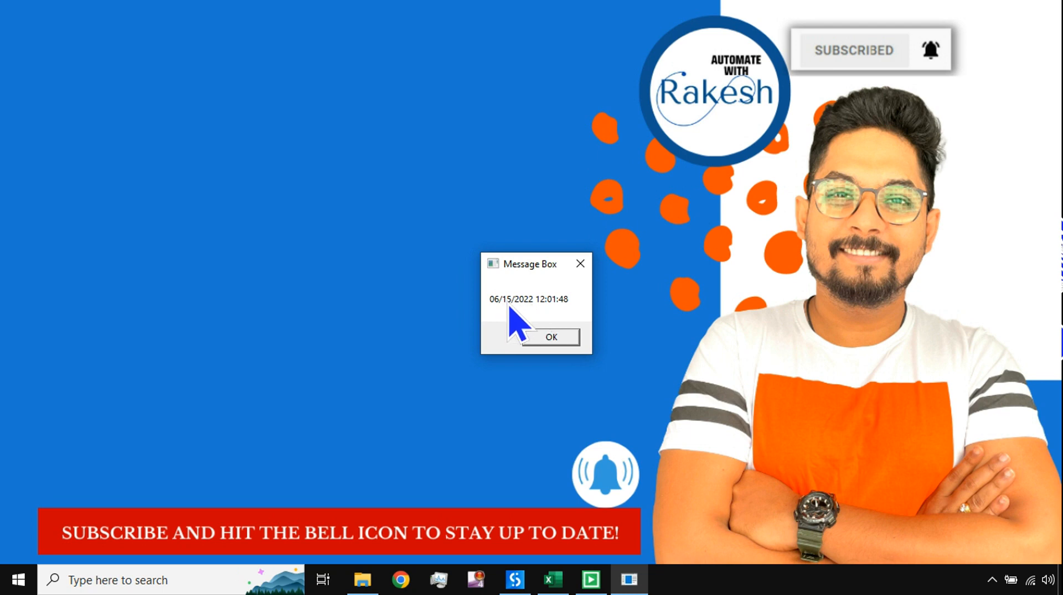
pyautogui.moveTo(494, 329)
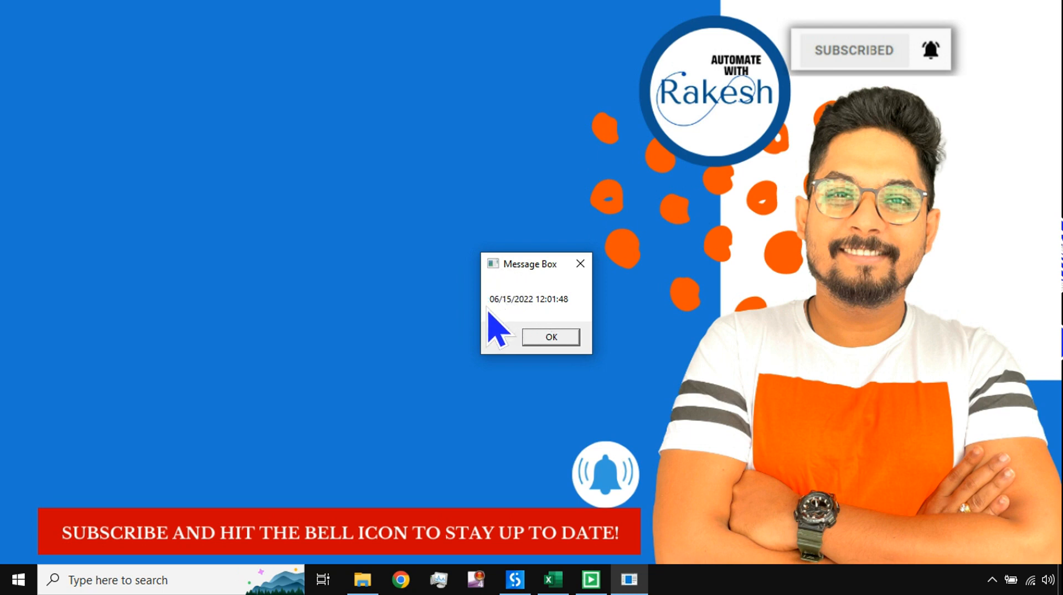
pyautogui.moveTo(511, 321)
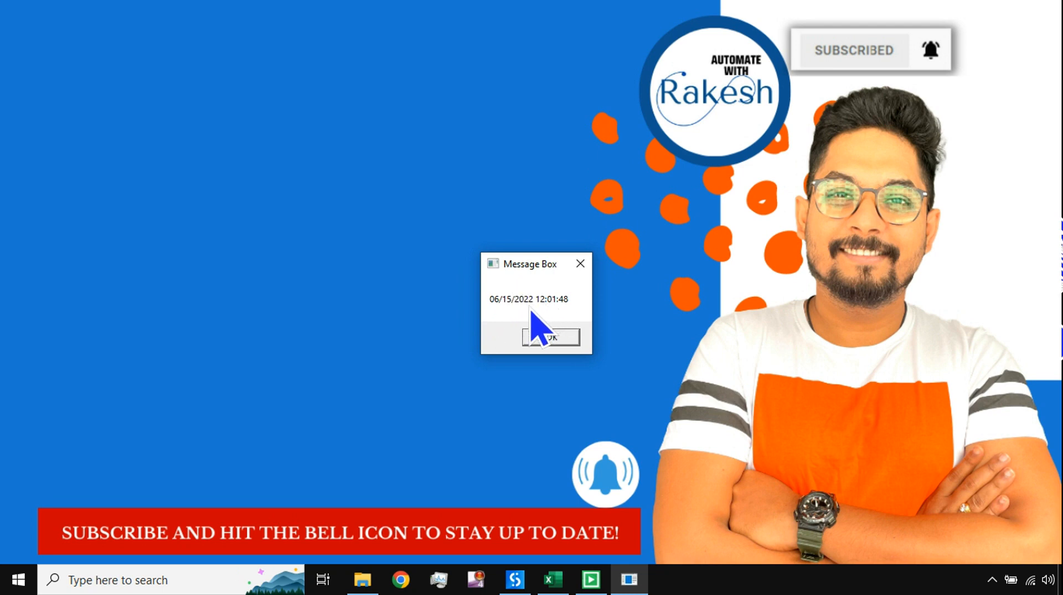
pyautogui.moveTo(498, 311)
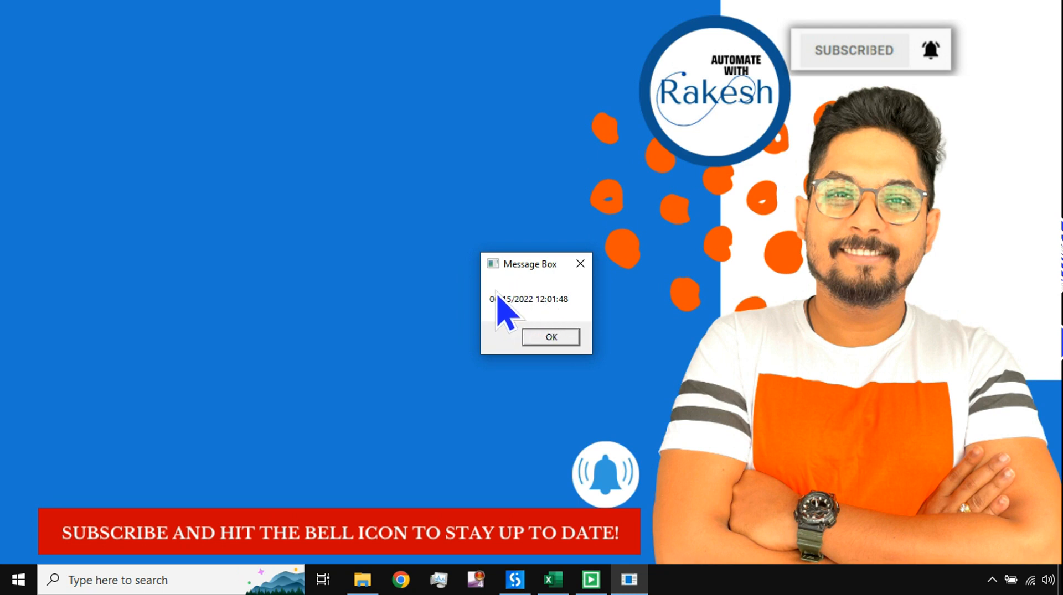
pyautogui.moveTo(498, 332)
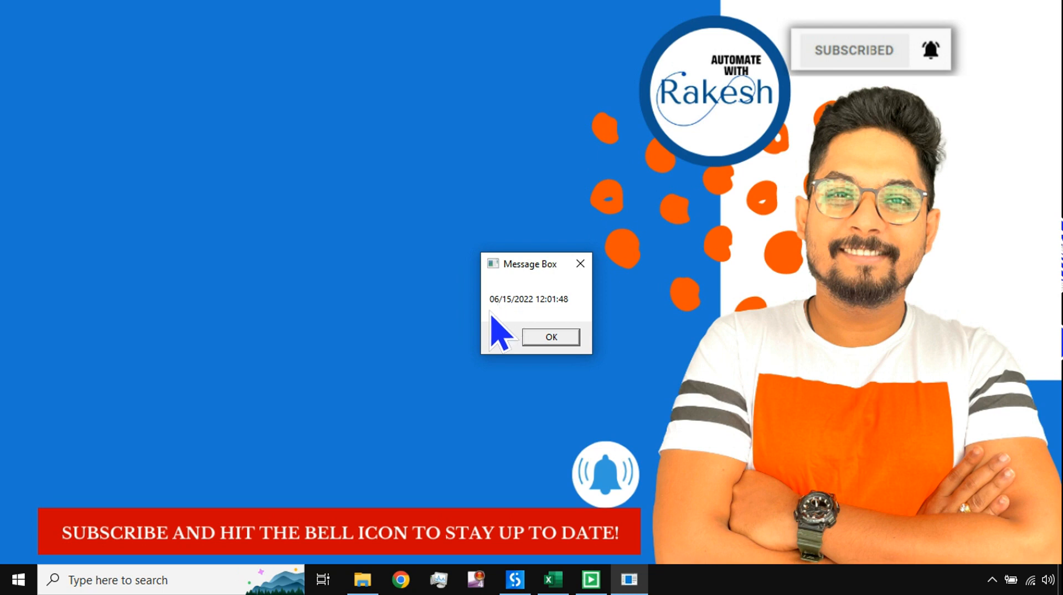
pyautogui.moveTo(502, 325)
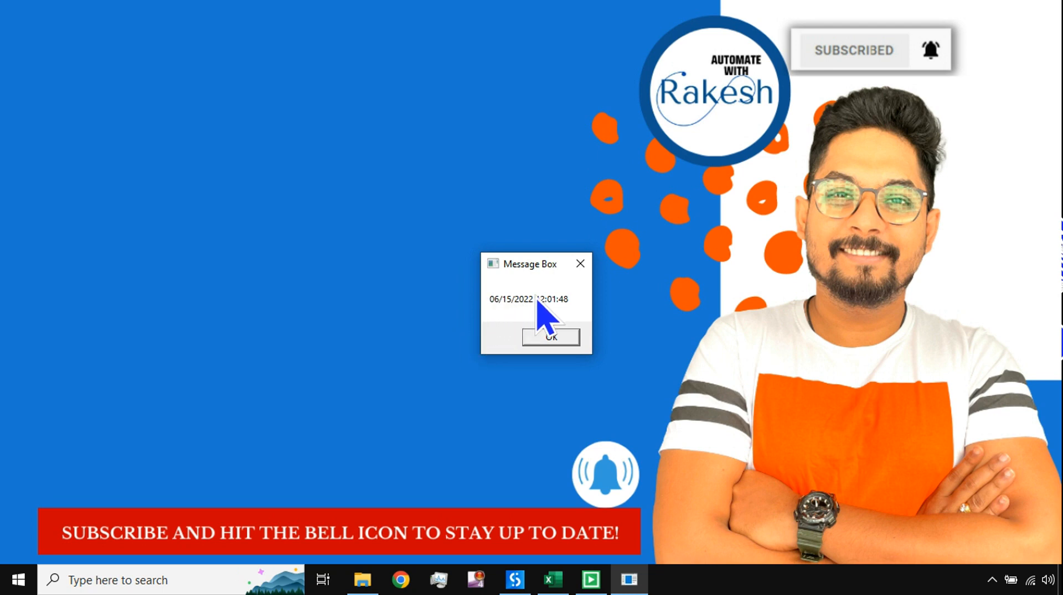
pyautogui.moveTo(586, 332)
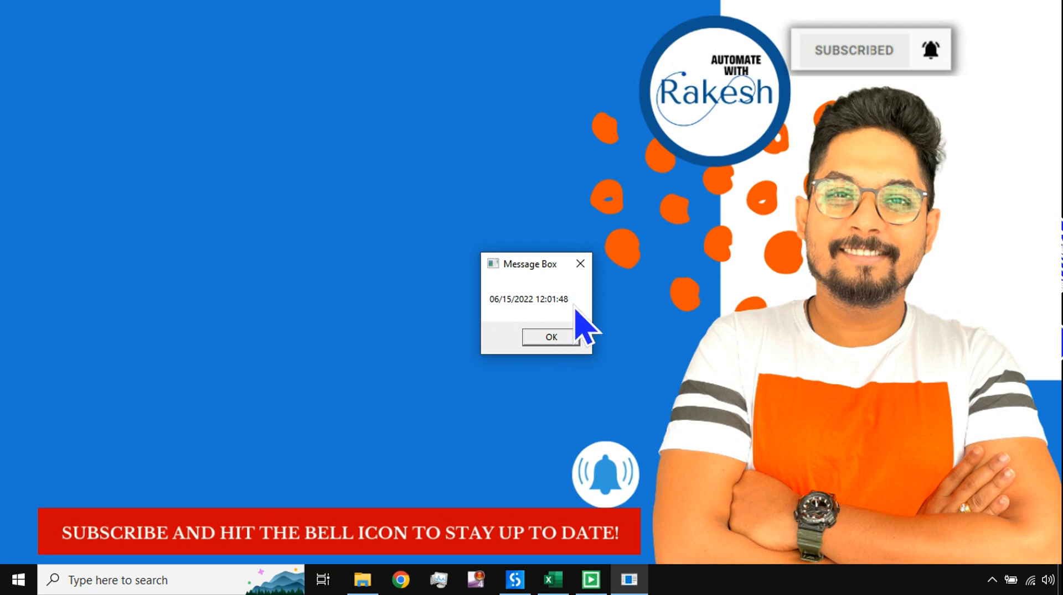
# Step: Dismiss the Message Box showing 06/15/2022 12:01:48
pyautogui.click(549, 336)
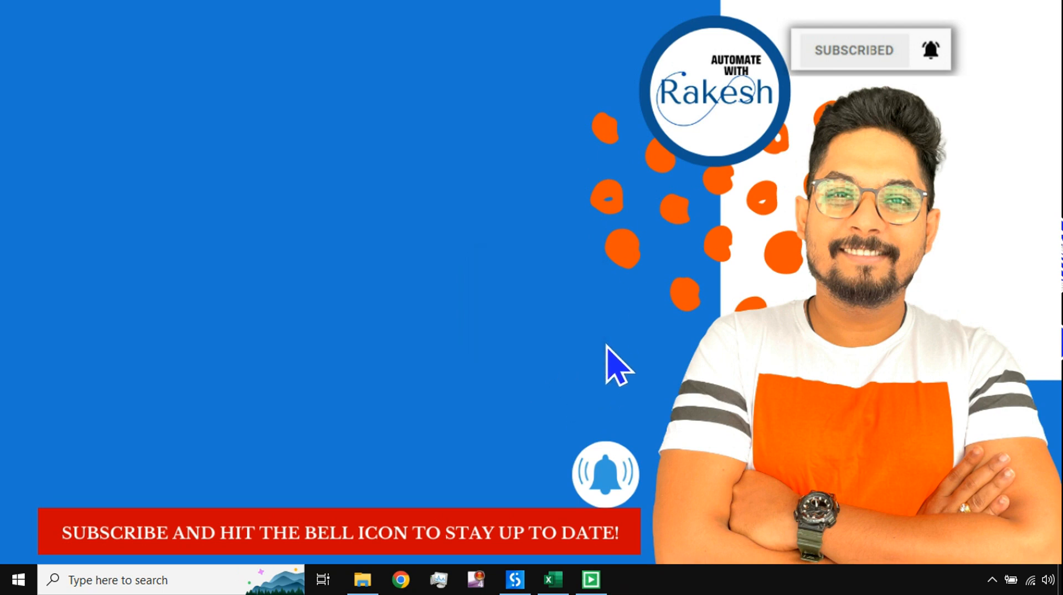
# Step: Edit the Assign value to DateTime.Now.ToString(dd-), checking Excel's date format along the way
pyautogui.click(513, 581)
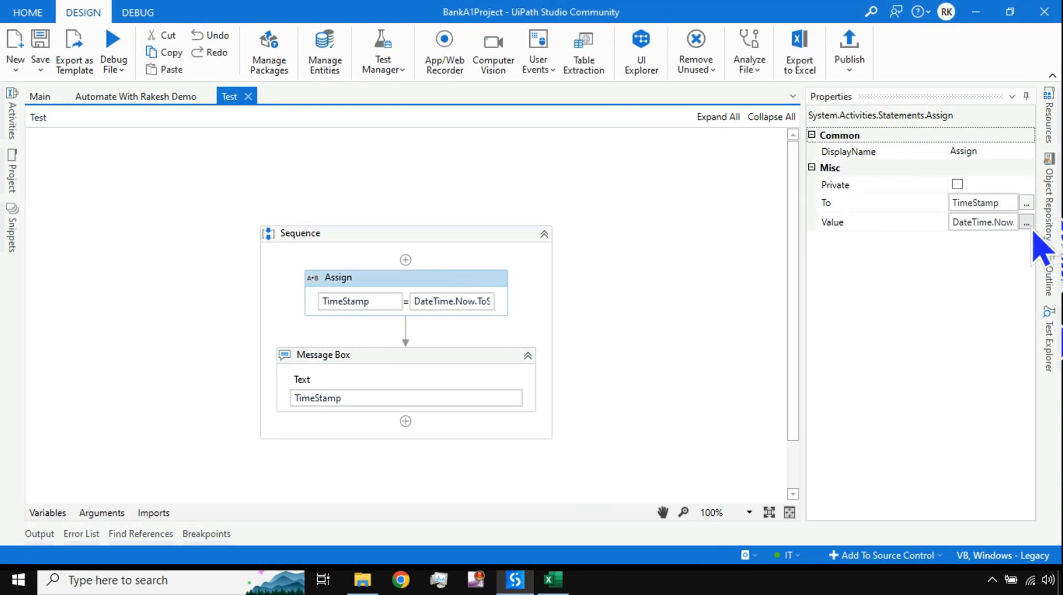
pyautogui.click(1026, 222)
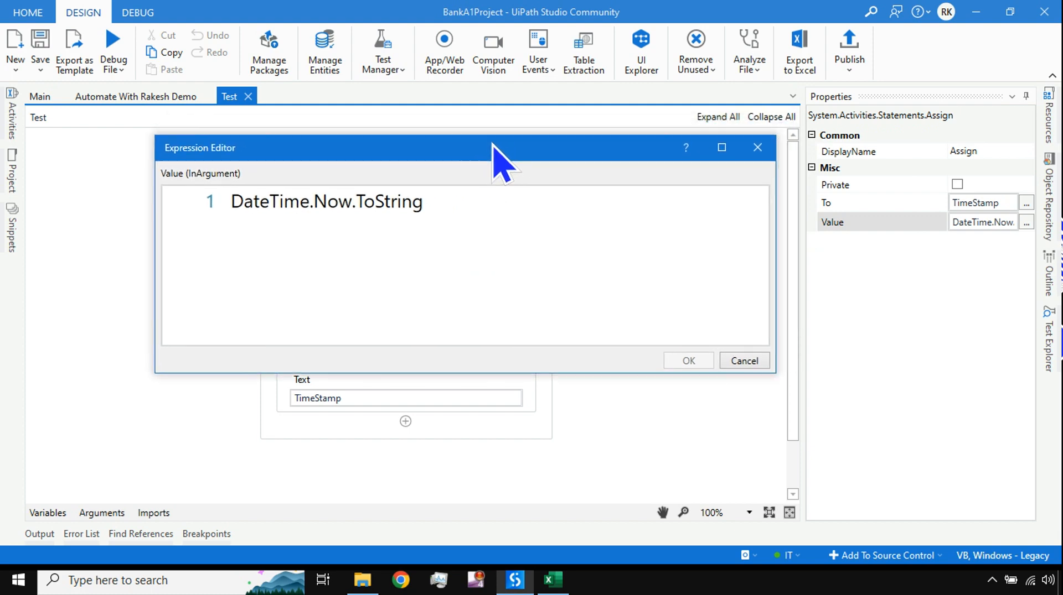
pyautogui.moveTo(688, 233)
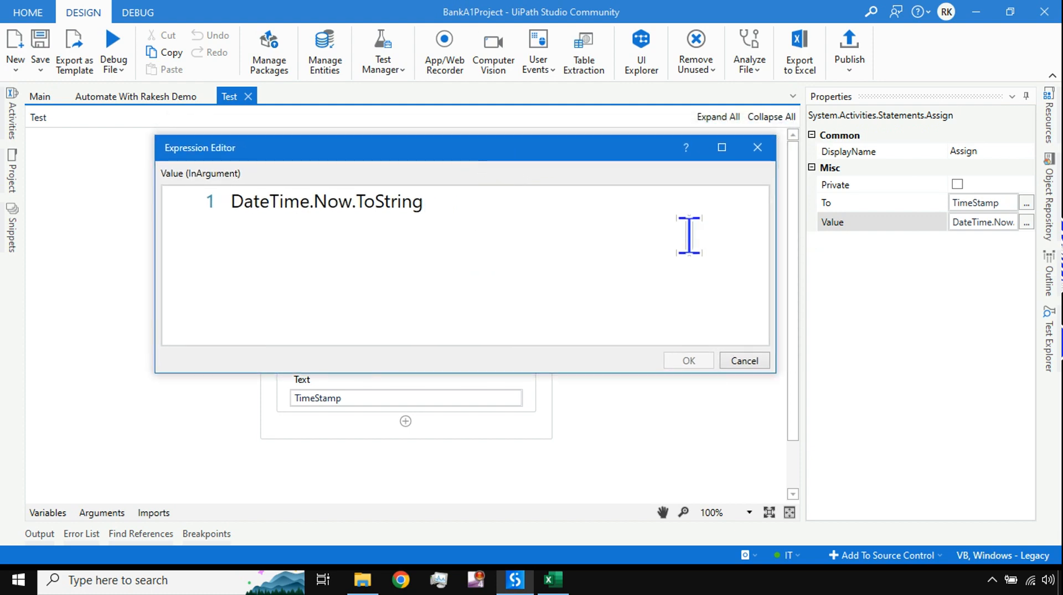
pyautogui.write('()')
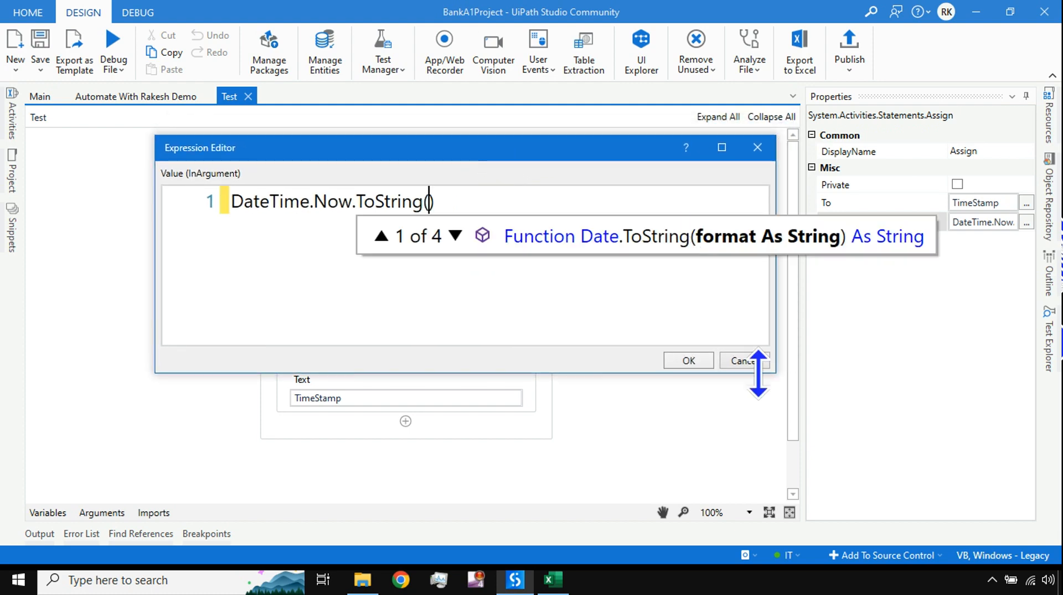
pyautogui.click(432, 202)
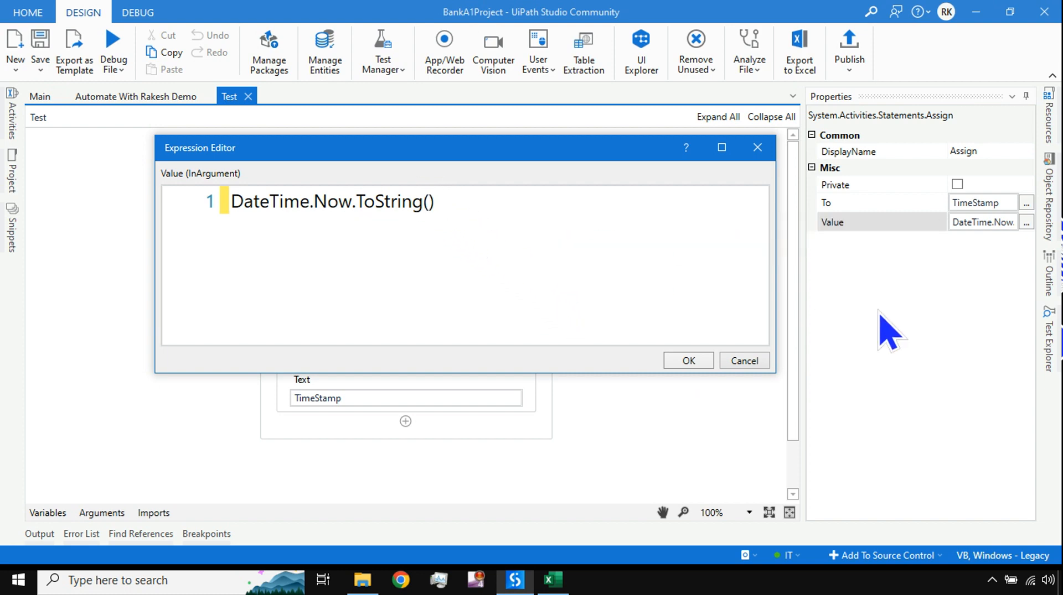
pyautogui.write('d')
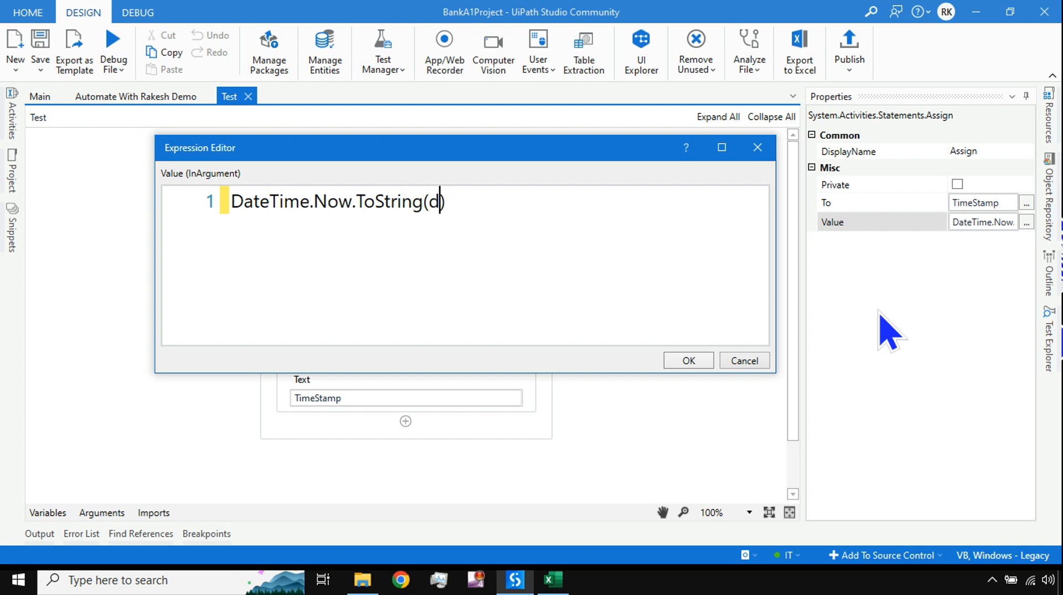
pyautogui.write('d')
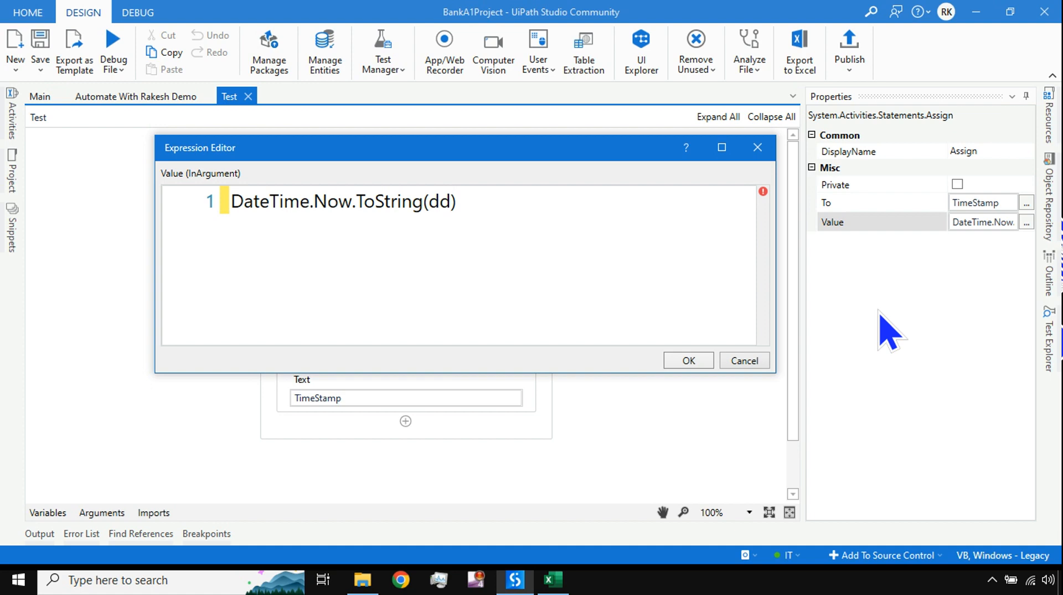
pyautogui.click(551, 581)
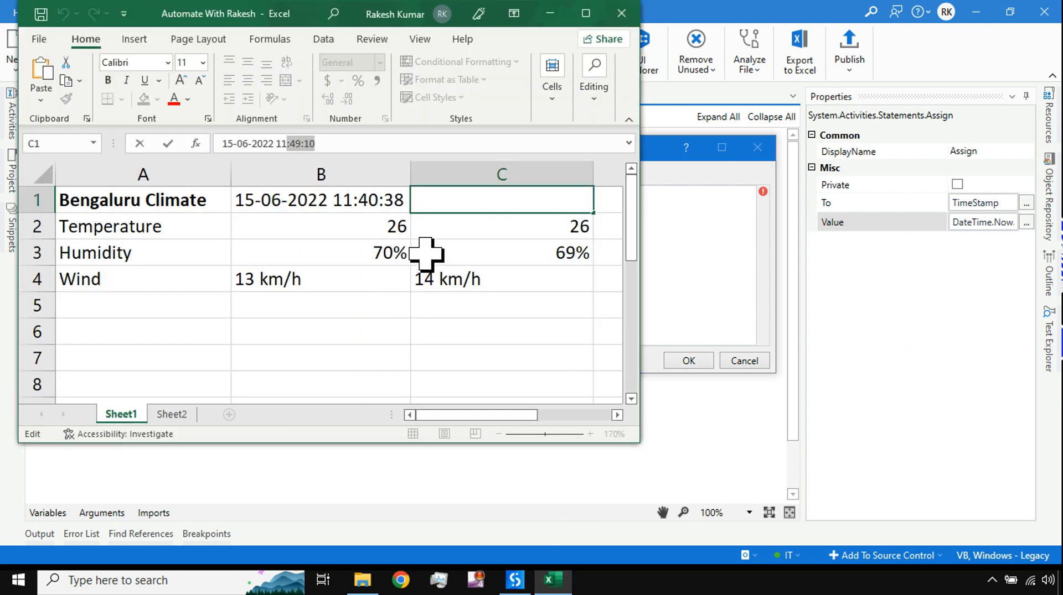
pyautogui.moveTo(568, 40)
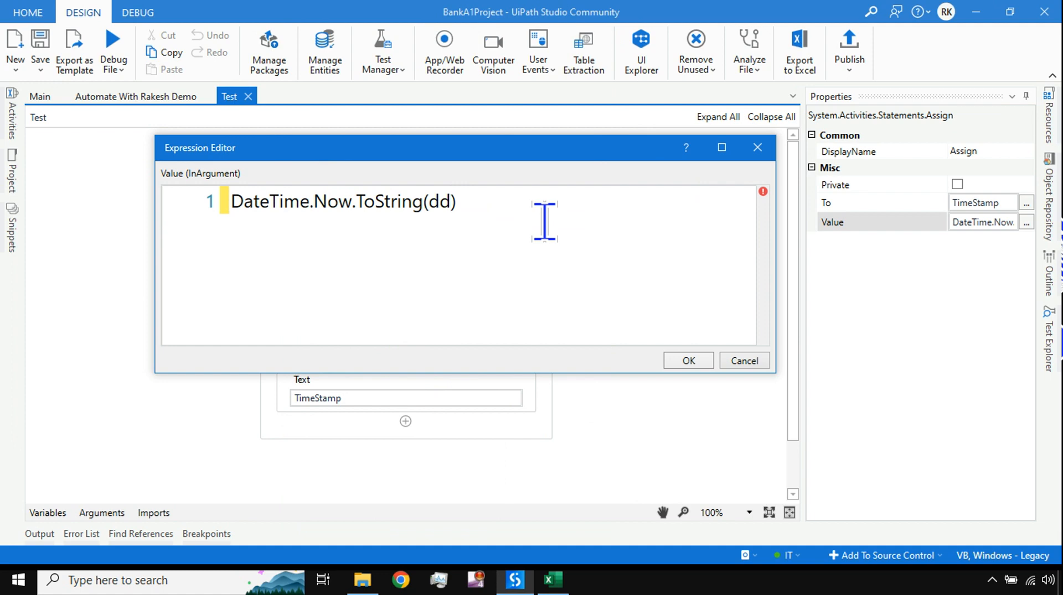
pyautogui.write('-')
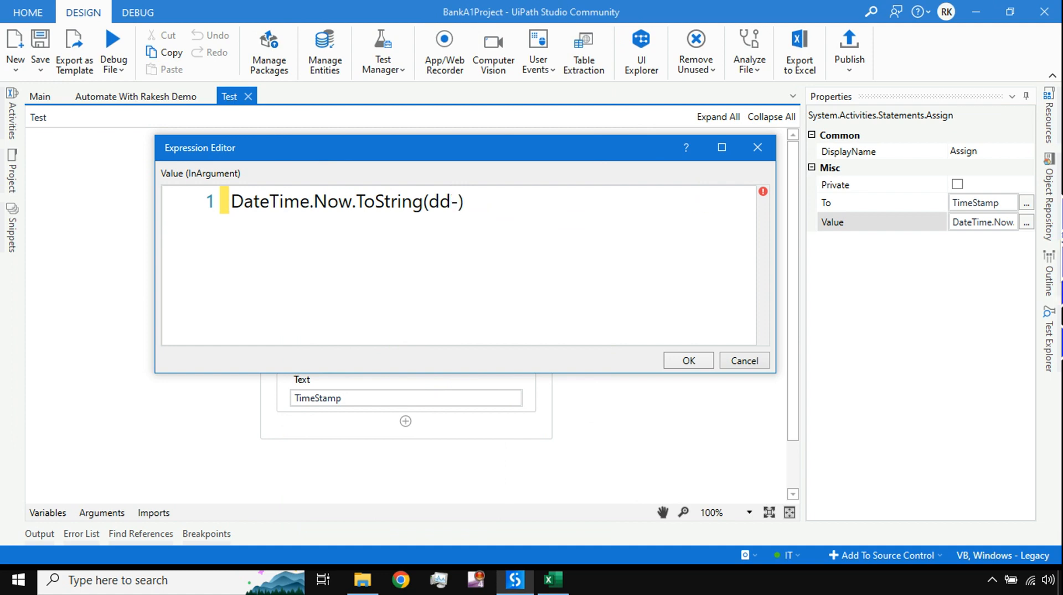
# Step: Extend the format to dd-MM-yyyy, removing the extra M, and begin the hour part
pyautogui.write('MM')
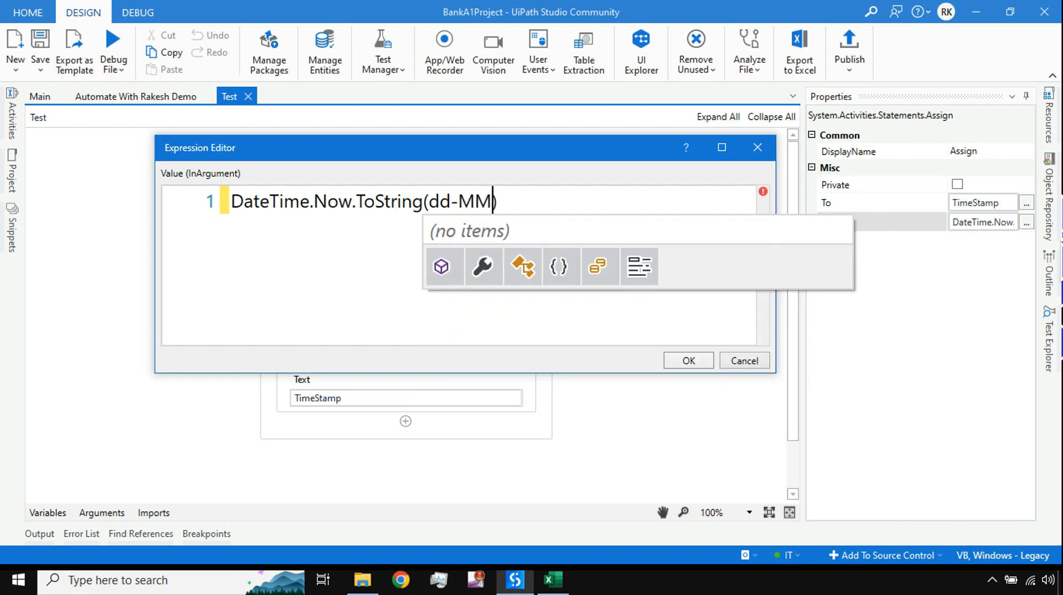
pyautogui.write('M')
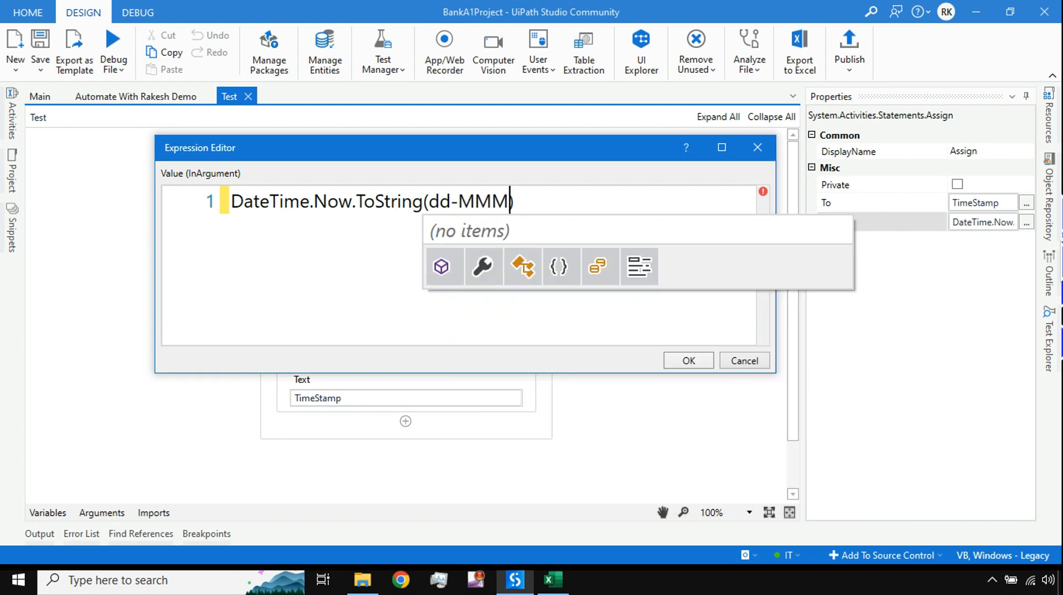
pyautogui.press('Backspace')
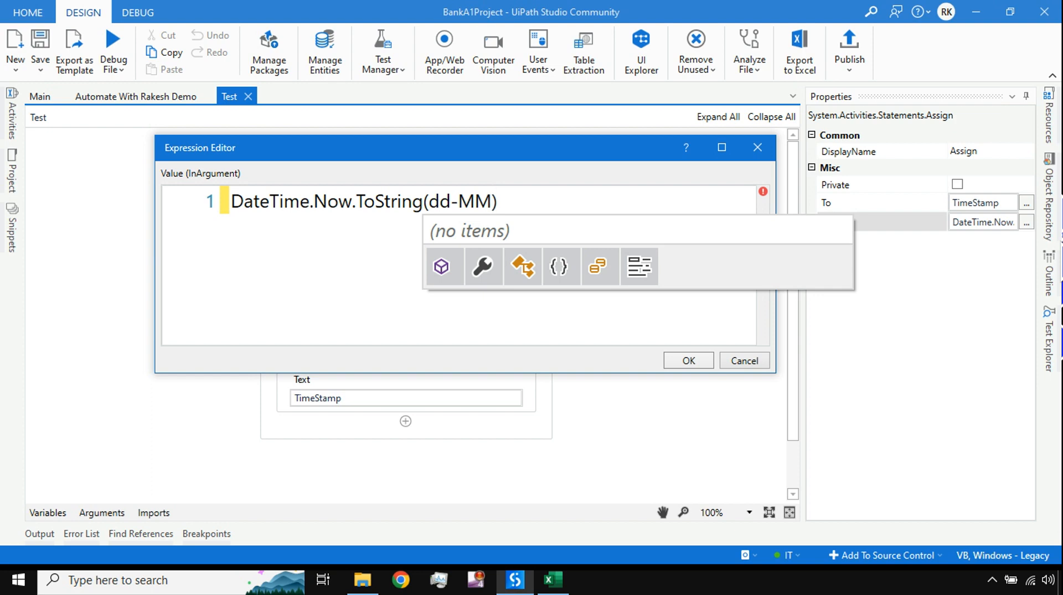
pyautogui.write('-')
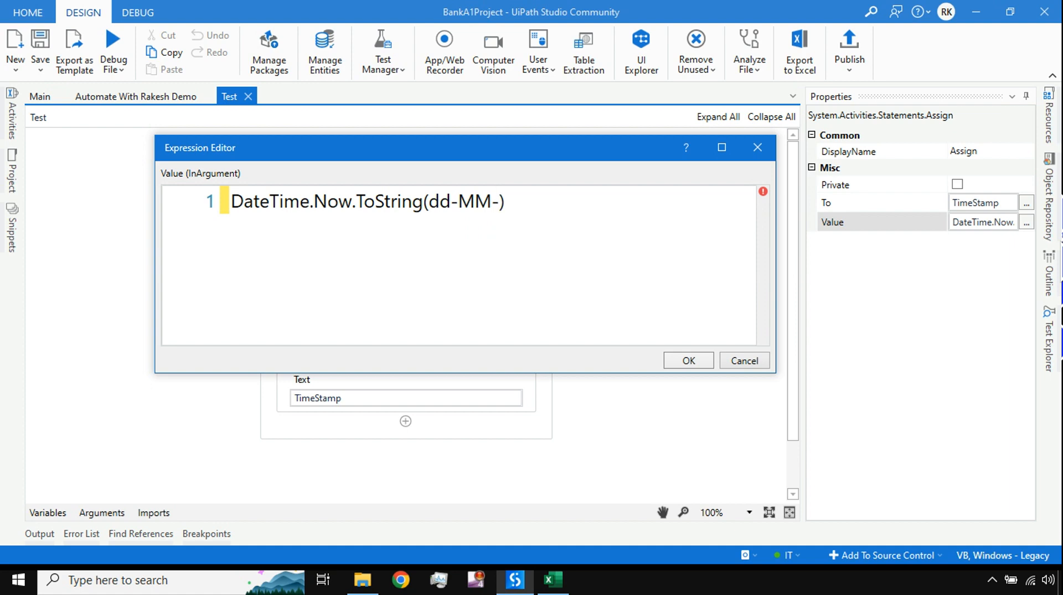
pyautogui.write('yyy')
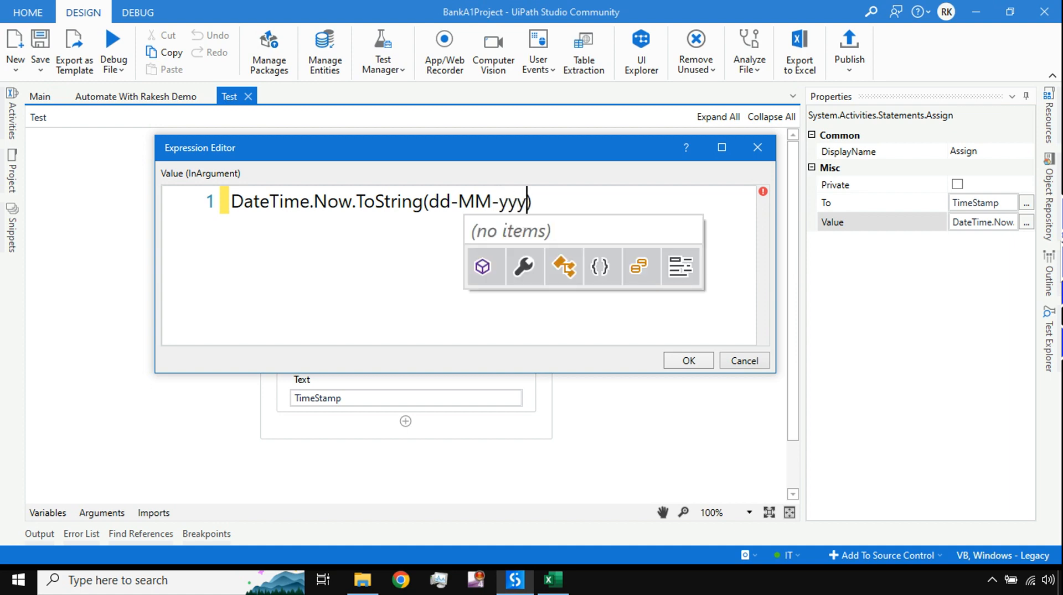
pyautogui.write('y)')
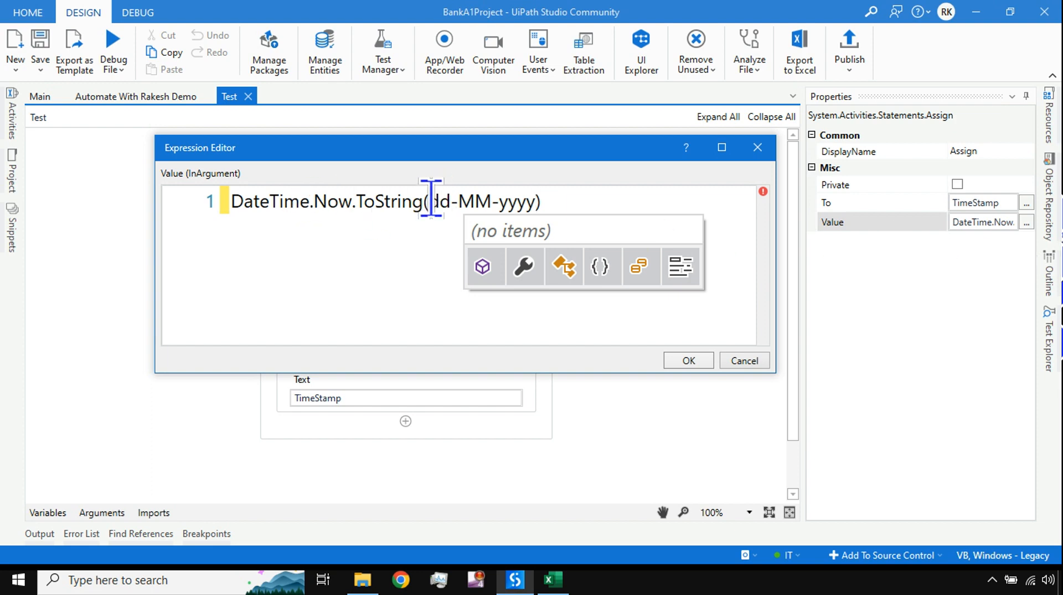
pyautogui.write('d')
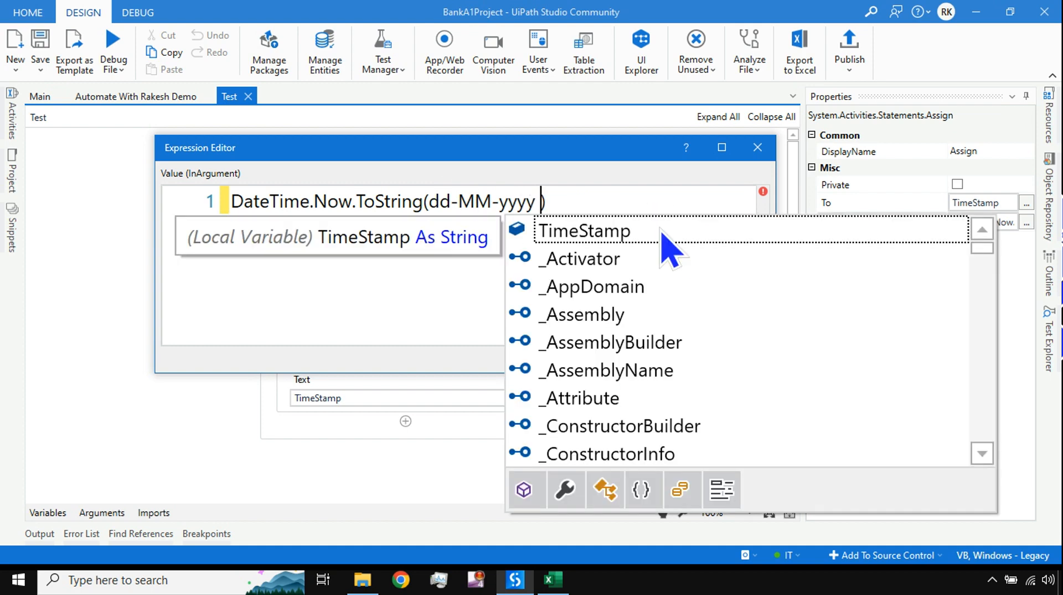
pyautogui.write('h')
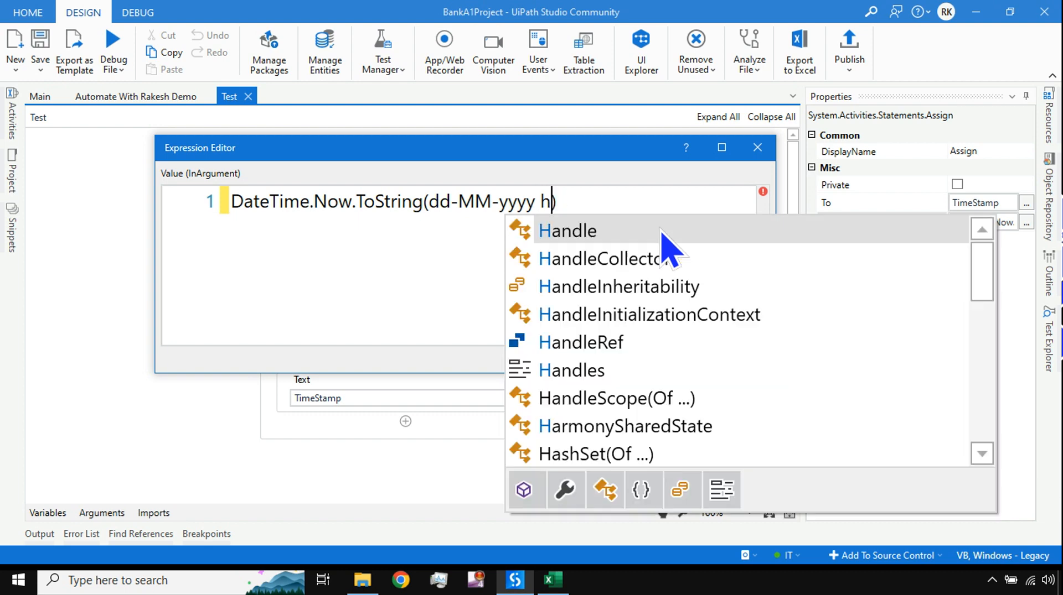
# Step: Add HH:mm:ss after the year, quote the format string, and confirm the expression
pyautogui.press('backspace')
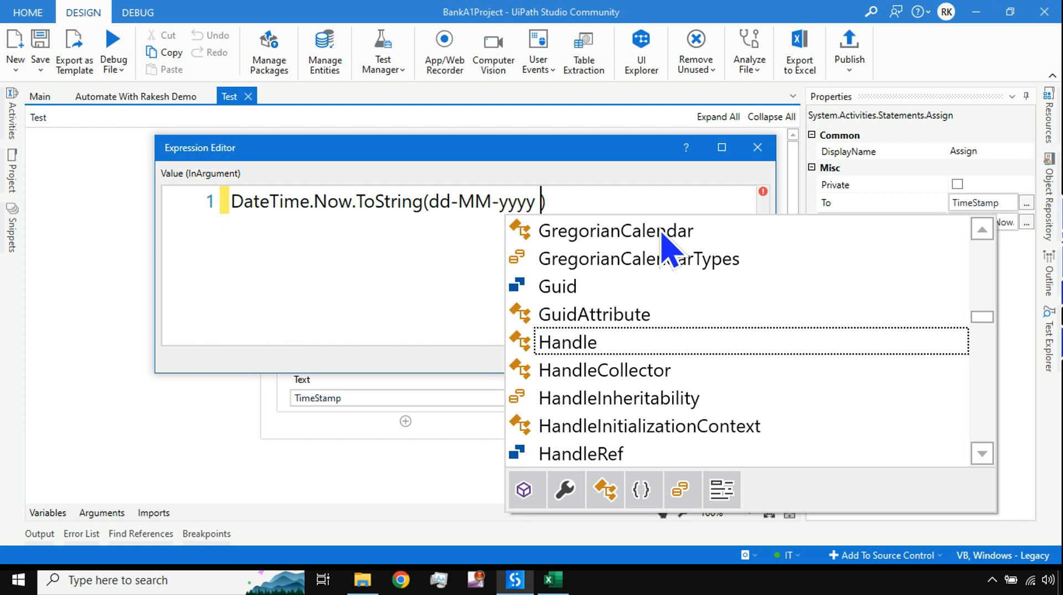
pyautogui.write('HH:')
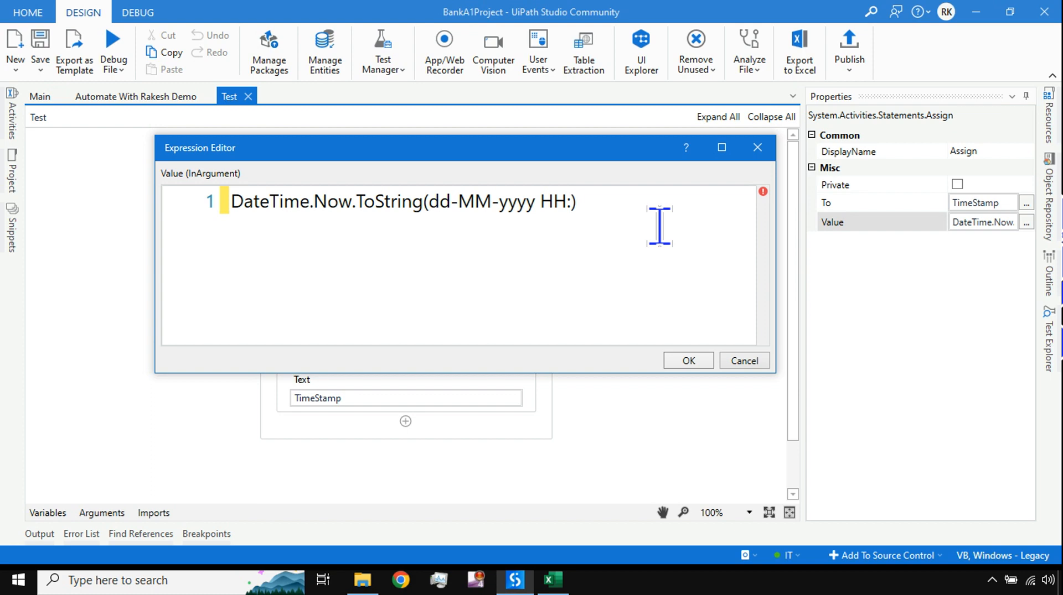
pyautogui.write('mm')
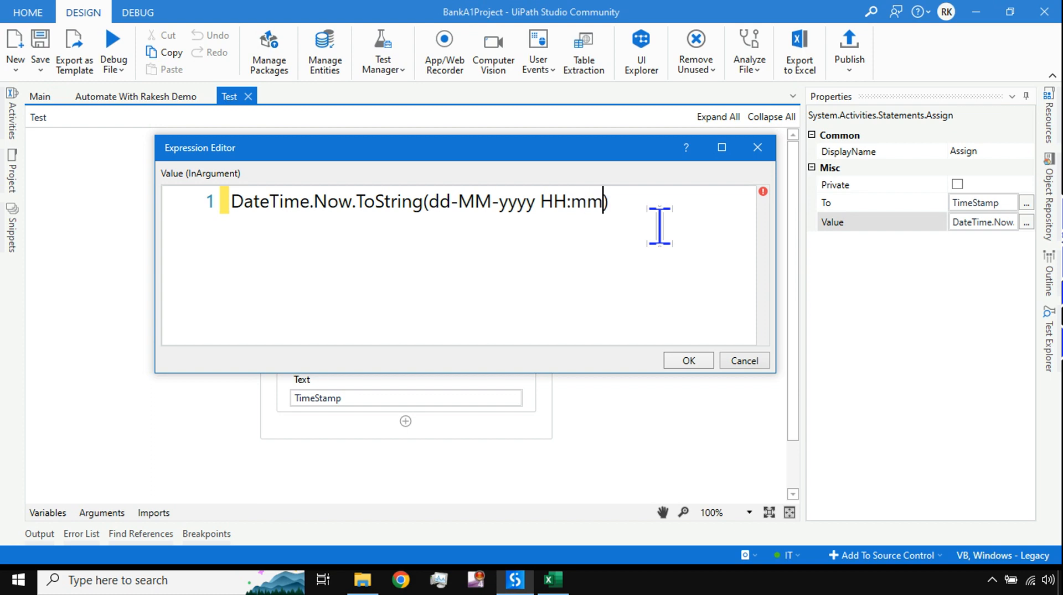
pyautogui.write(':ss')
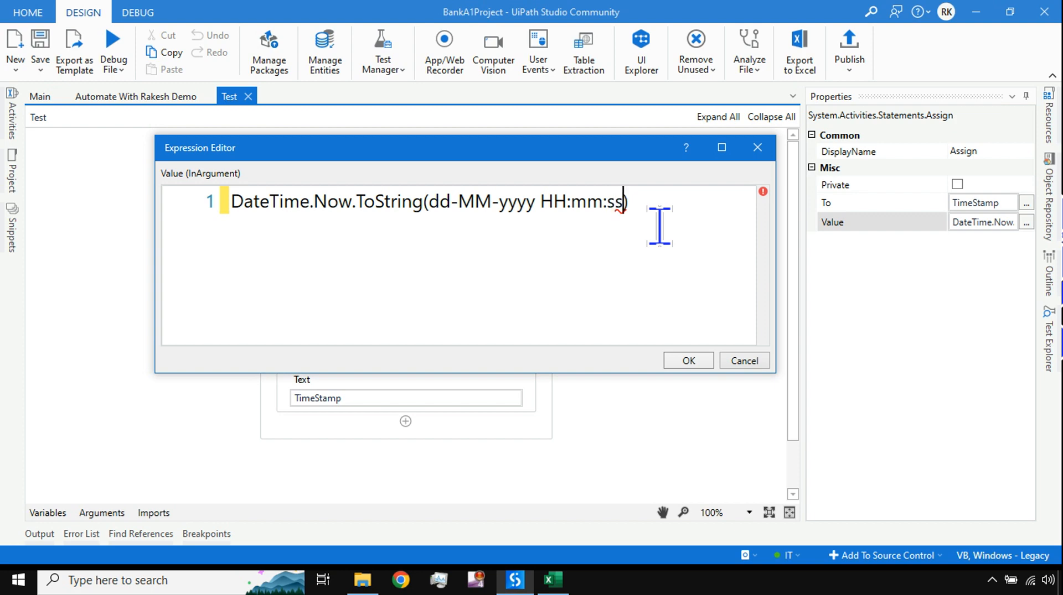
pyautogui.moveTo(322, 224)
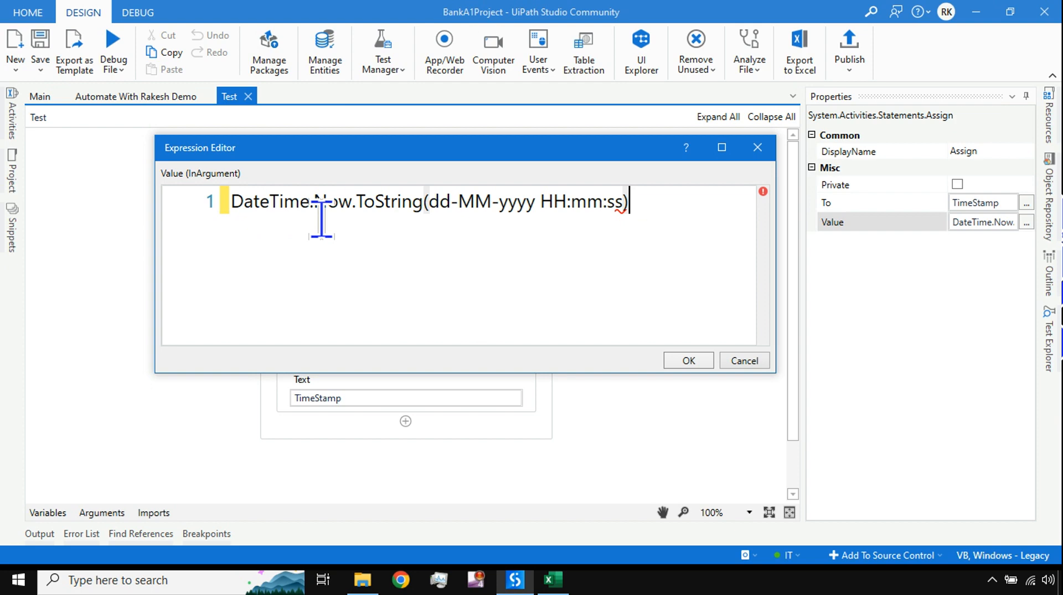
pyautogui.moveTo(461, 210)
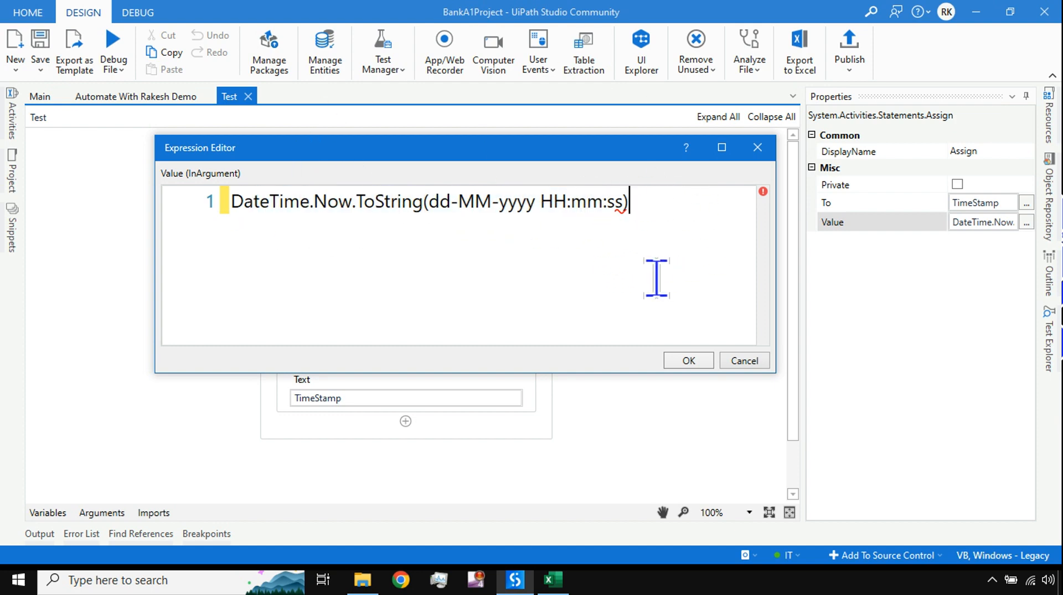
pyautogui.moveTo(650, 300)
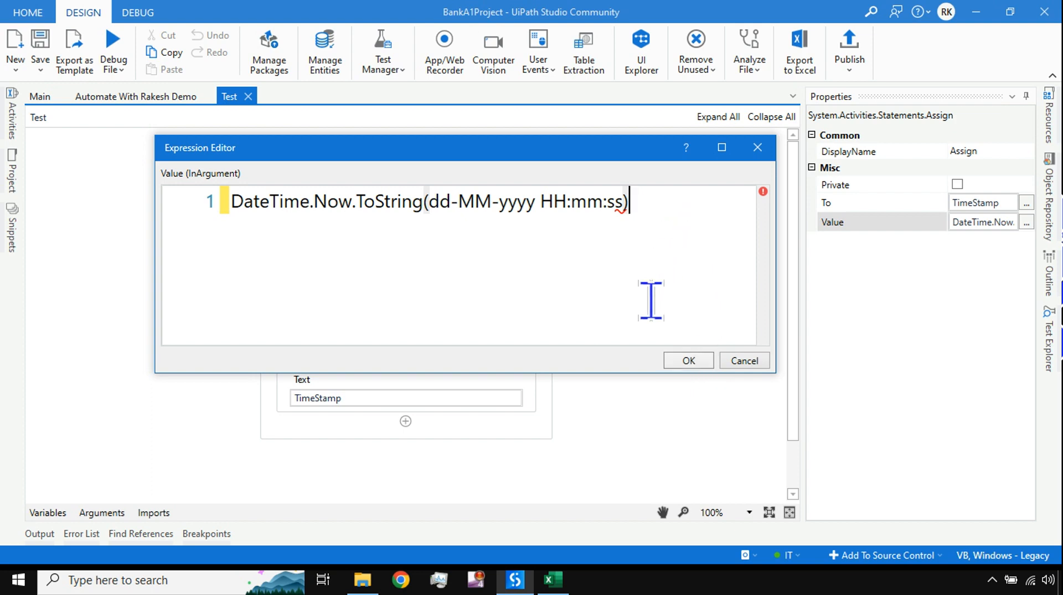
pyautogui.moveTo(687, 361)
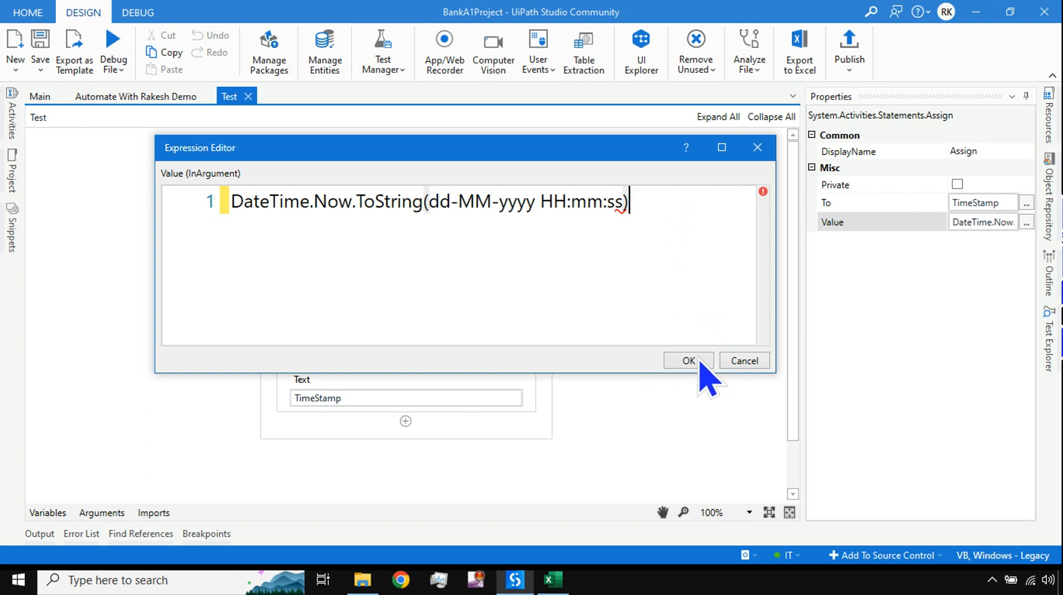
pyautogui.moveTo(428, 201)
pyautogui.write('"')
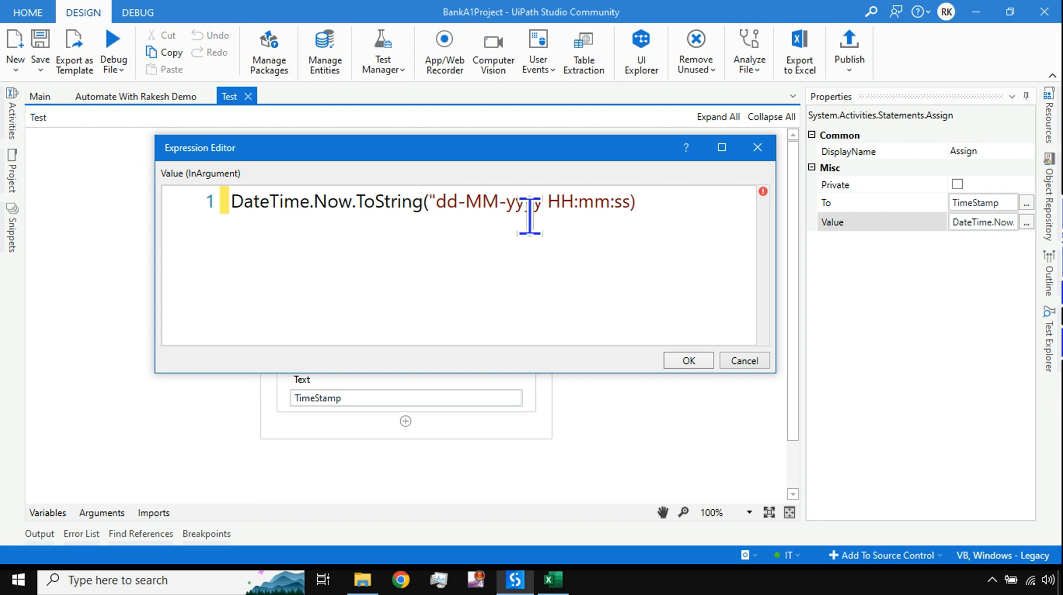
pyautogui.write('yy')
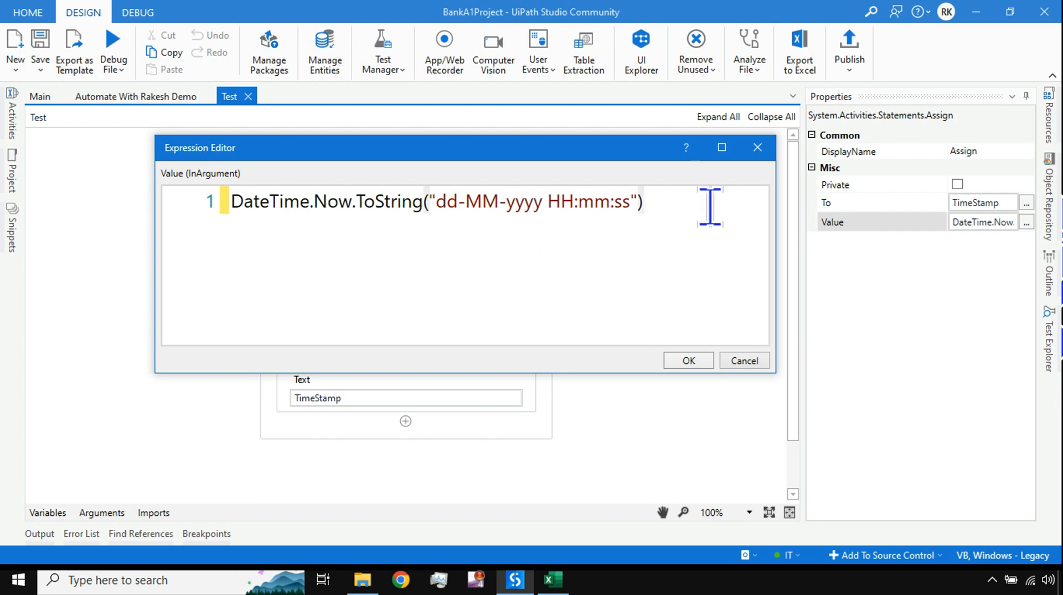
pyautogui.click(687, 361)
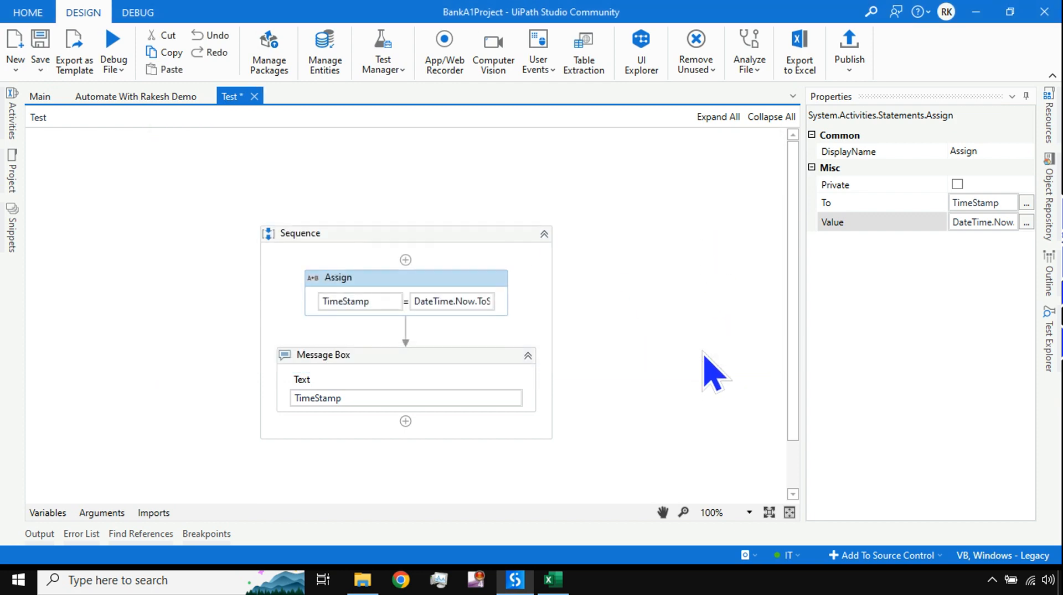
pyautogui.click(114, 51)
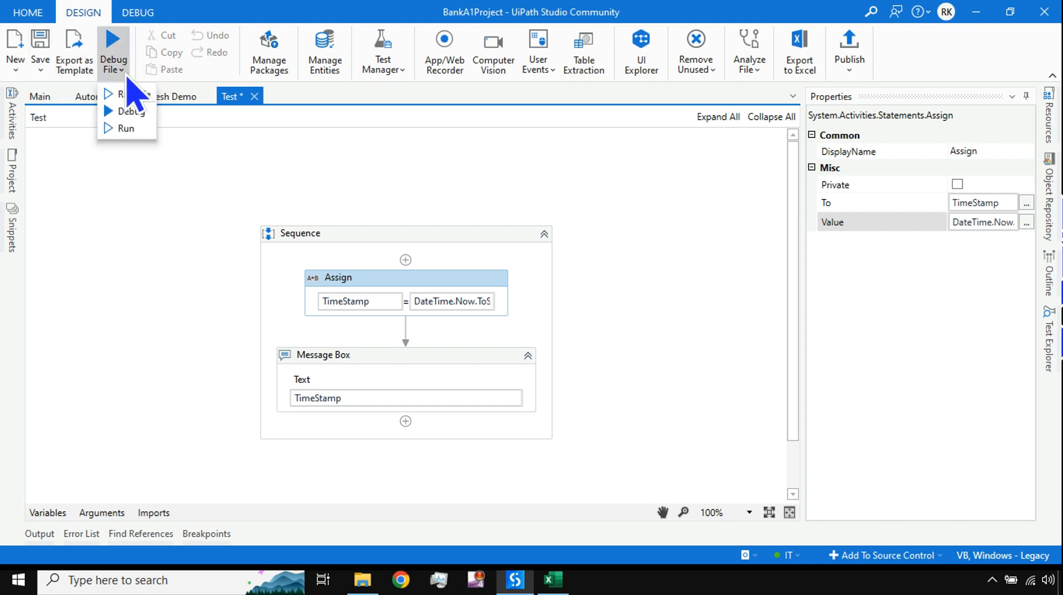
pyautogui.click(124, 128)
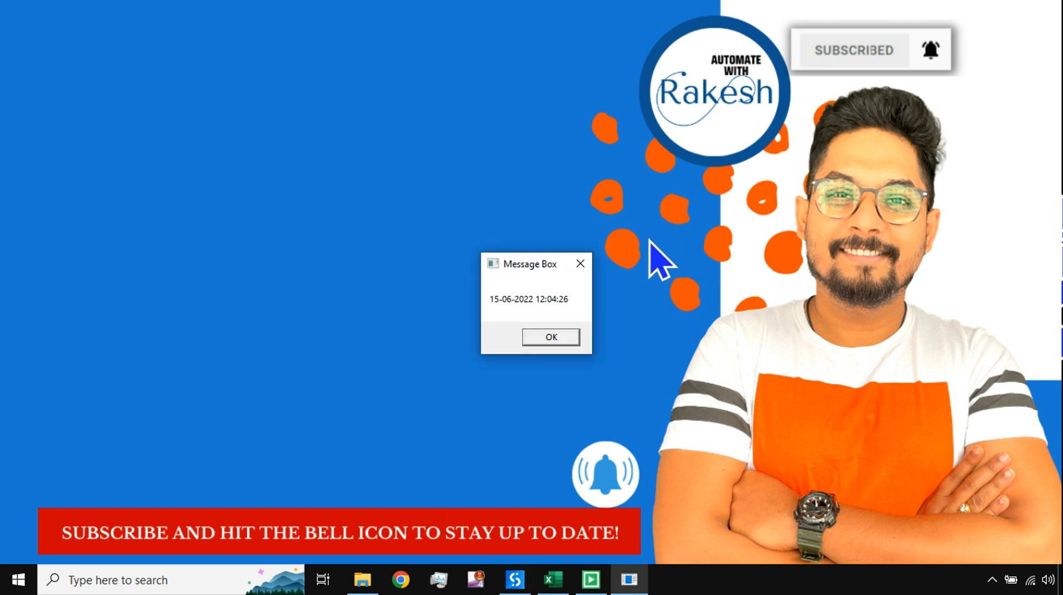
pyautogui.moveTo(518, 323)
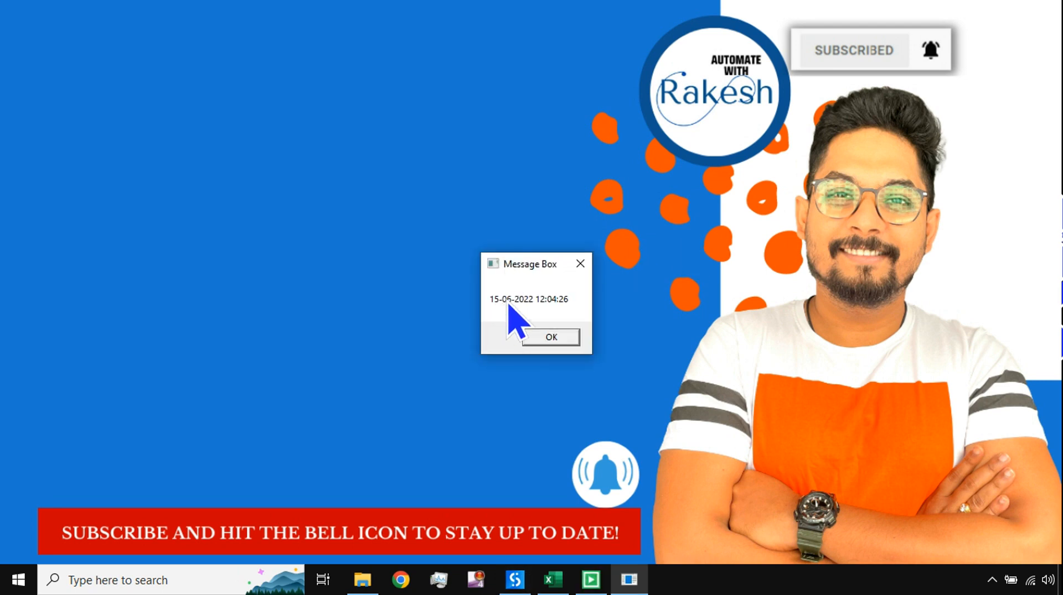
pyautogui.moveTo(565, 328)
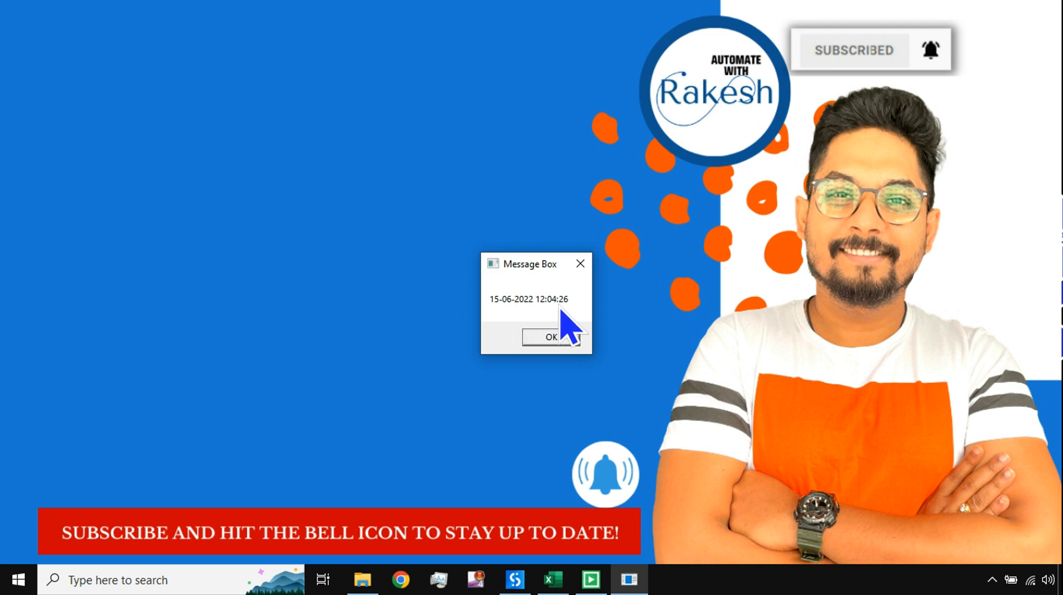
pyautogui.moveTo(559, 312)
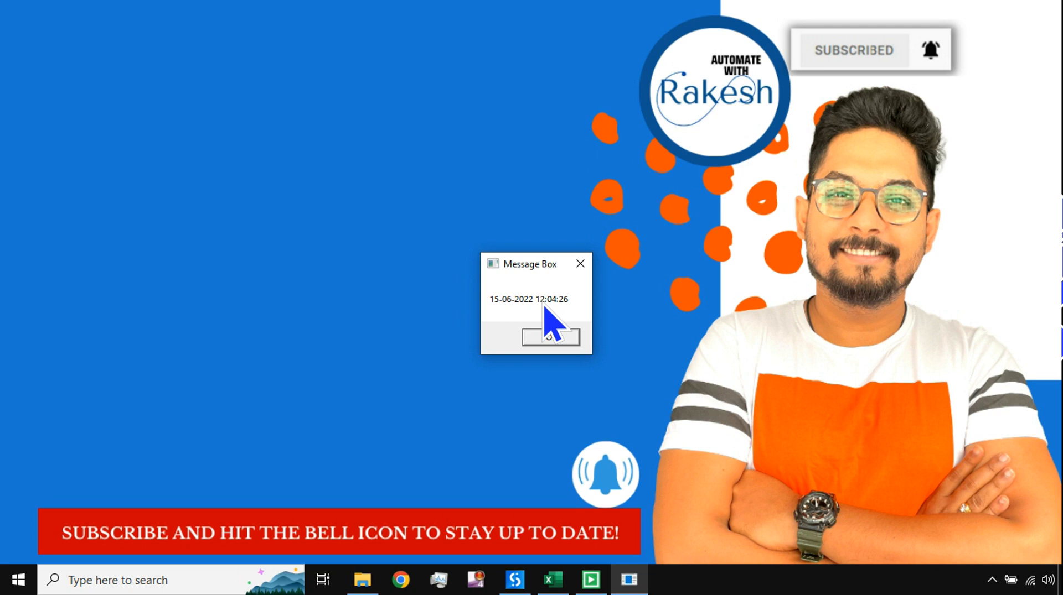
pyautogui.moveTo(589, 318)
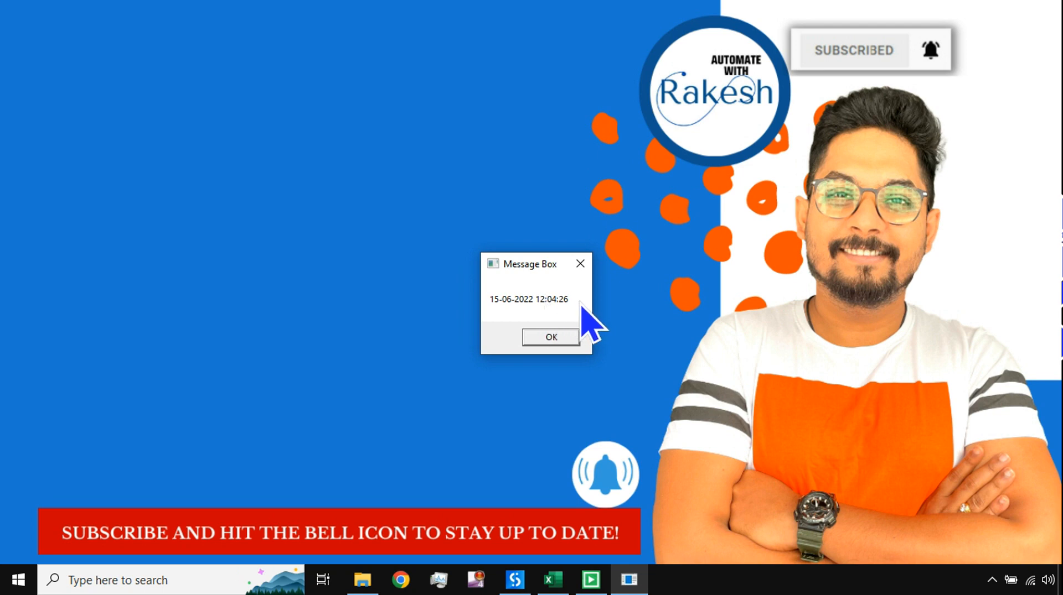
pyautogui.moveTo(551, 338)
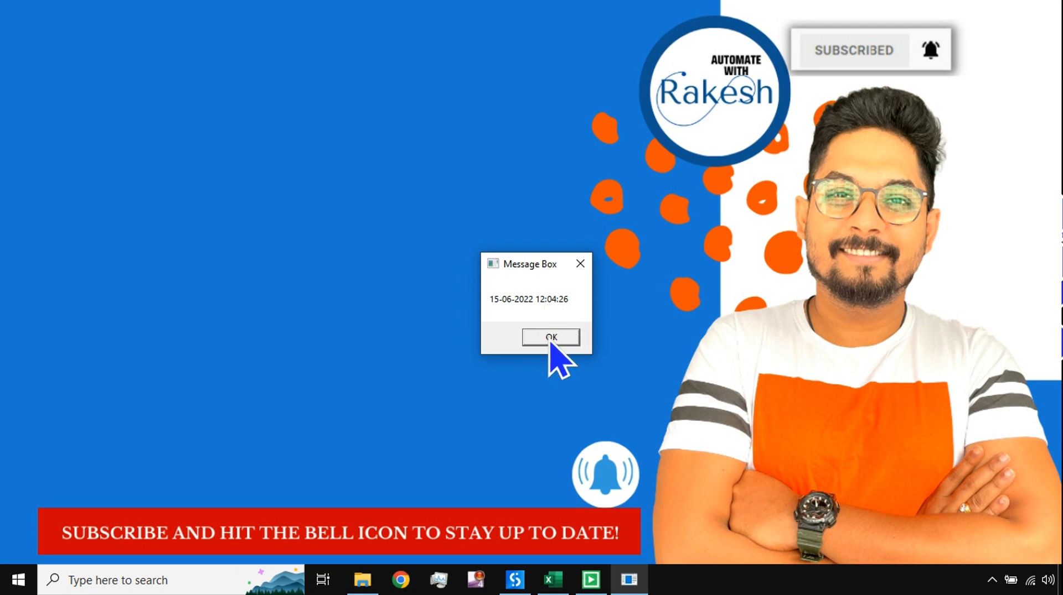
pyautogui.click(549, 338)
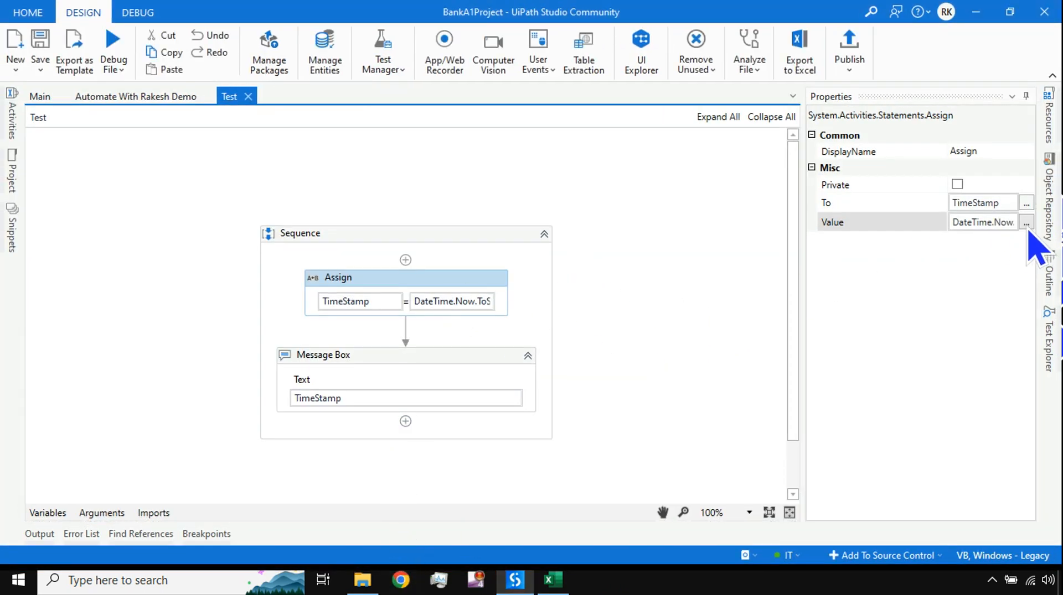
# Step: Open the Assign value's full expression and review the dd-MM-yyyy HH:mm:ss format string
pyautogui.click(1026, 223)
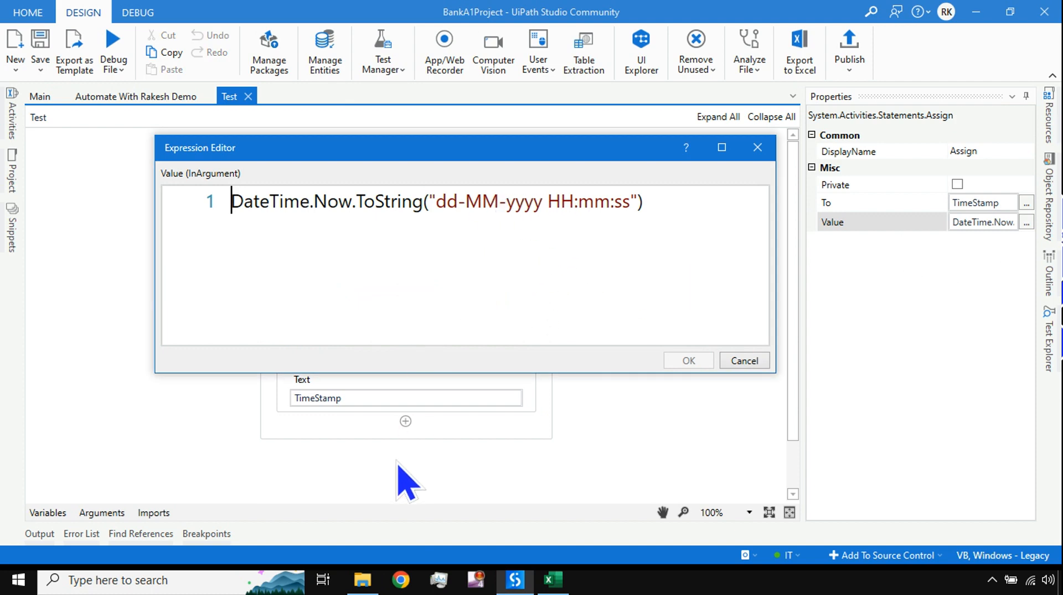
pyautogui.moveTo(402, 581)
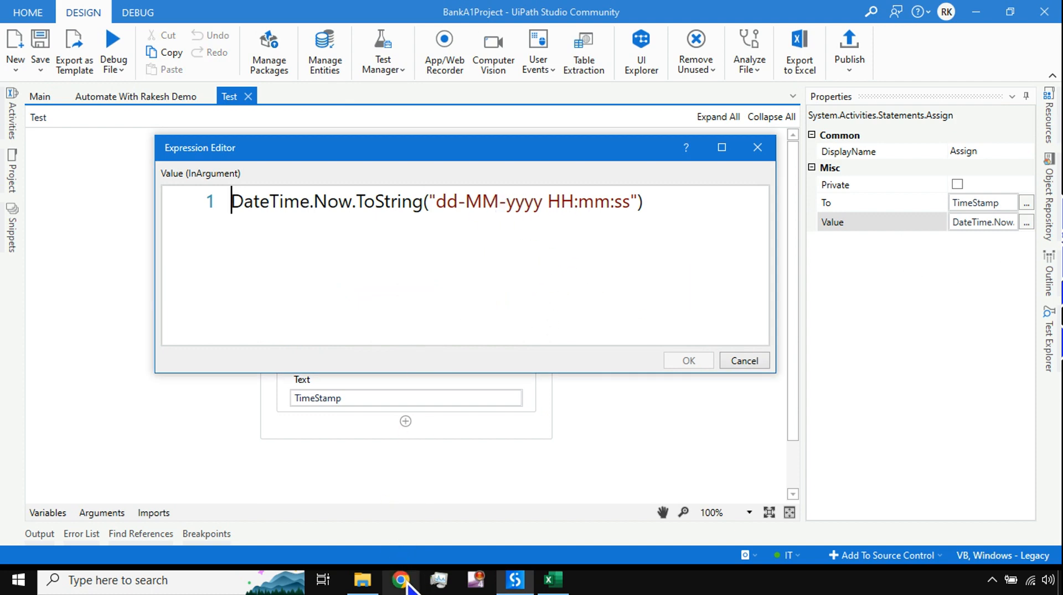
pyautogui.moveTo(645, 215)
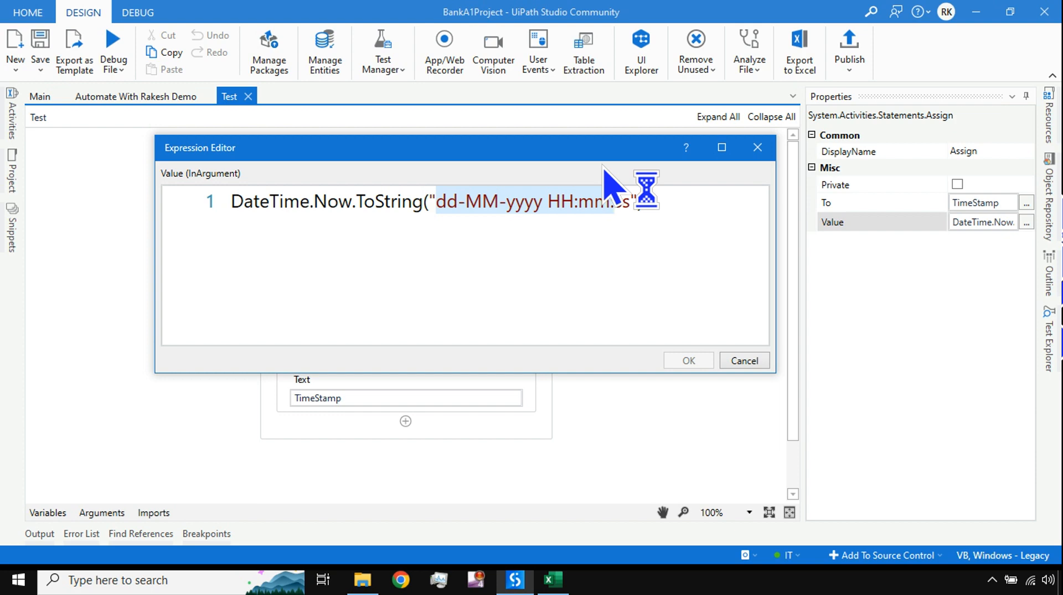
pyautogui.moveTo(610, 196)
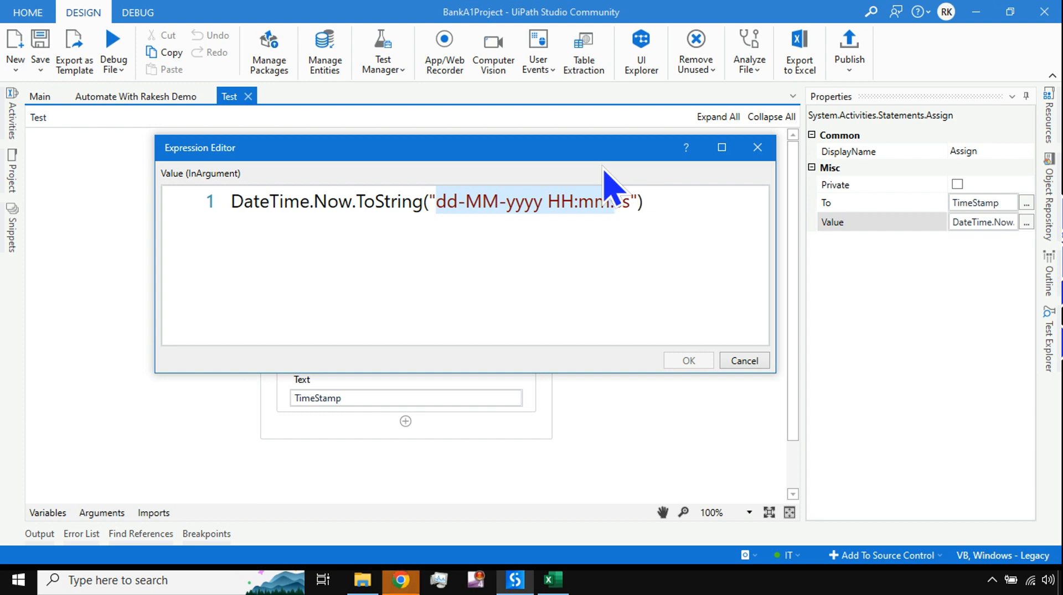
pyautogui.click(401, 581)
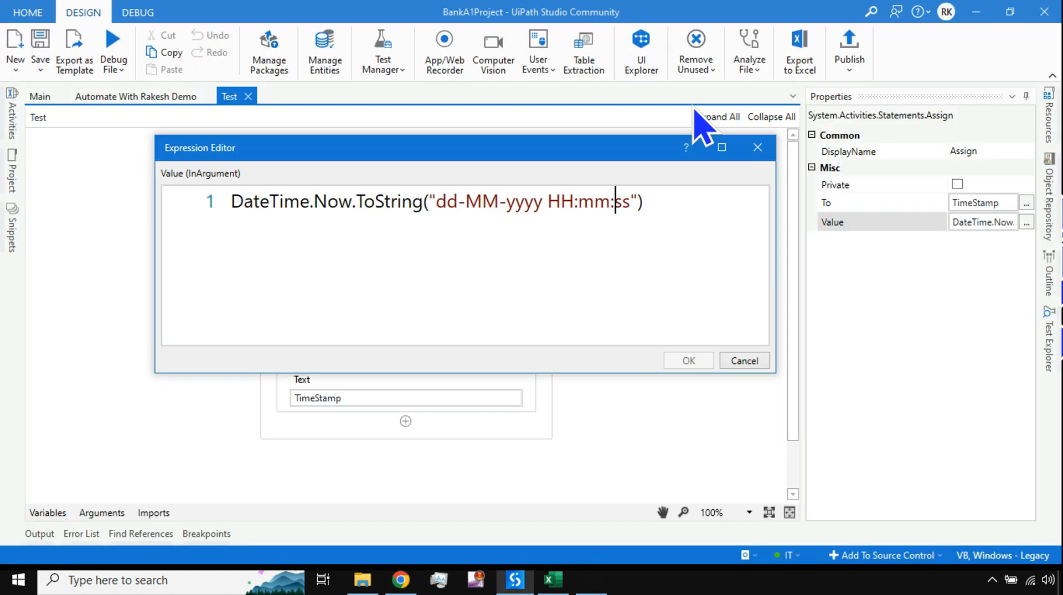
pyautogui.click(399, 581)
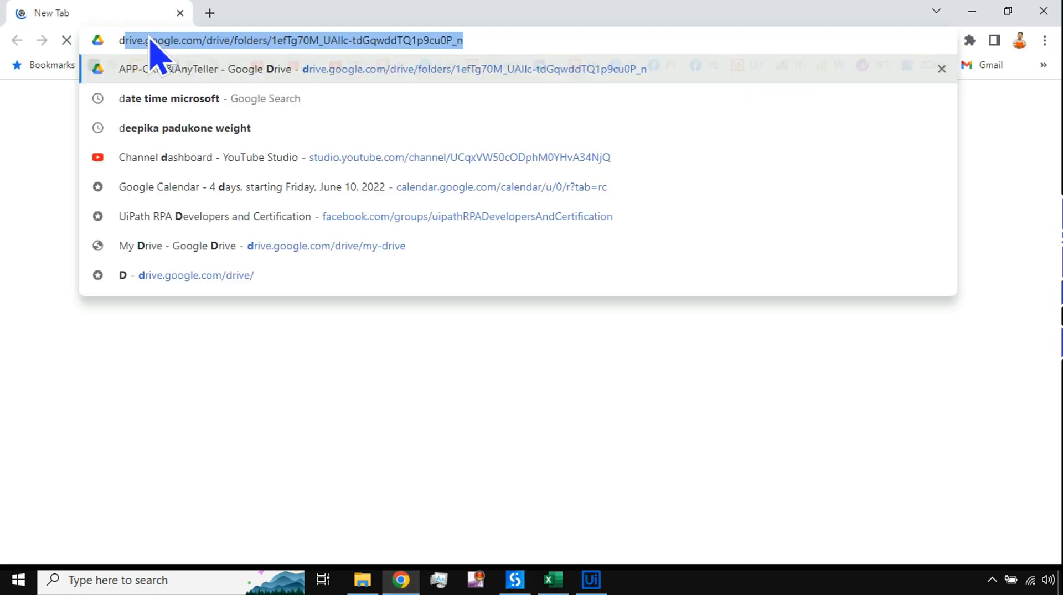
# Step: Search 'date format microsoft' and open the Format Date-Time Microsoft Docs article
pyautogui.write('date fo')
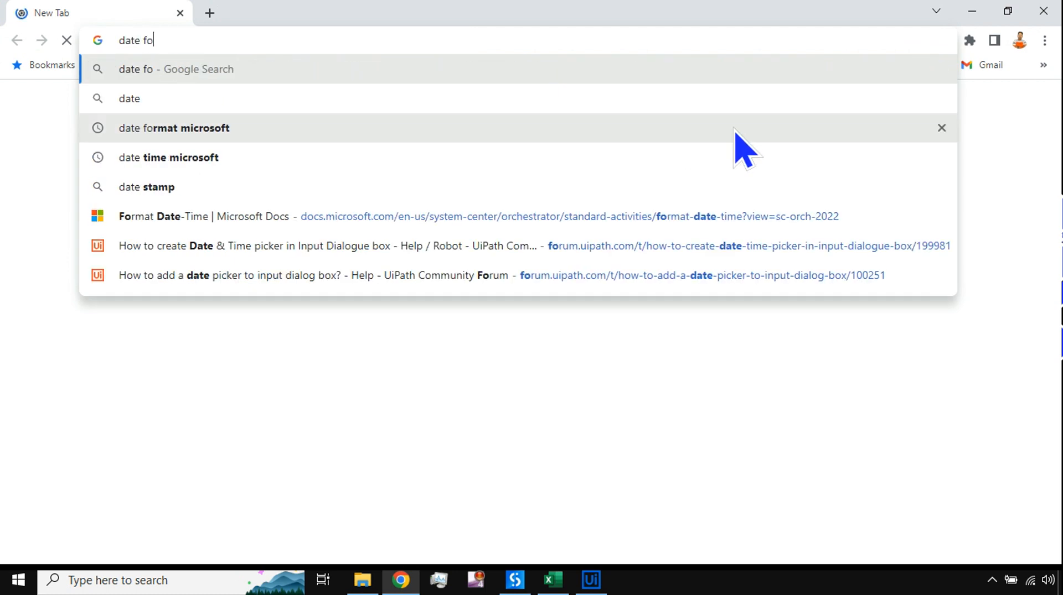
pyautogui.write('rmat')
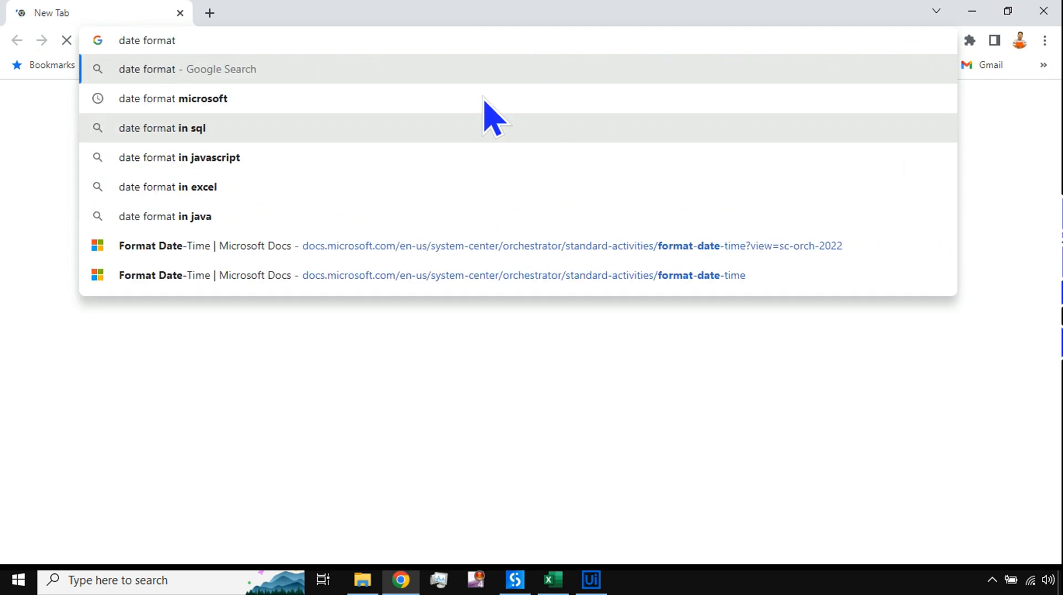
pyautogui.click(172, 98)
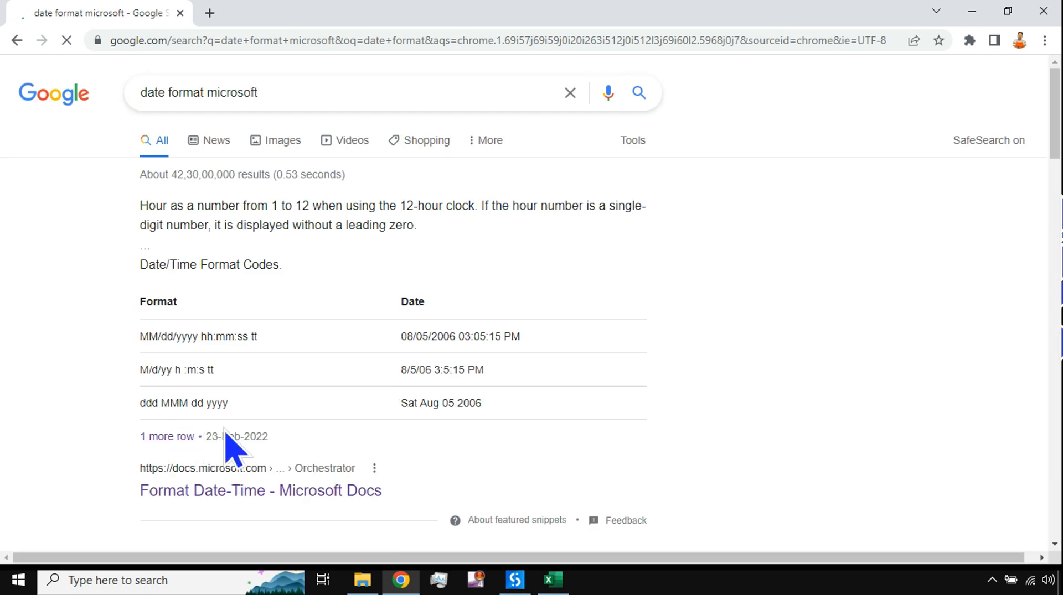
pyautogui.scroll(-3)
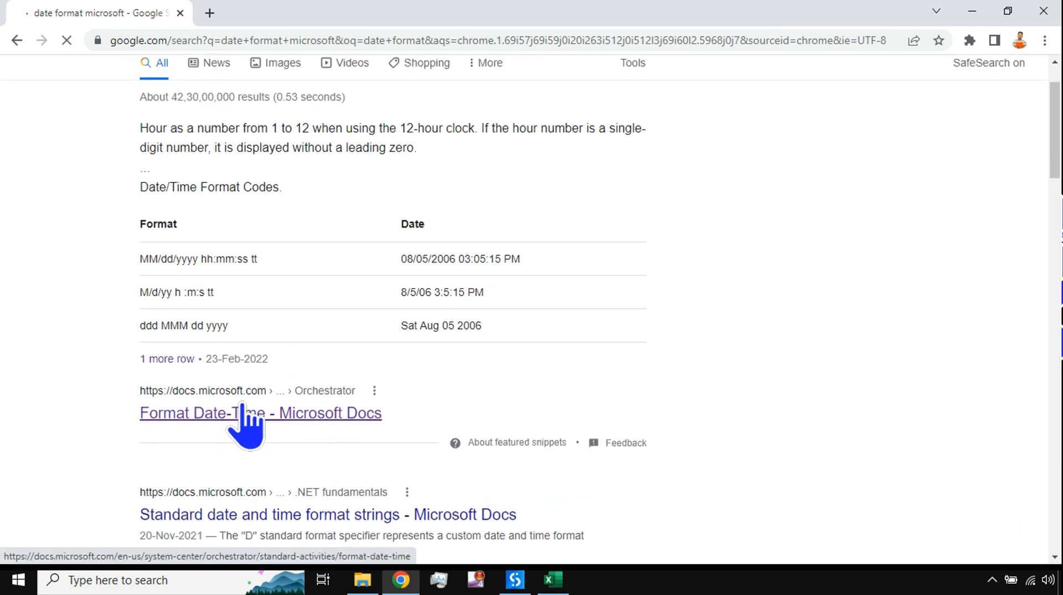
pyautogui.click(260, 414)
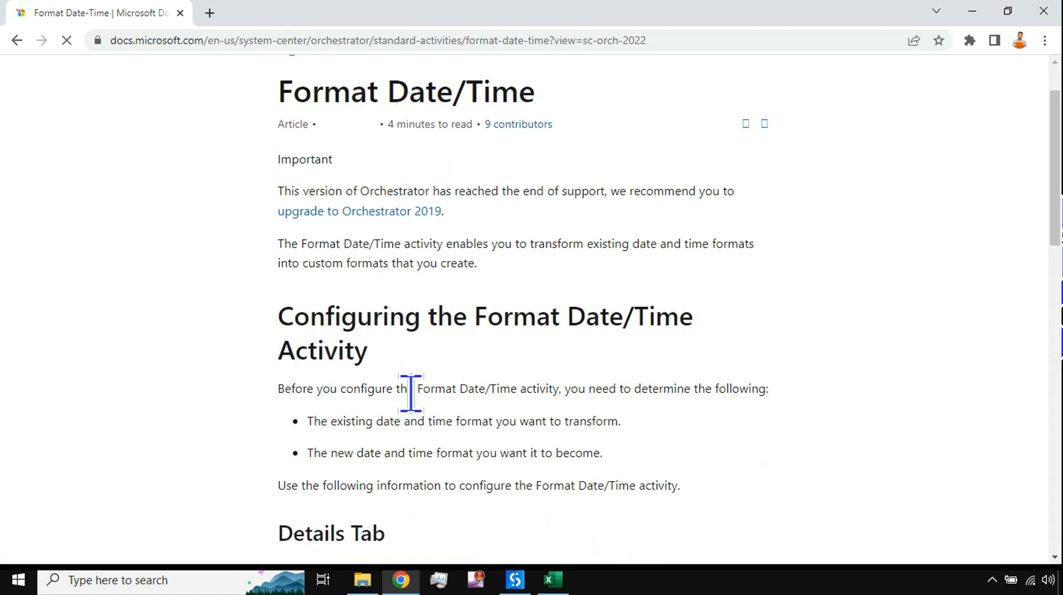
# Step: Highlight the yyyy year and hh 12-hour codes in the Microsoft Docs format table
pyautogui.scroll(-3)
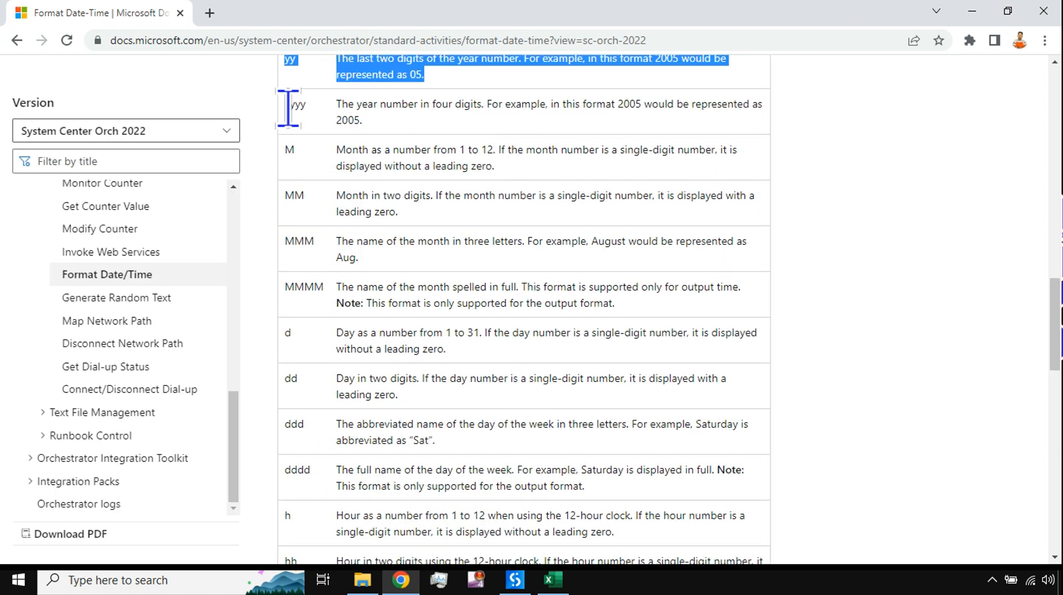
pyautogui.doubleClick(299, 240)
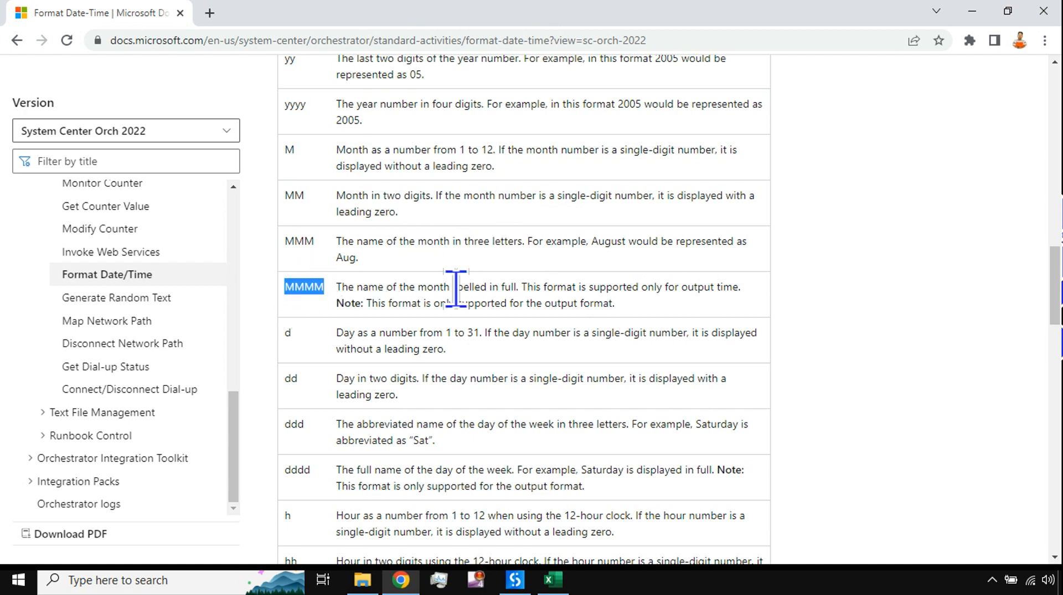
pyautogui.scroll(-3)
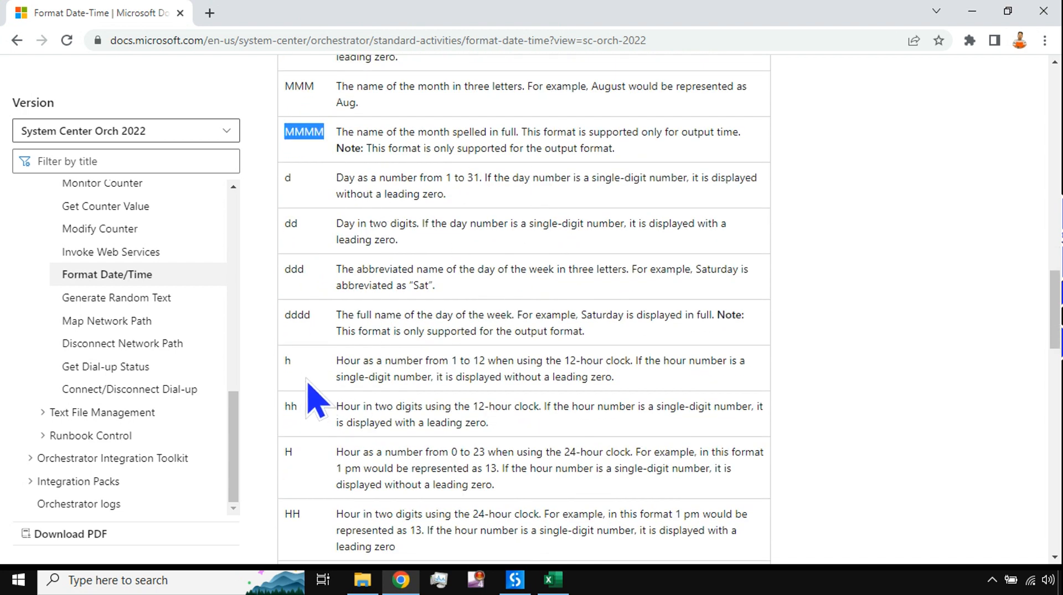
pyautogui.doubleClick(291, 406)
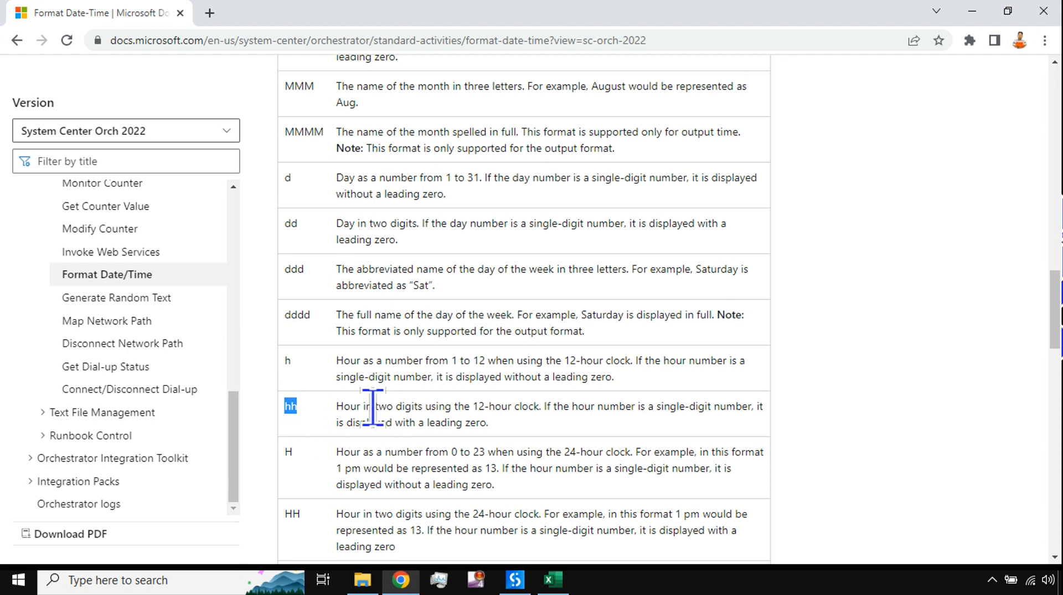
pyautogui.moveTo(299, 487)
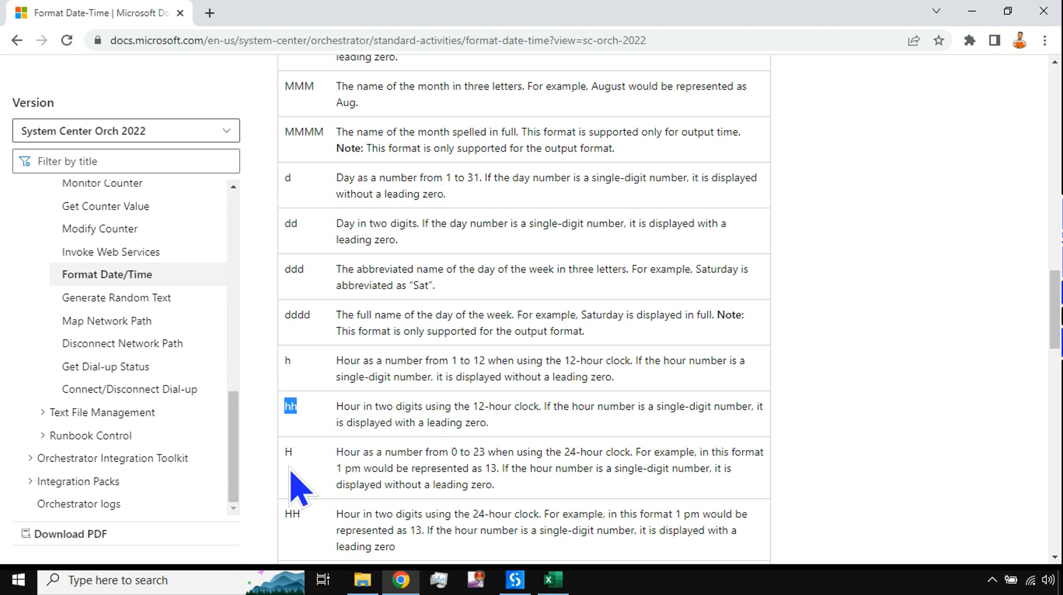
pyautogui.scroll(-3)
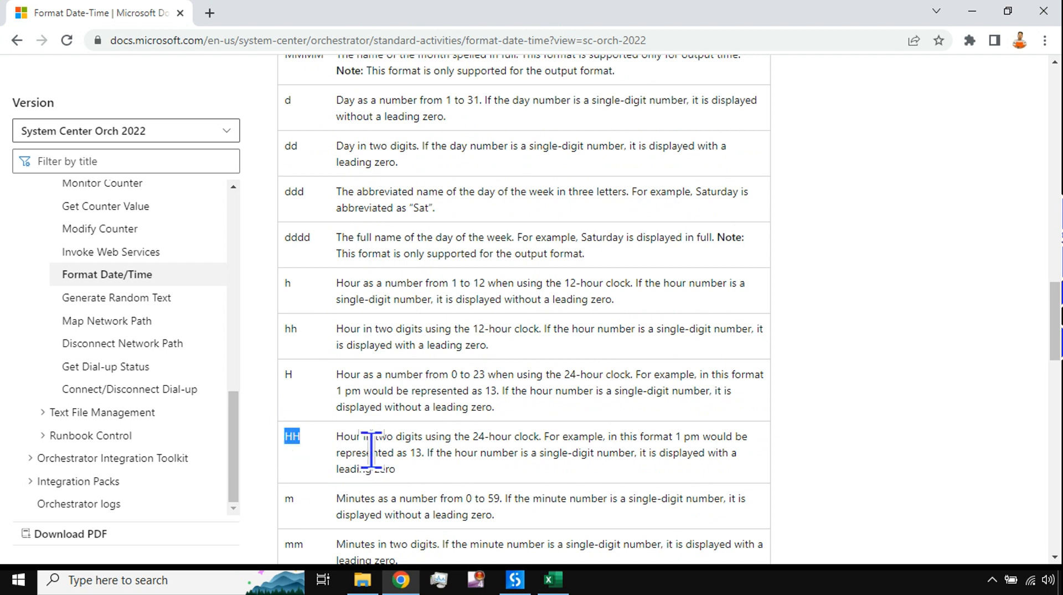
pyautogui.moveTo(529, 436)
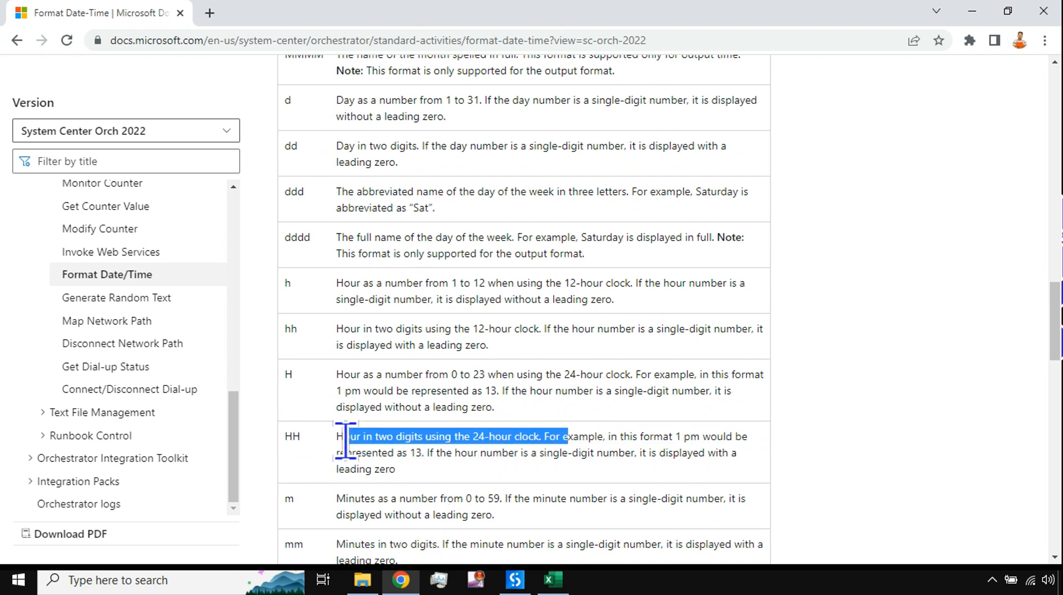
pyautogui.click(513, 580)
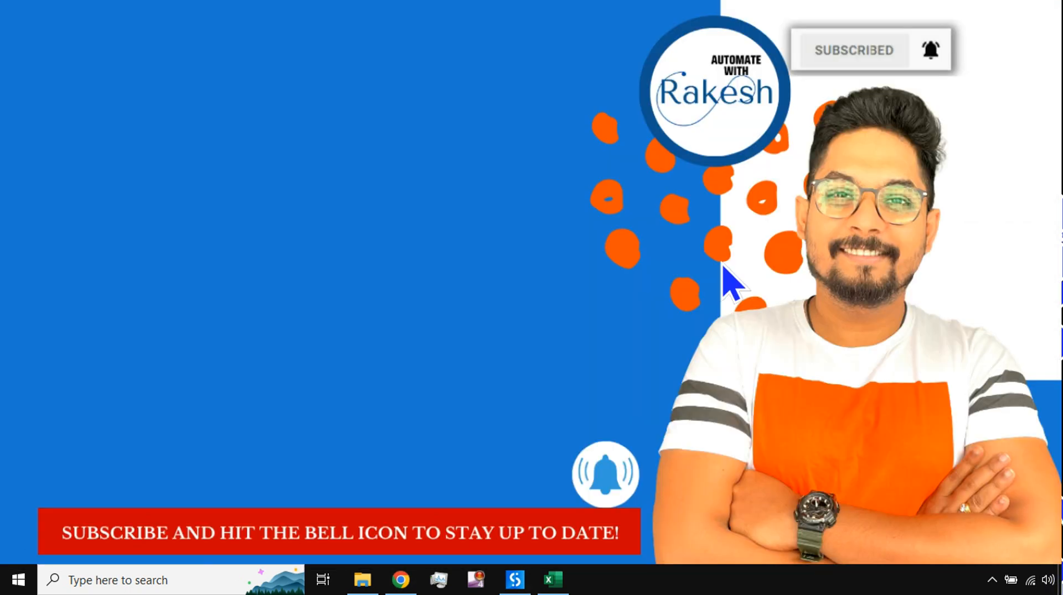
pyautogui.moveTo(350, 264)
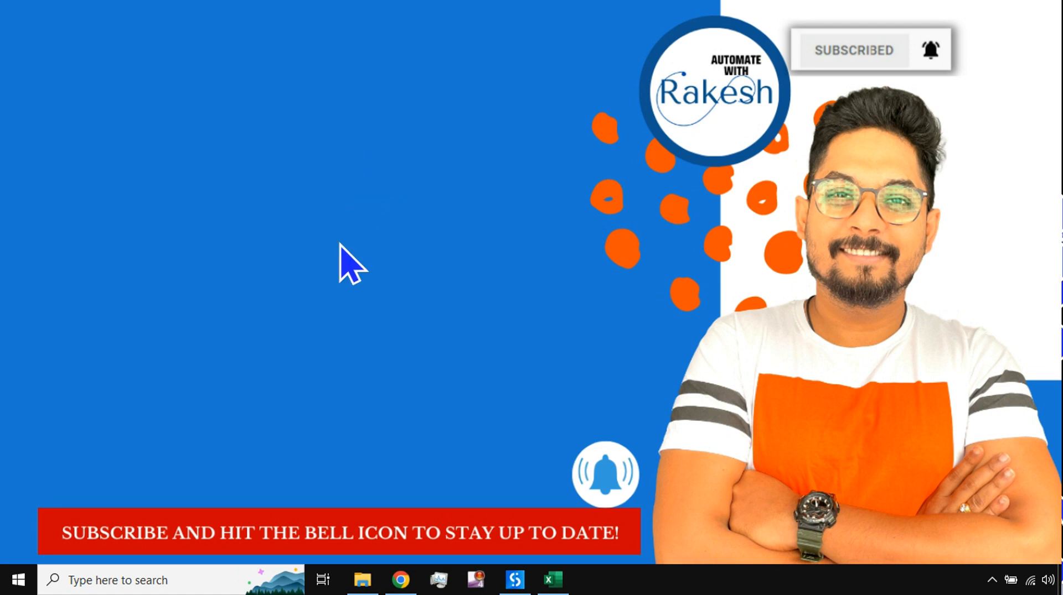
pyautogui.moveTo(516, 332)
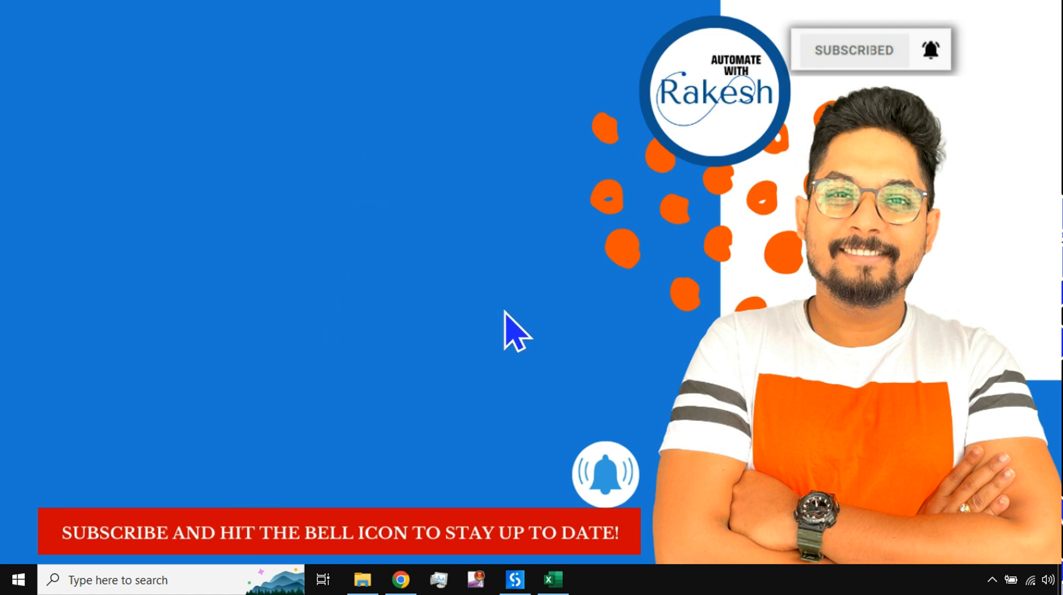
pyautogui.moveTo(742, 91)
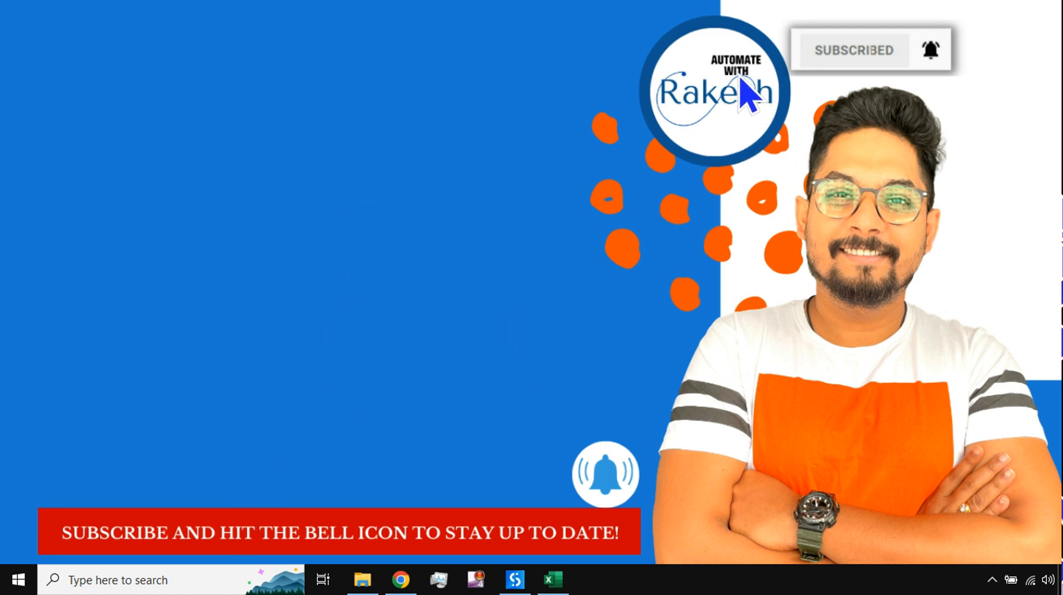
pyautogui.moveTo(936, 68)
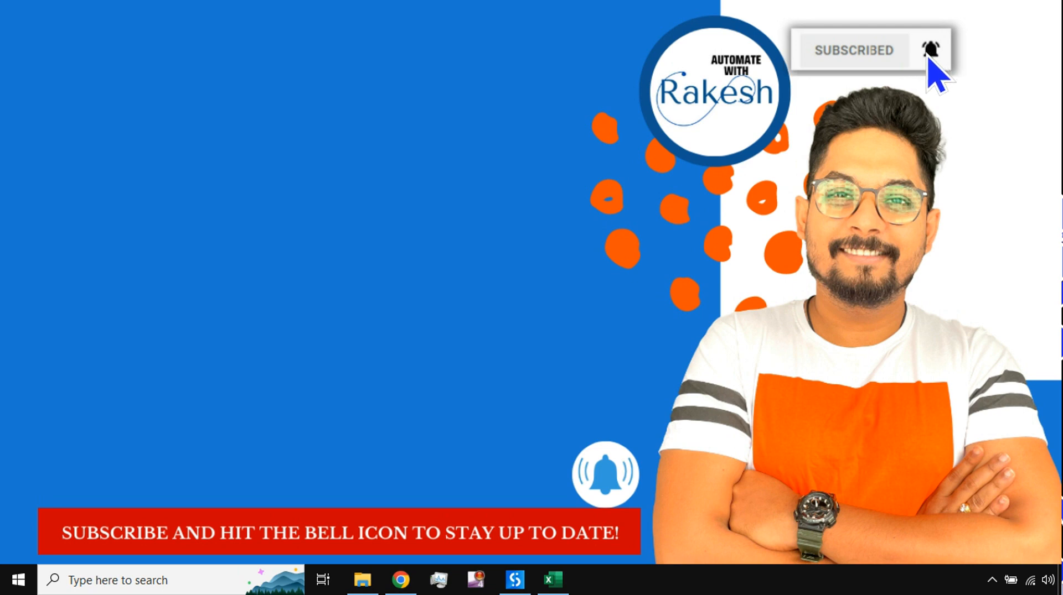
pyautogui.moveTo(509, 244)
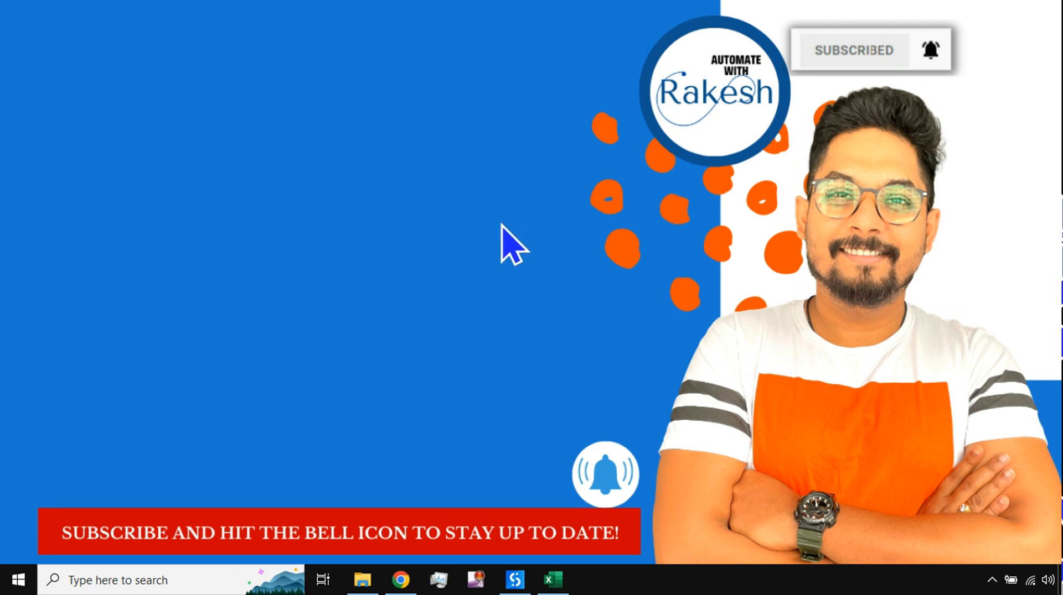